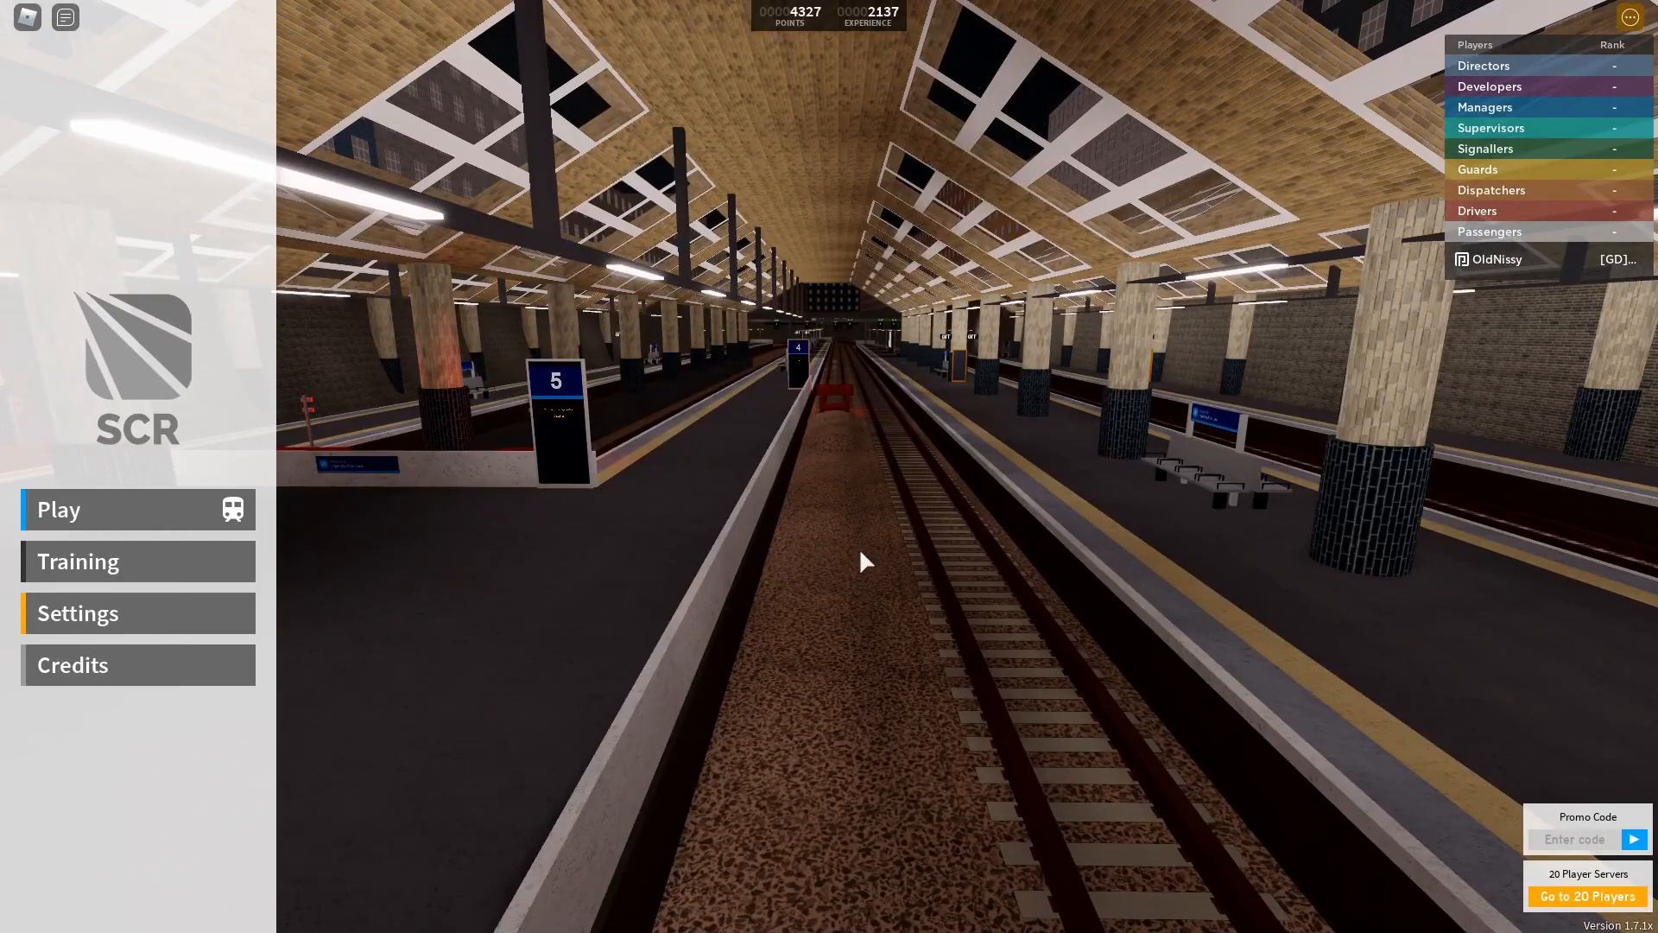
{"action": "mouse_move", "coordinate": [1473, 302]}
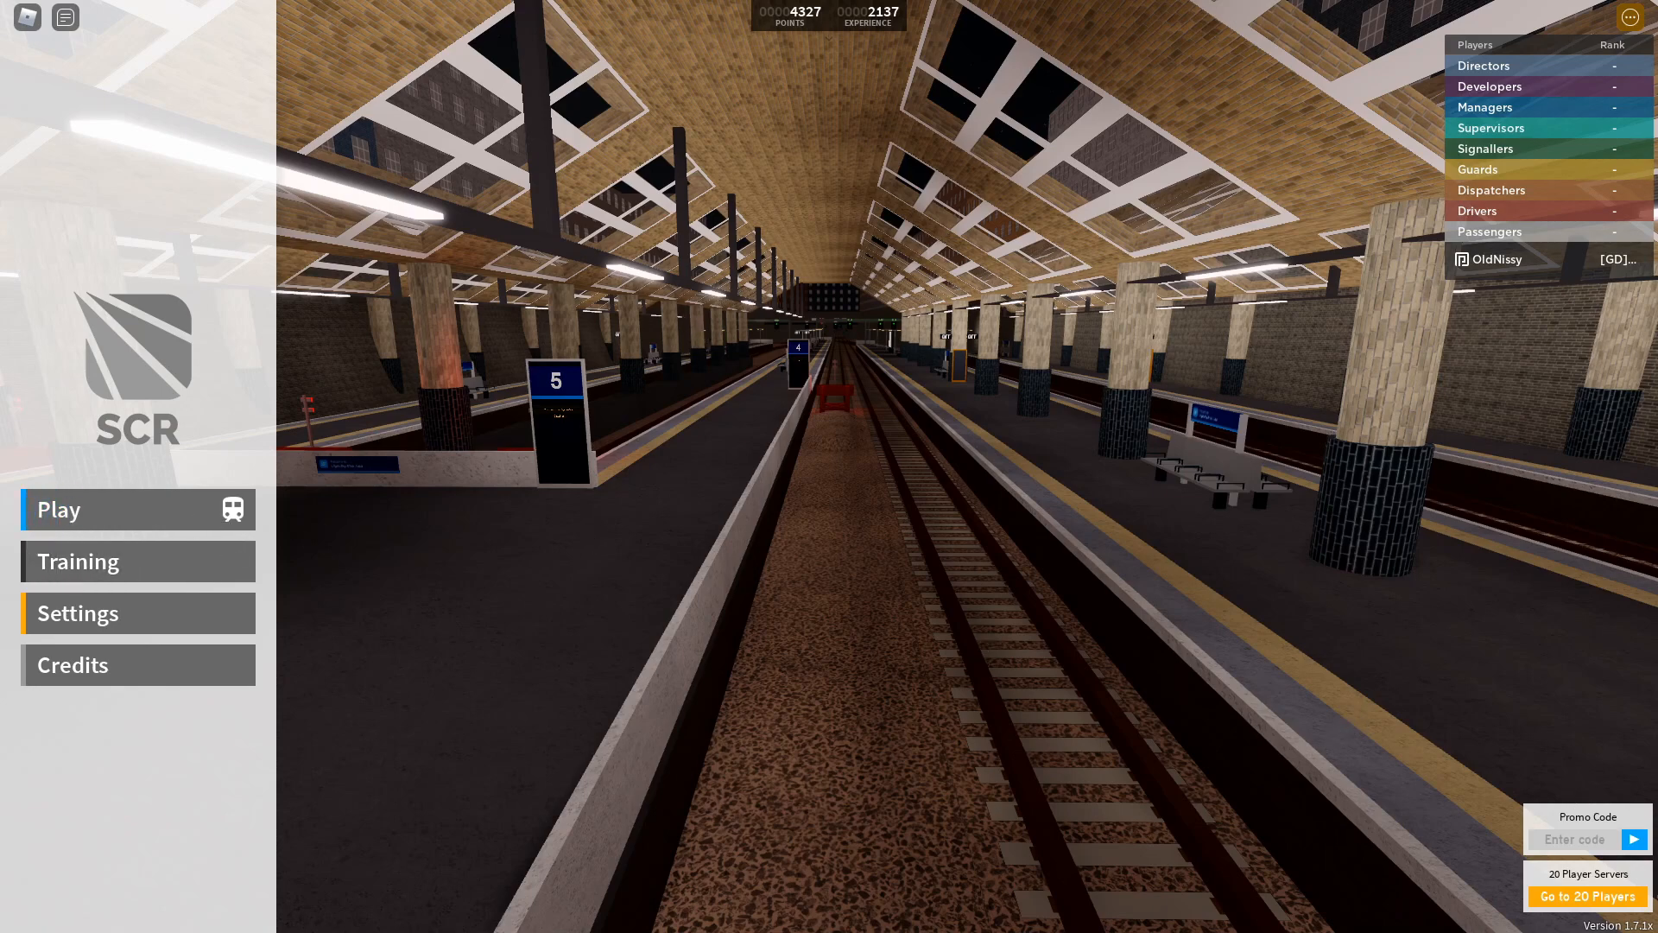
{"action": "mouse_move", "coordinate": [926, 845]}
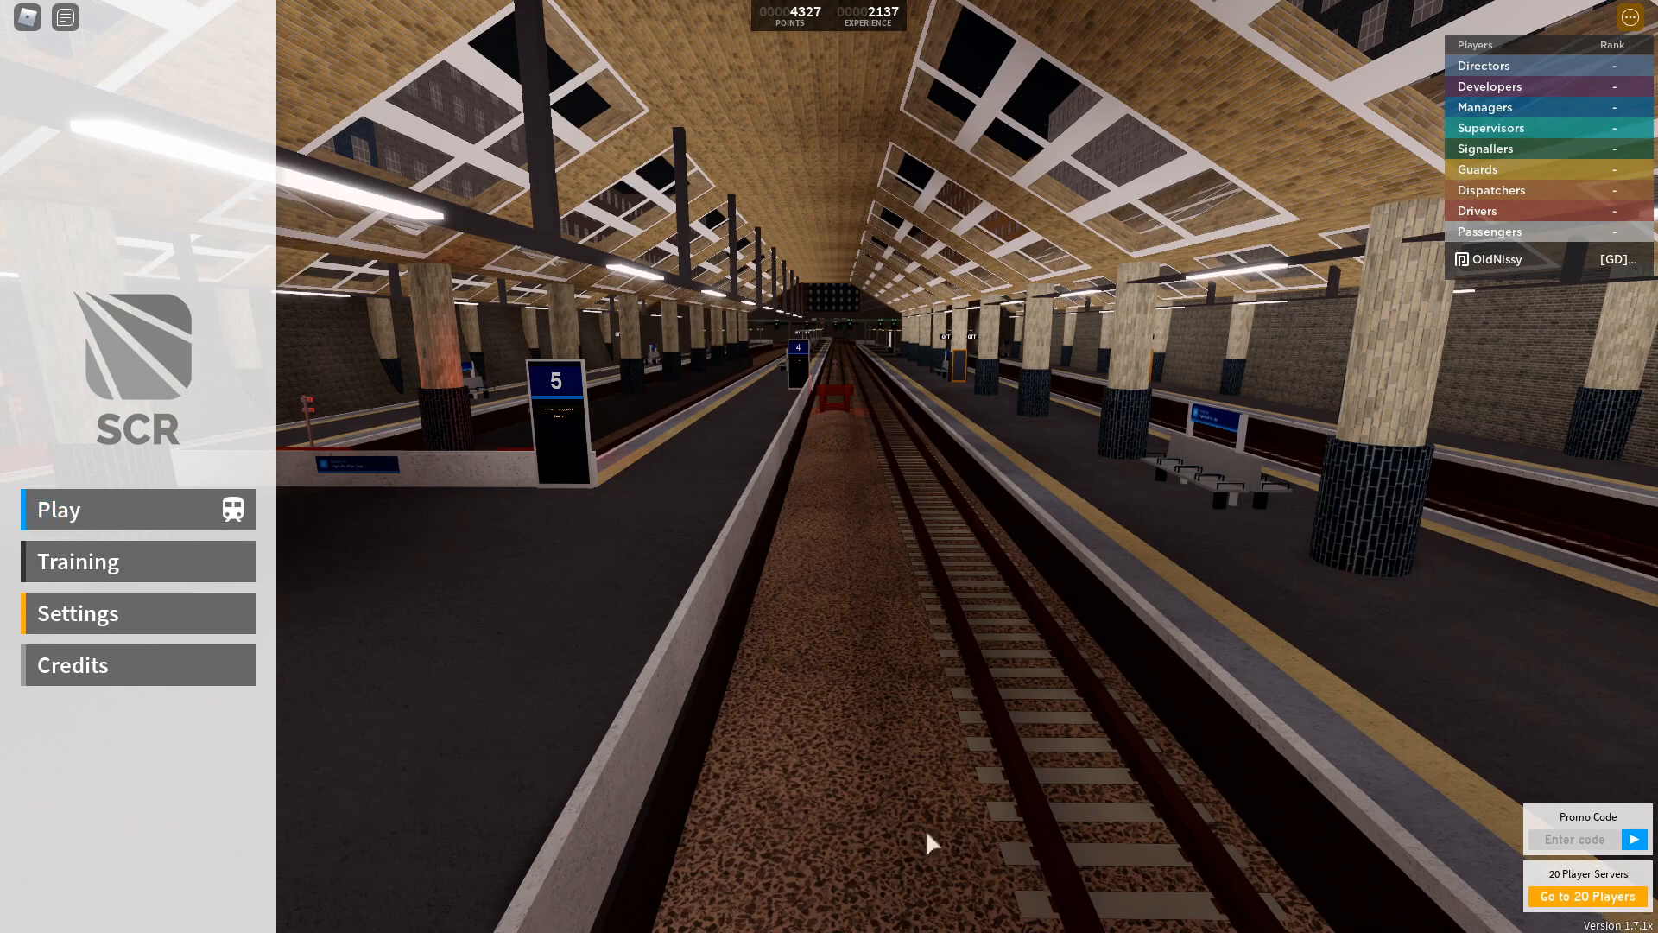
{"action": "mouse_move", "coordinate": [219, 579]}
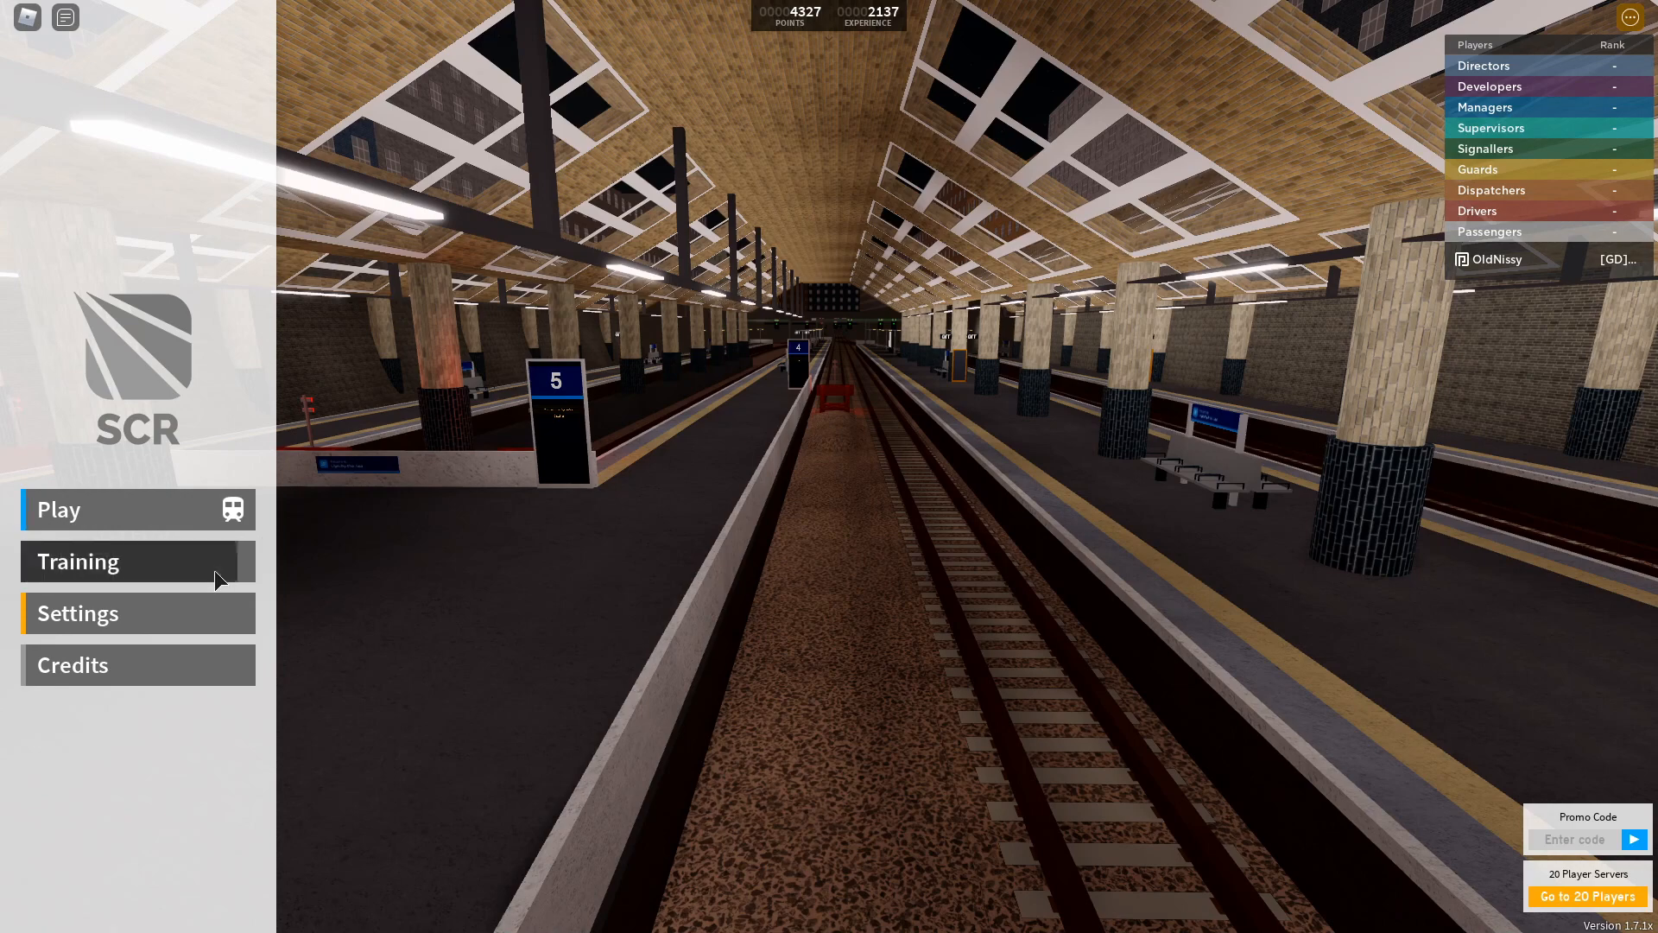
{"action": "mouse_move", "coordinate": [244, 570]}
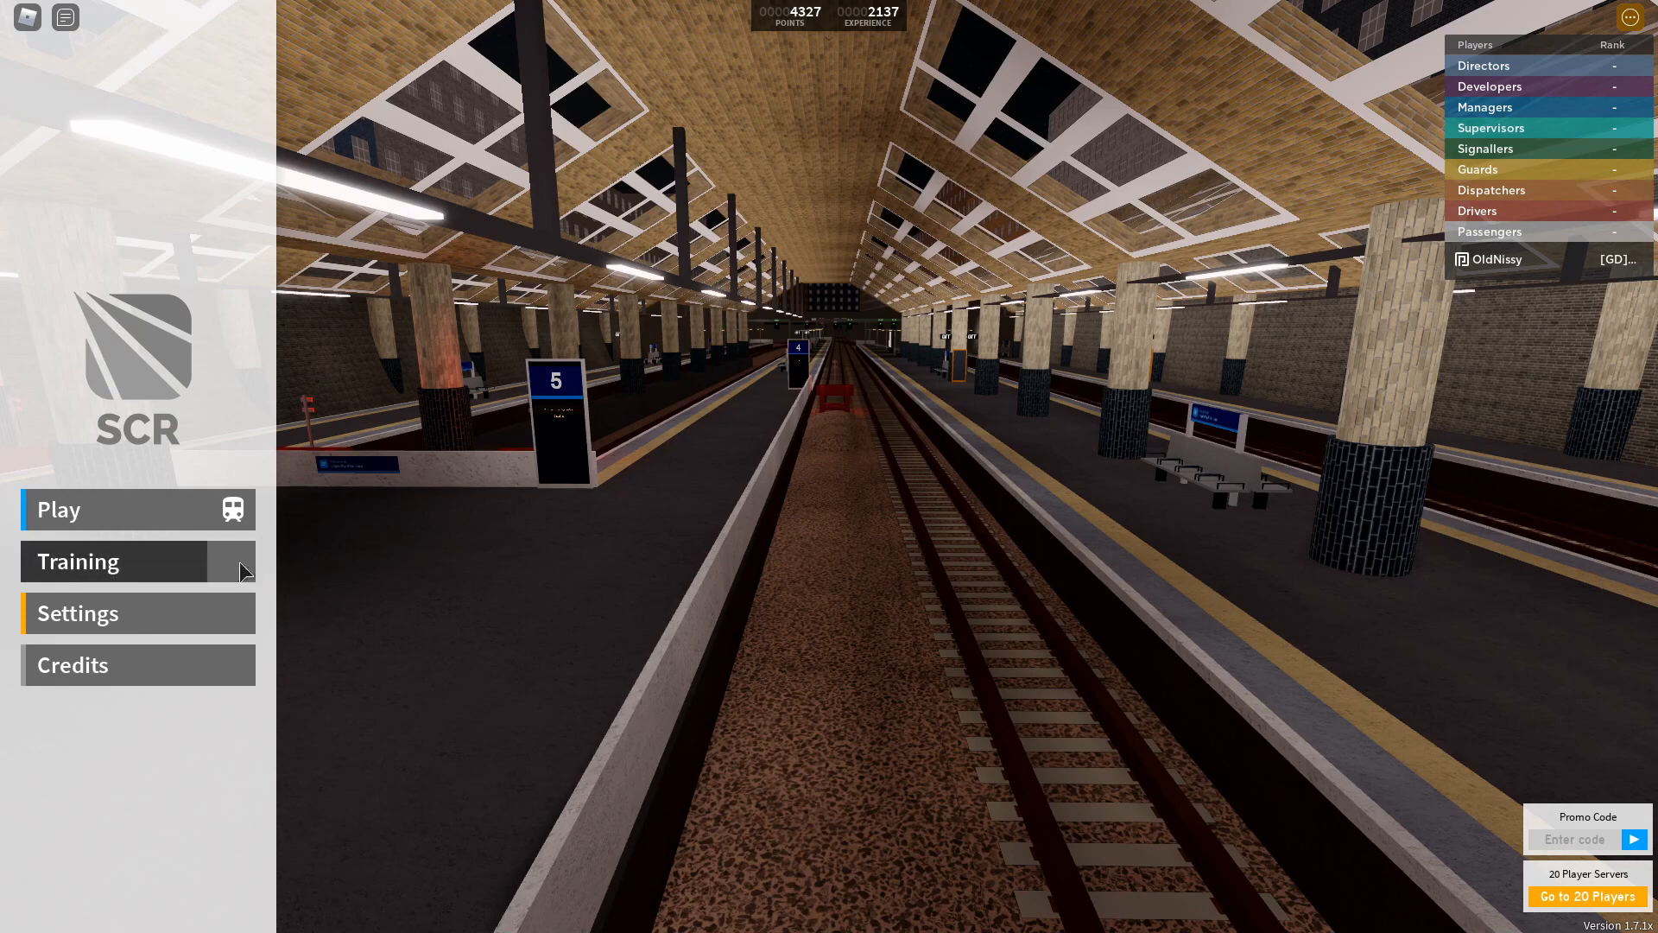
Open the Training page, which says signaller training isn't available in-game yet.
{"action": "left_click", "coordinate": [114, 561]}
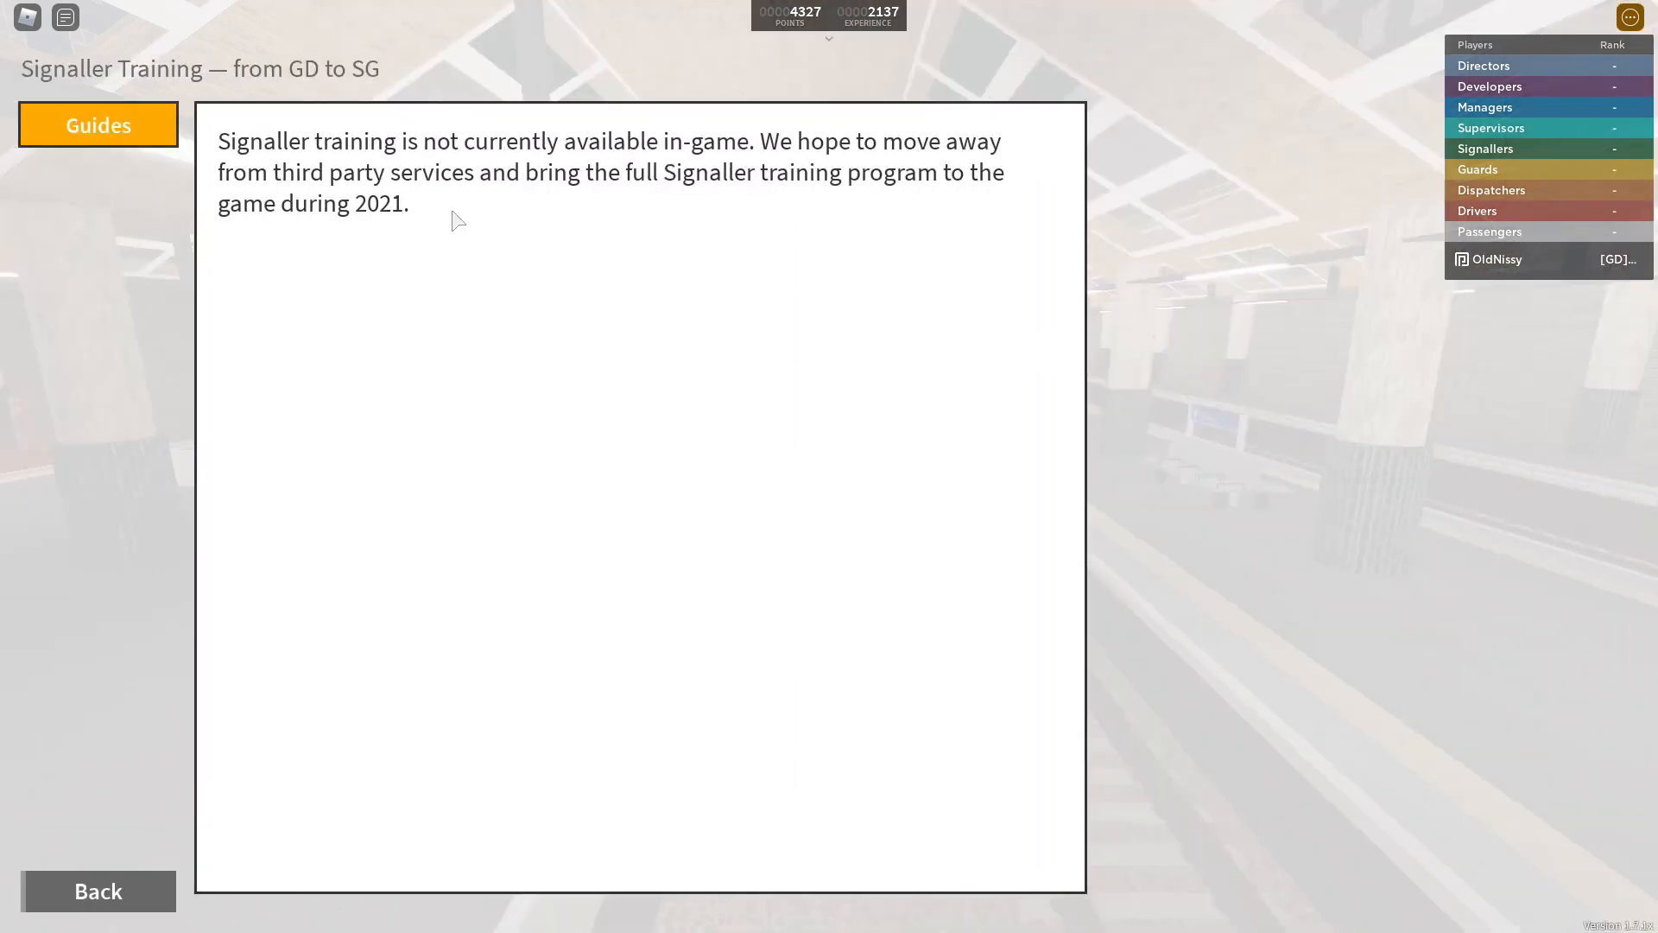
{"action": "key", "text": "Escape"}
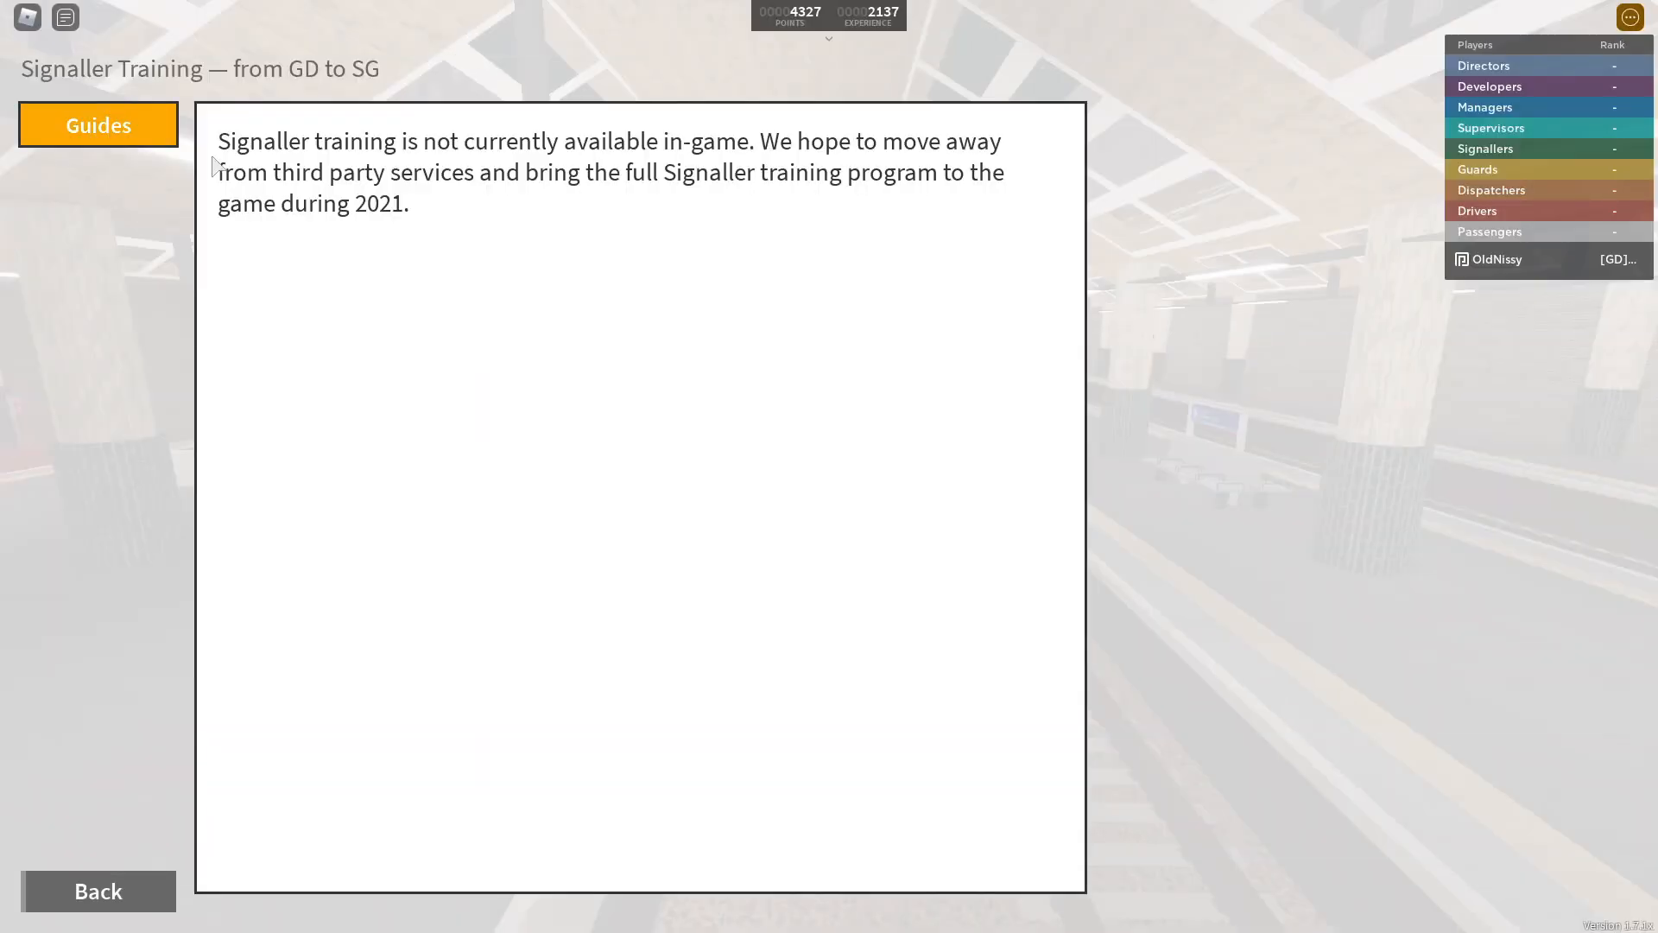
{"action": "mouse_move", "coordinate": [221, 158]}
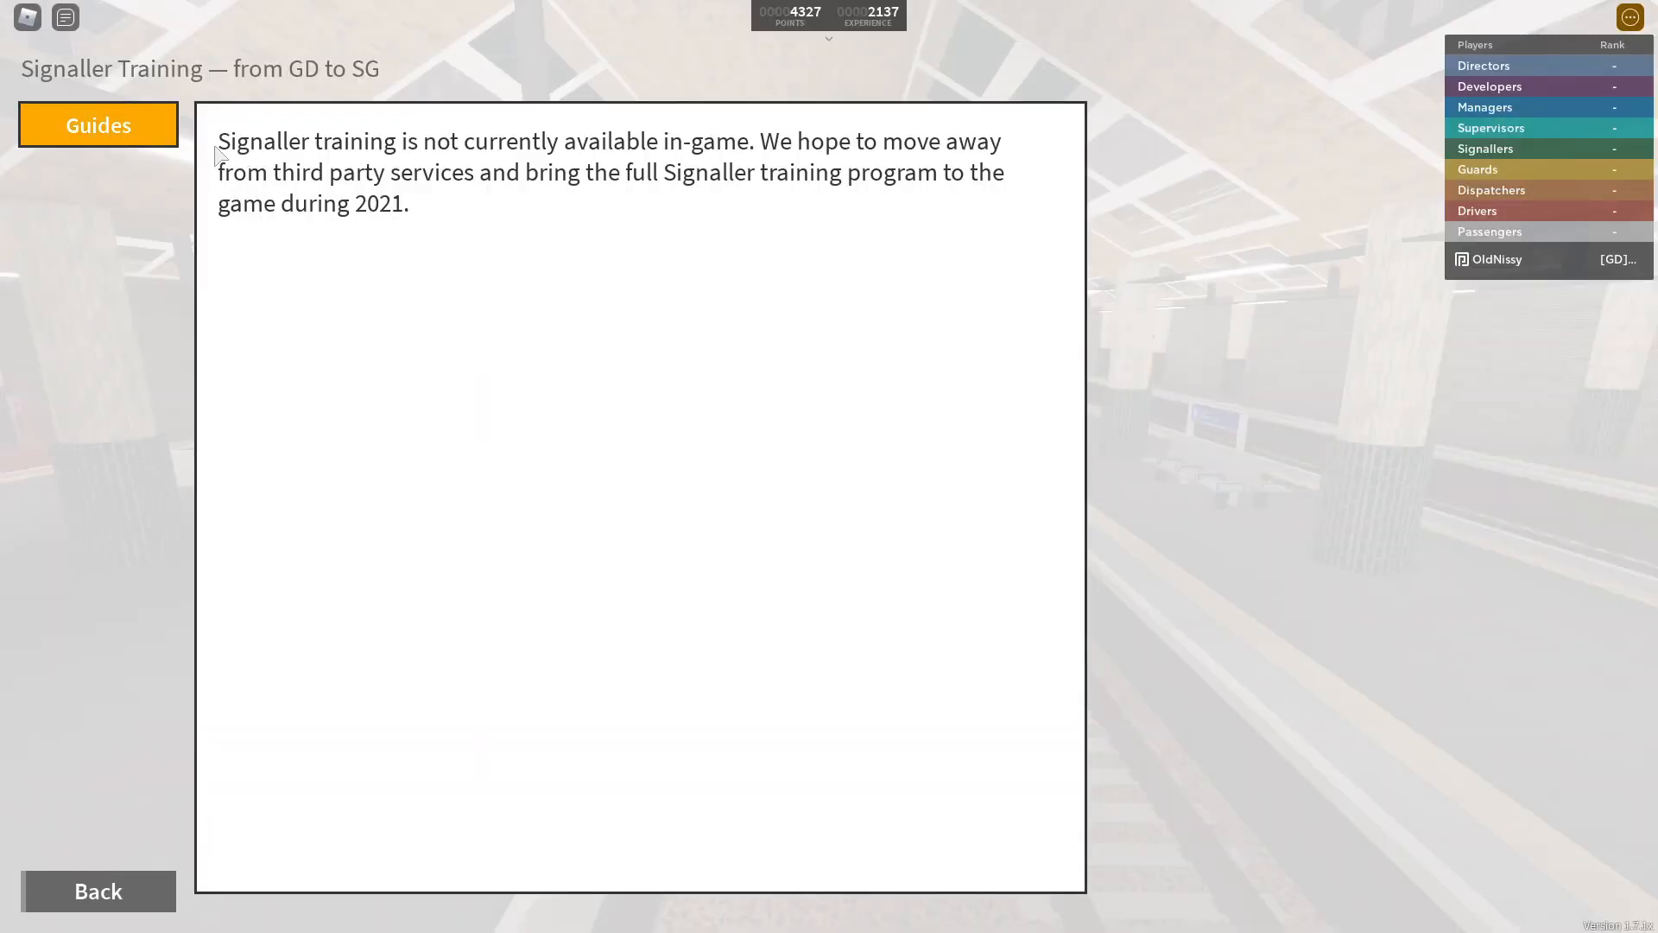
{"action": "mouse_move", "coordinate": [583, 176]}
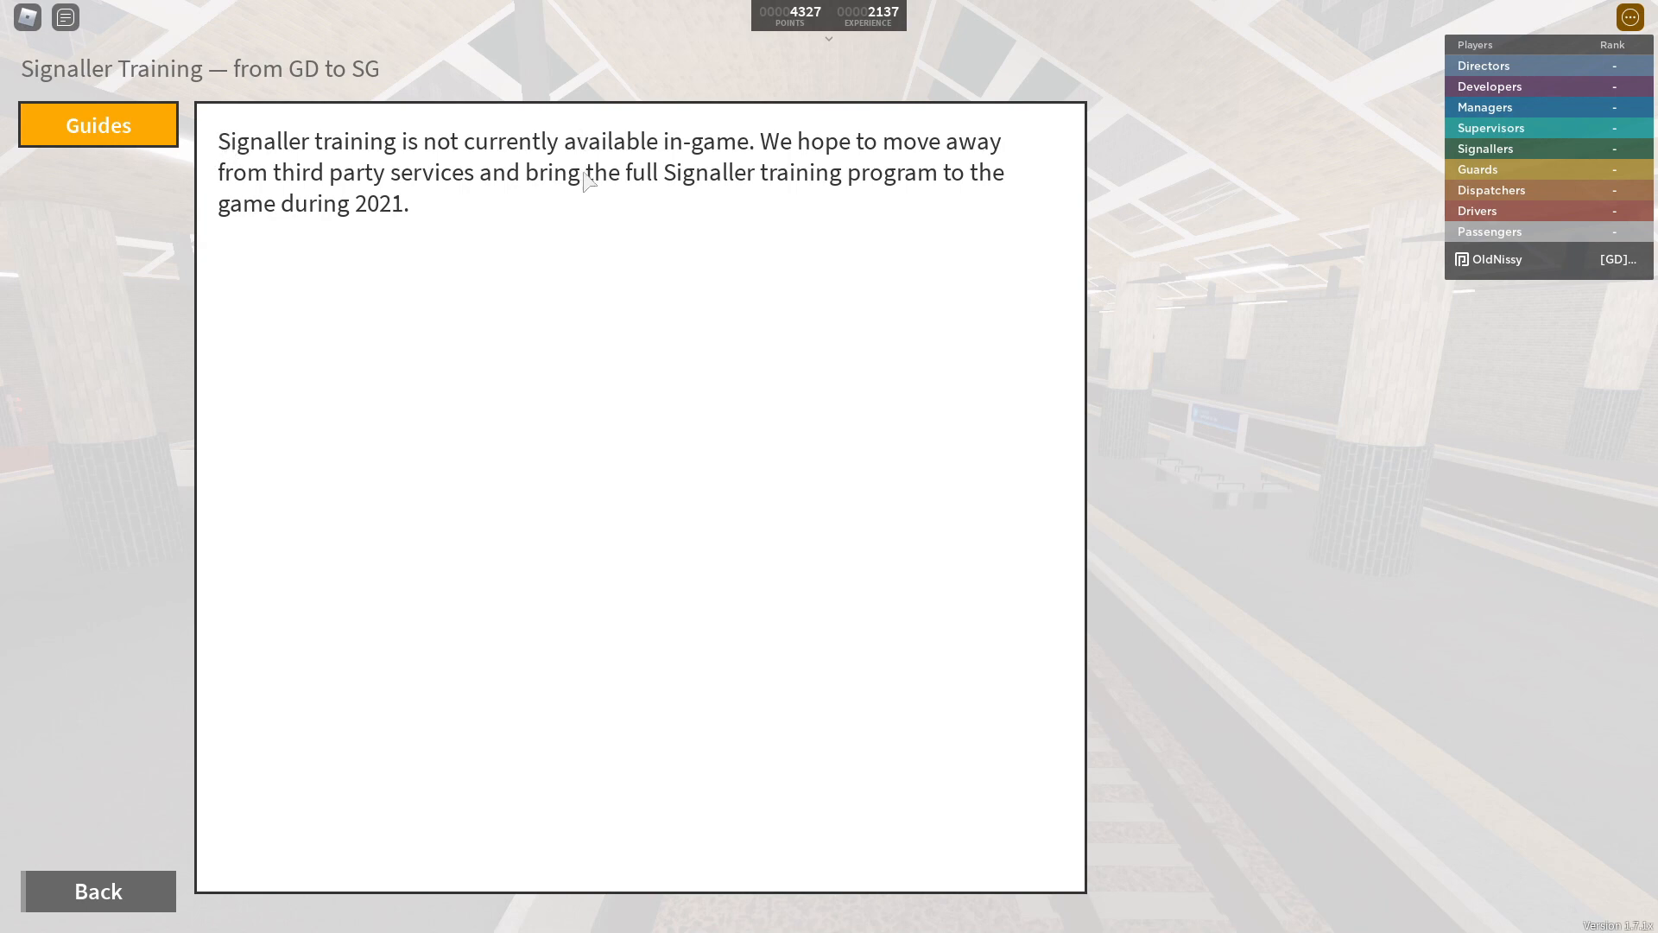
{"action": "mouse_move", "coordinate": [175, 558]}
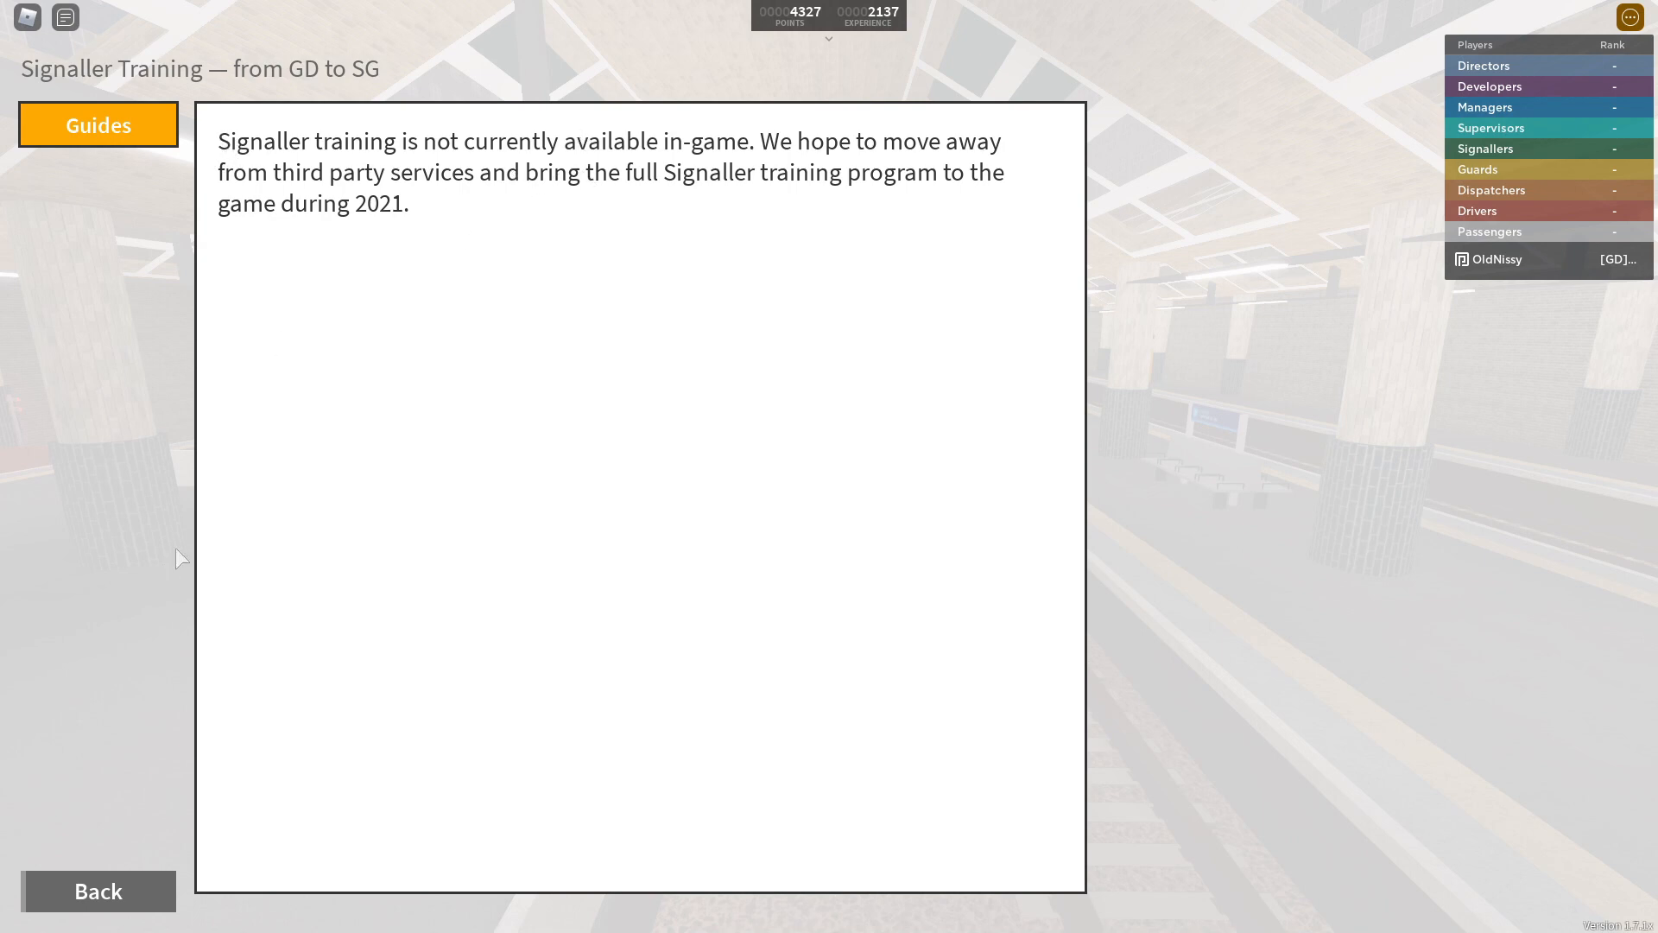
{"action": "mouse_move", "coordinate": [208, 499]}
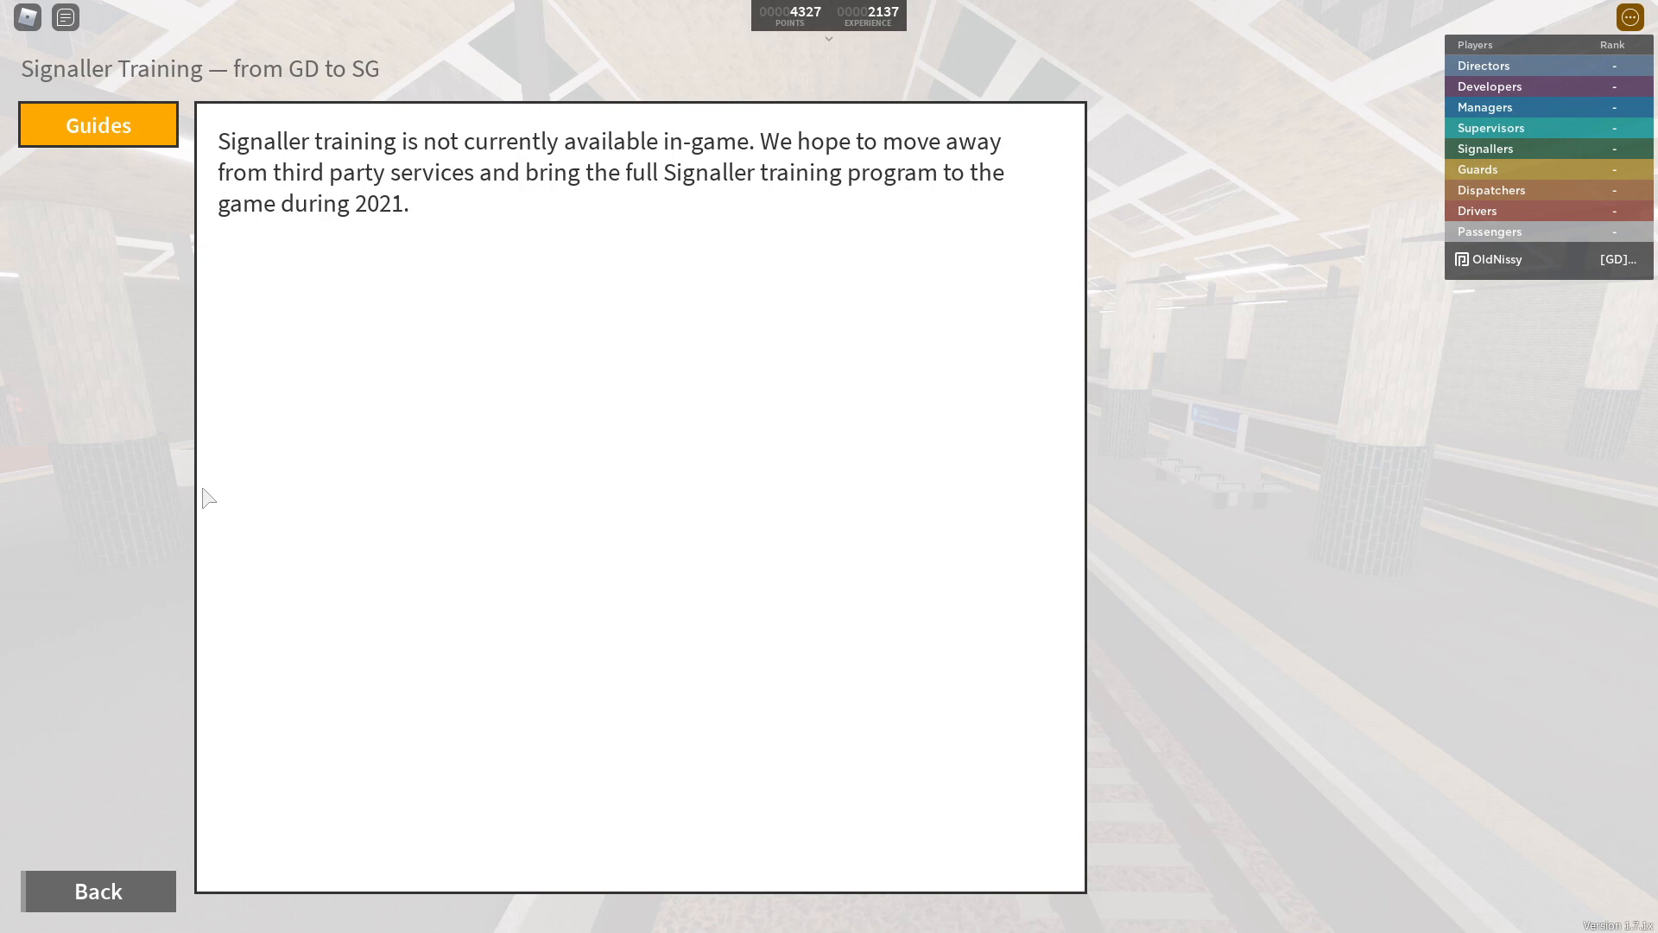
{"action": "mouse_move", "coordinate": [216, 918]}
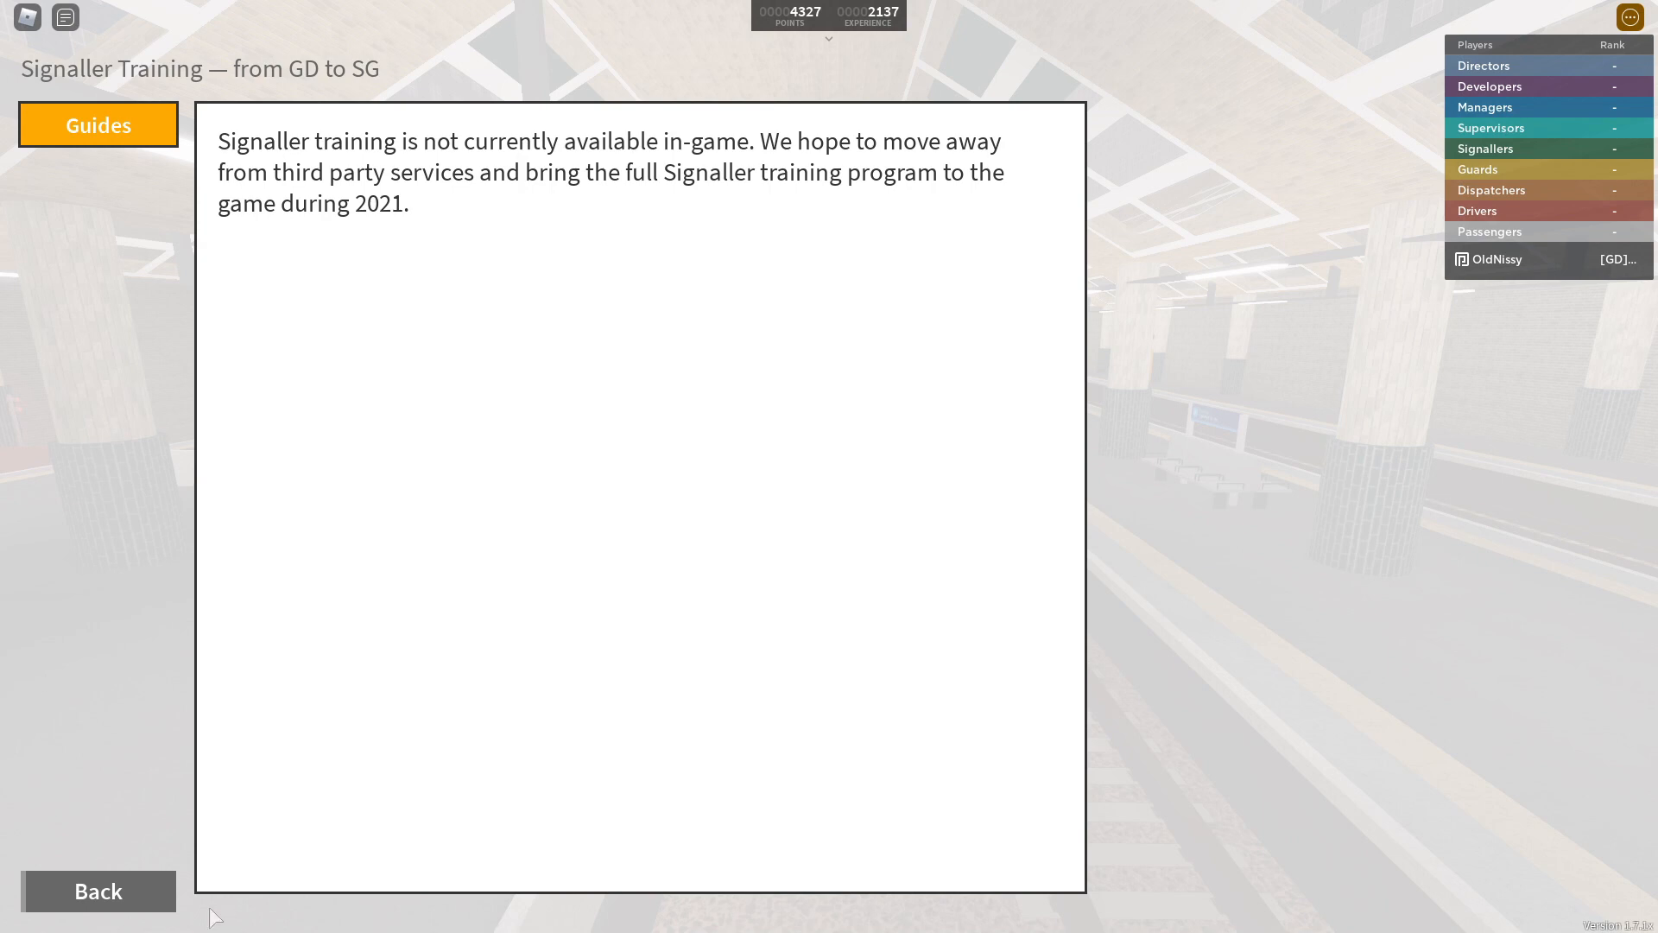
Leave the Signaller Training page for the Passenger, Driver, Dispatcher, Guard and Signaller role screen.
{"action": "left_click", "coordinate": [98, 915]}
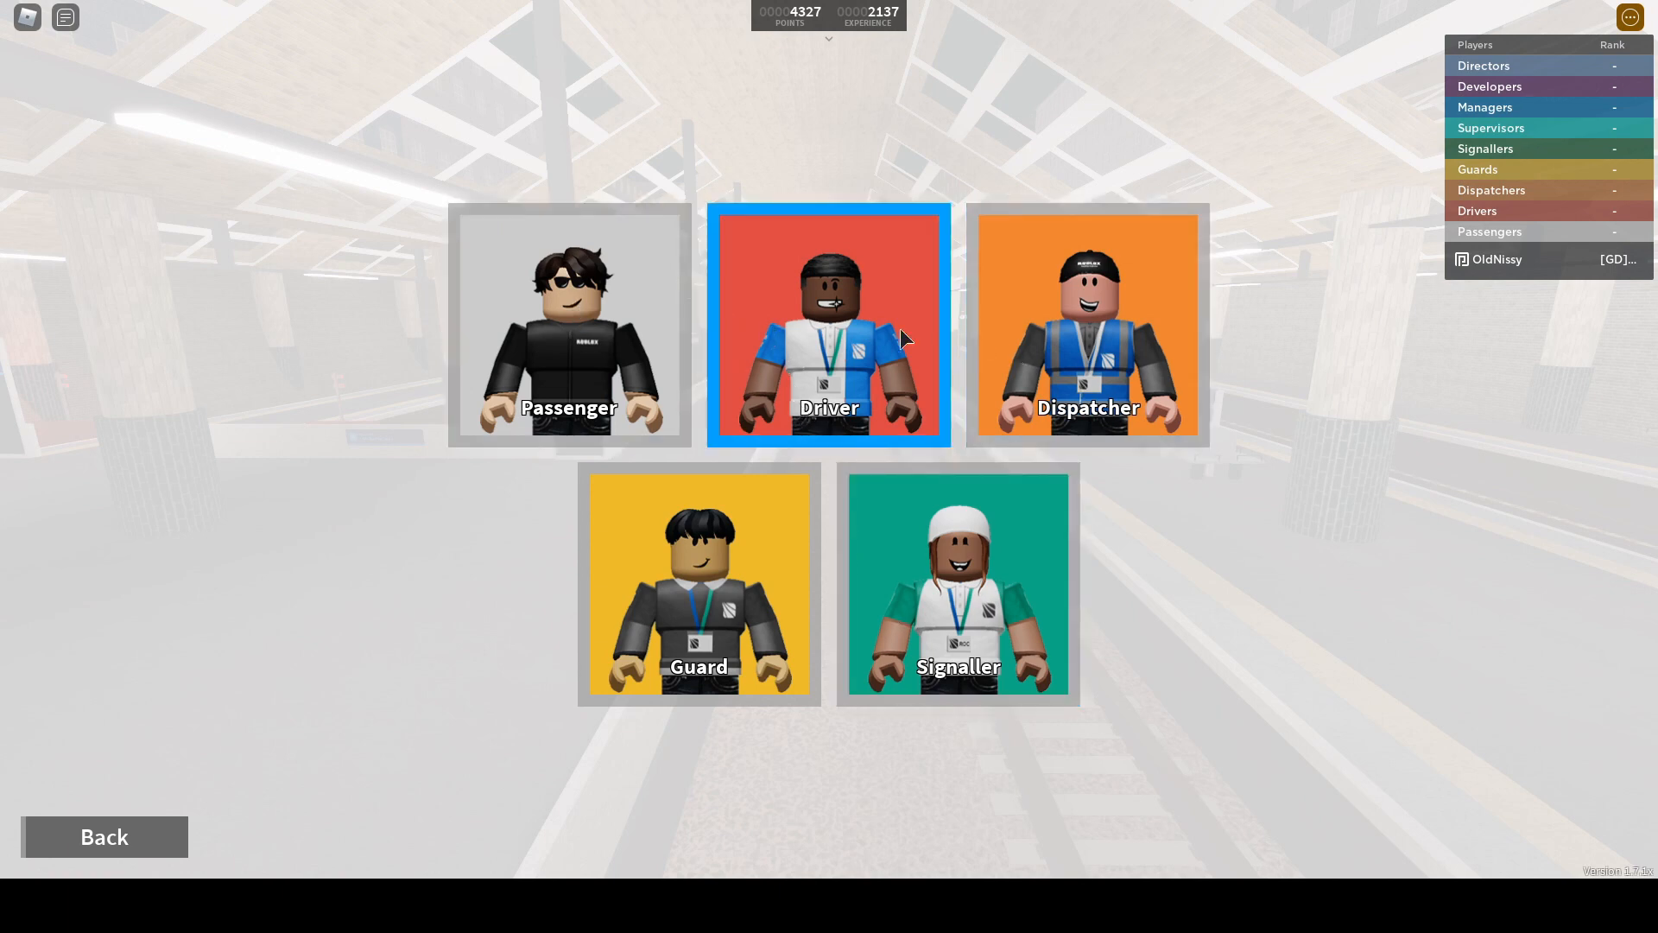
{"action": "mouse_move", "coordinate": [832, 421]}
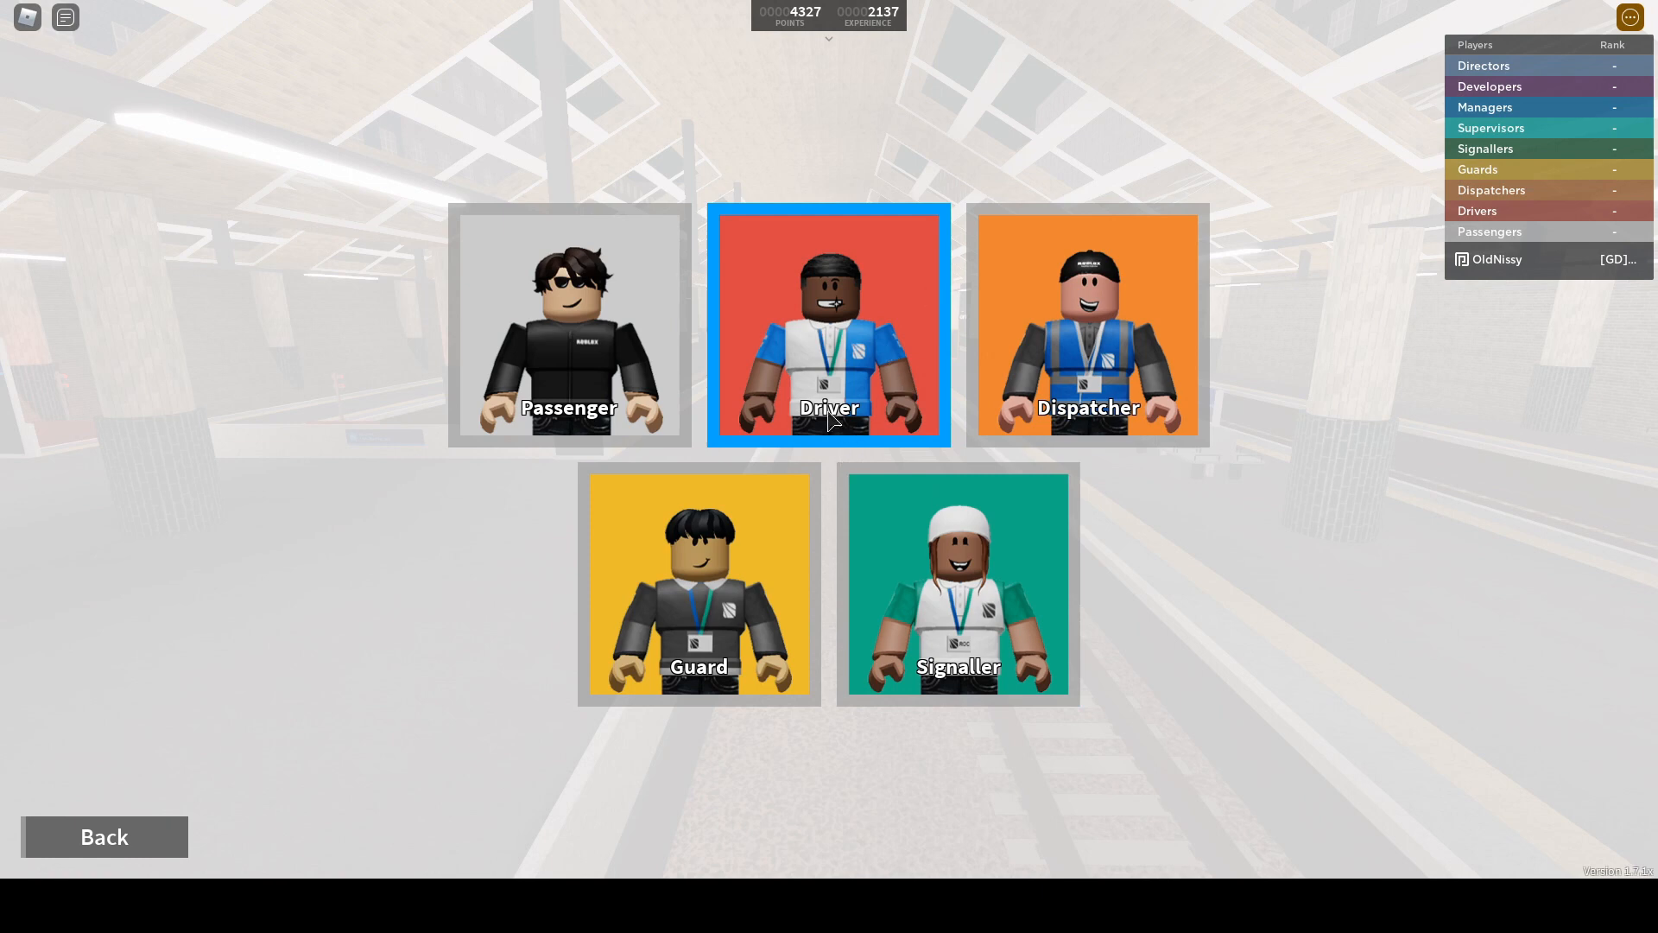
As an AirLink driver, preview several trains, then drive Class 360/1 route R054.
{"action": "left_click", "coordinate": [829, 340]}
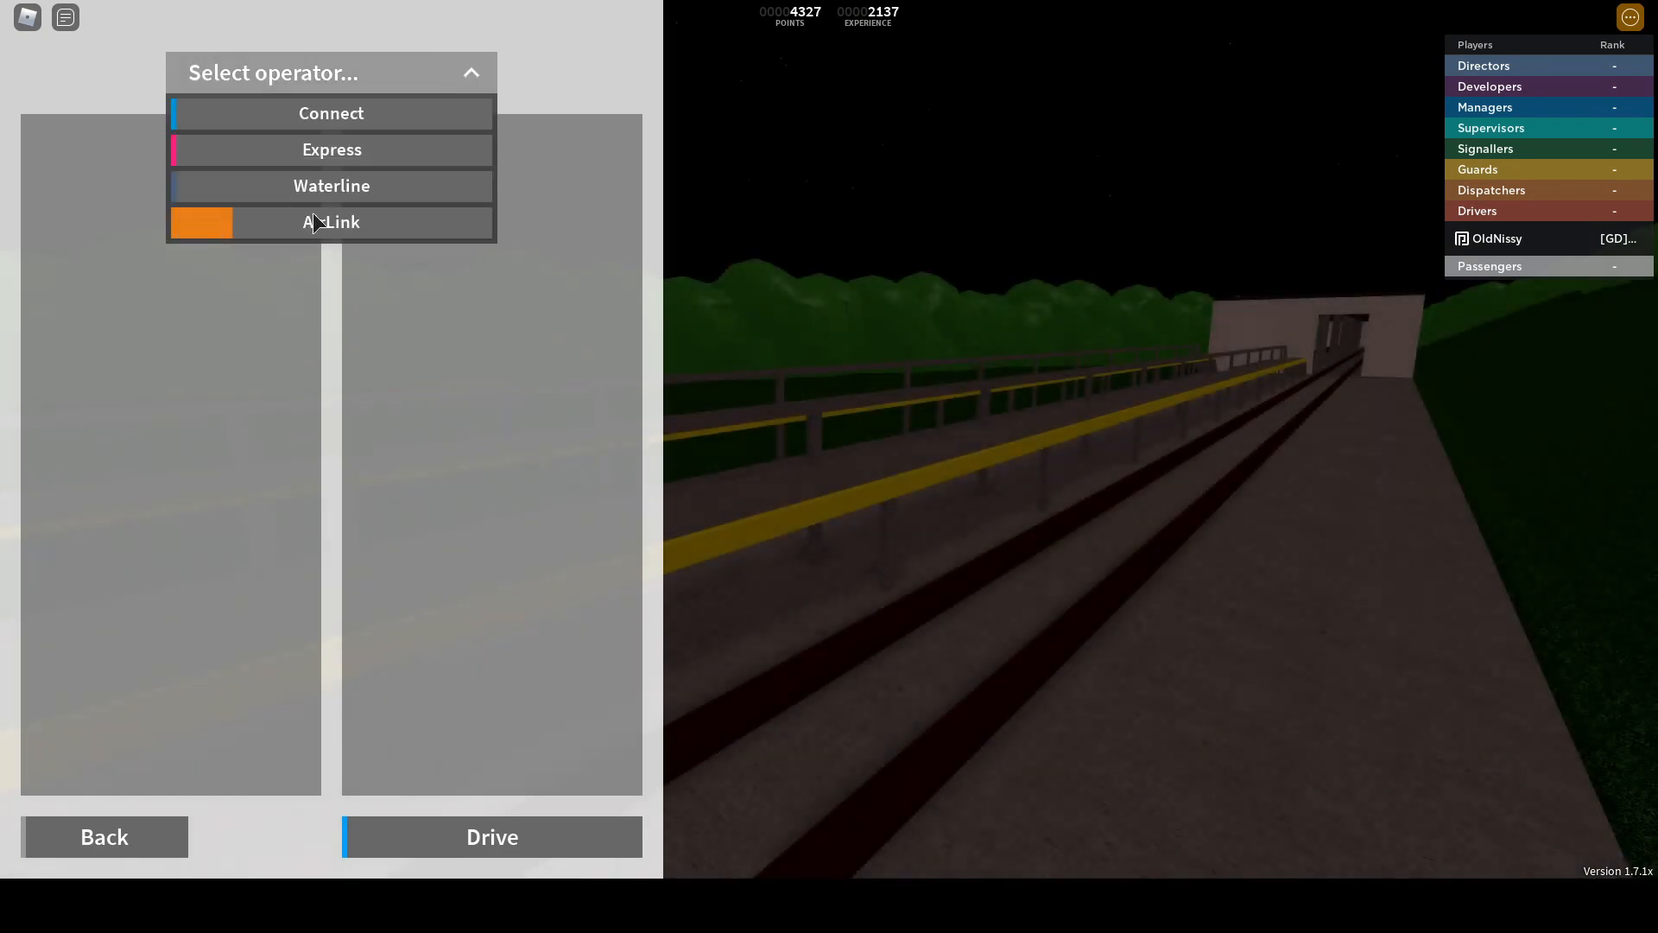
{"action": "left_click", "coordinate": [330, 222]}
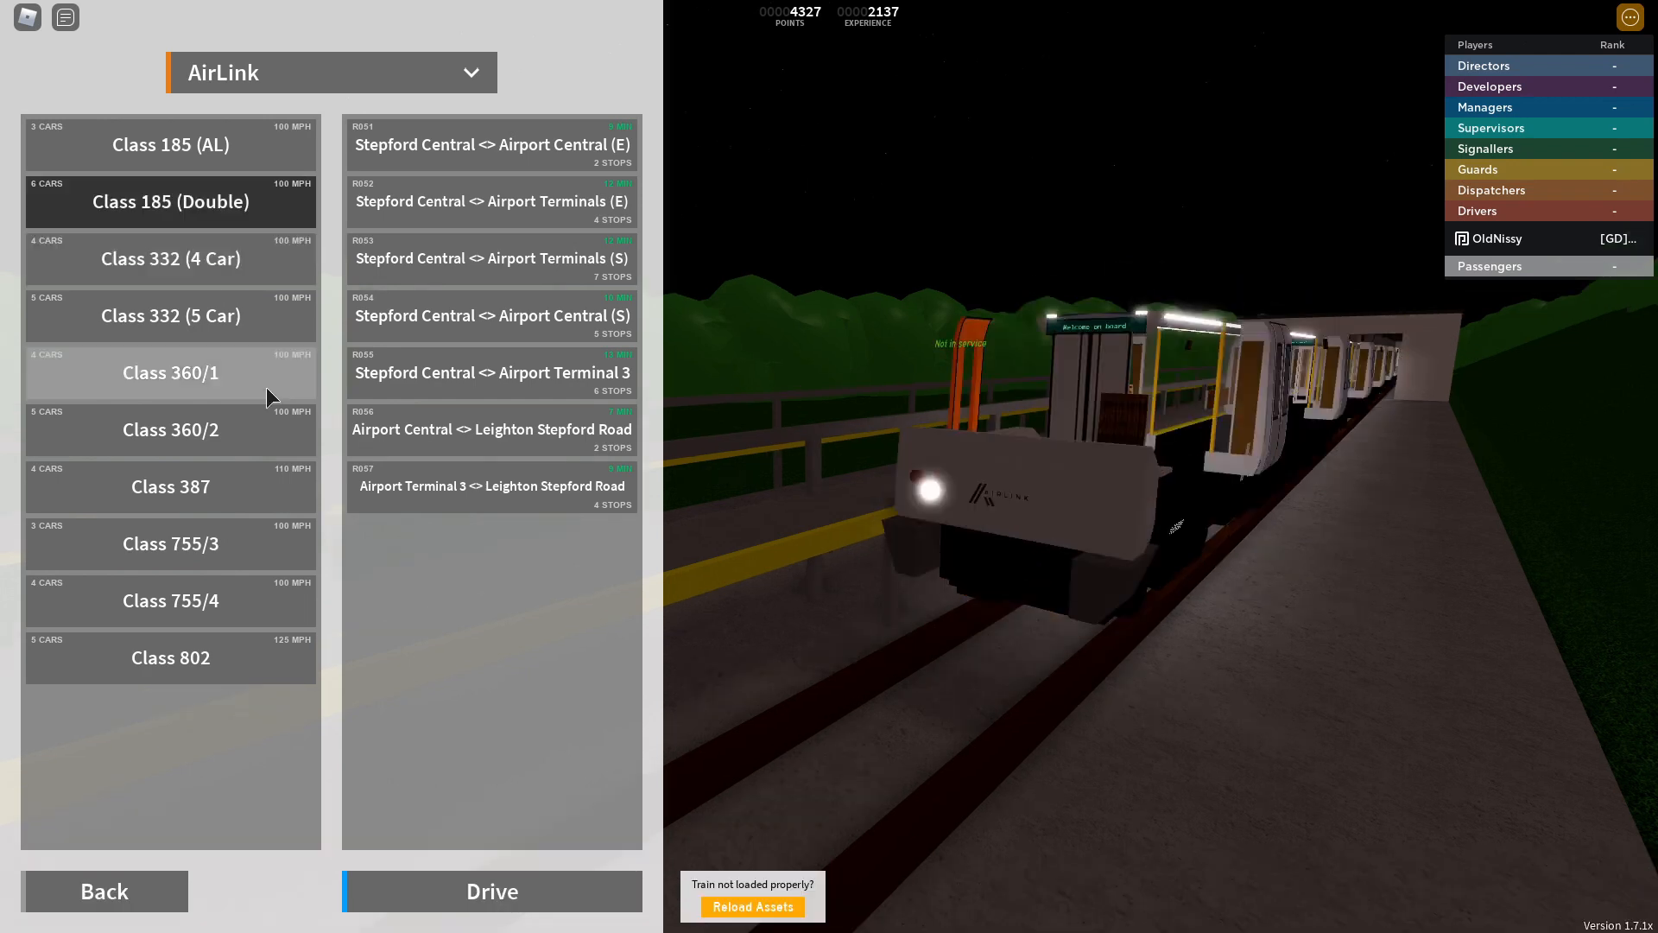
{"action": "left_click", "coordinate": [170, 258]}
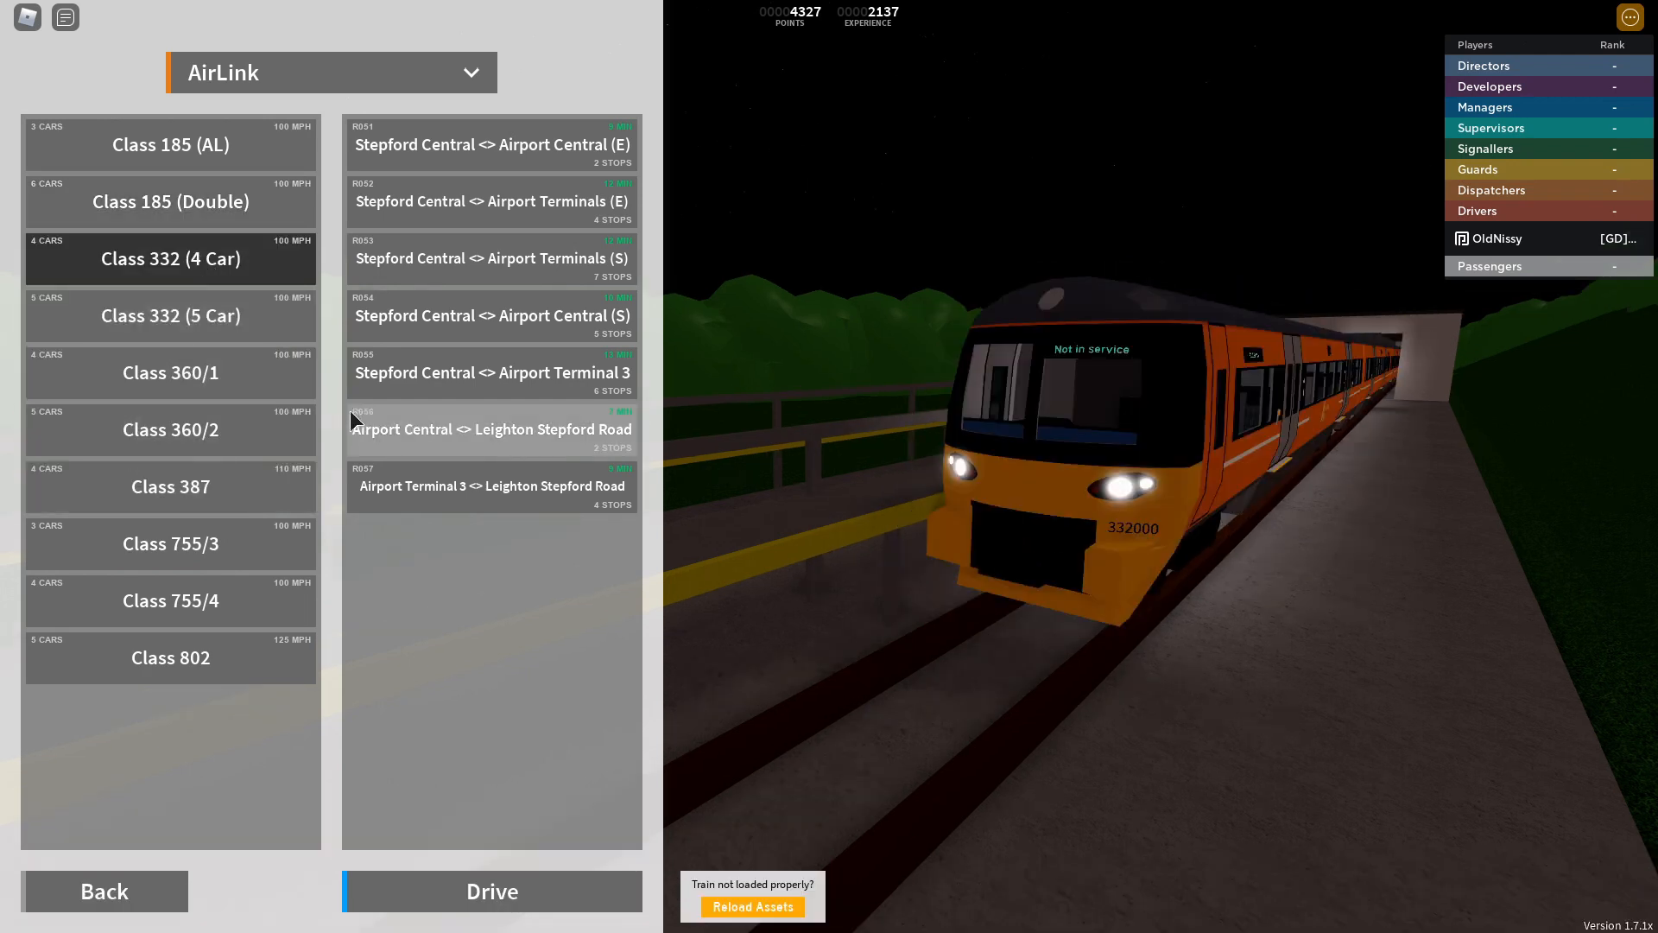
{"action": "left_click", "coordinate": [170, 658]}
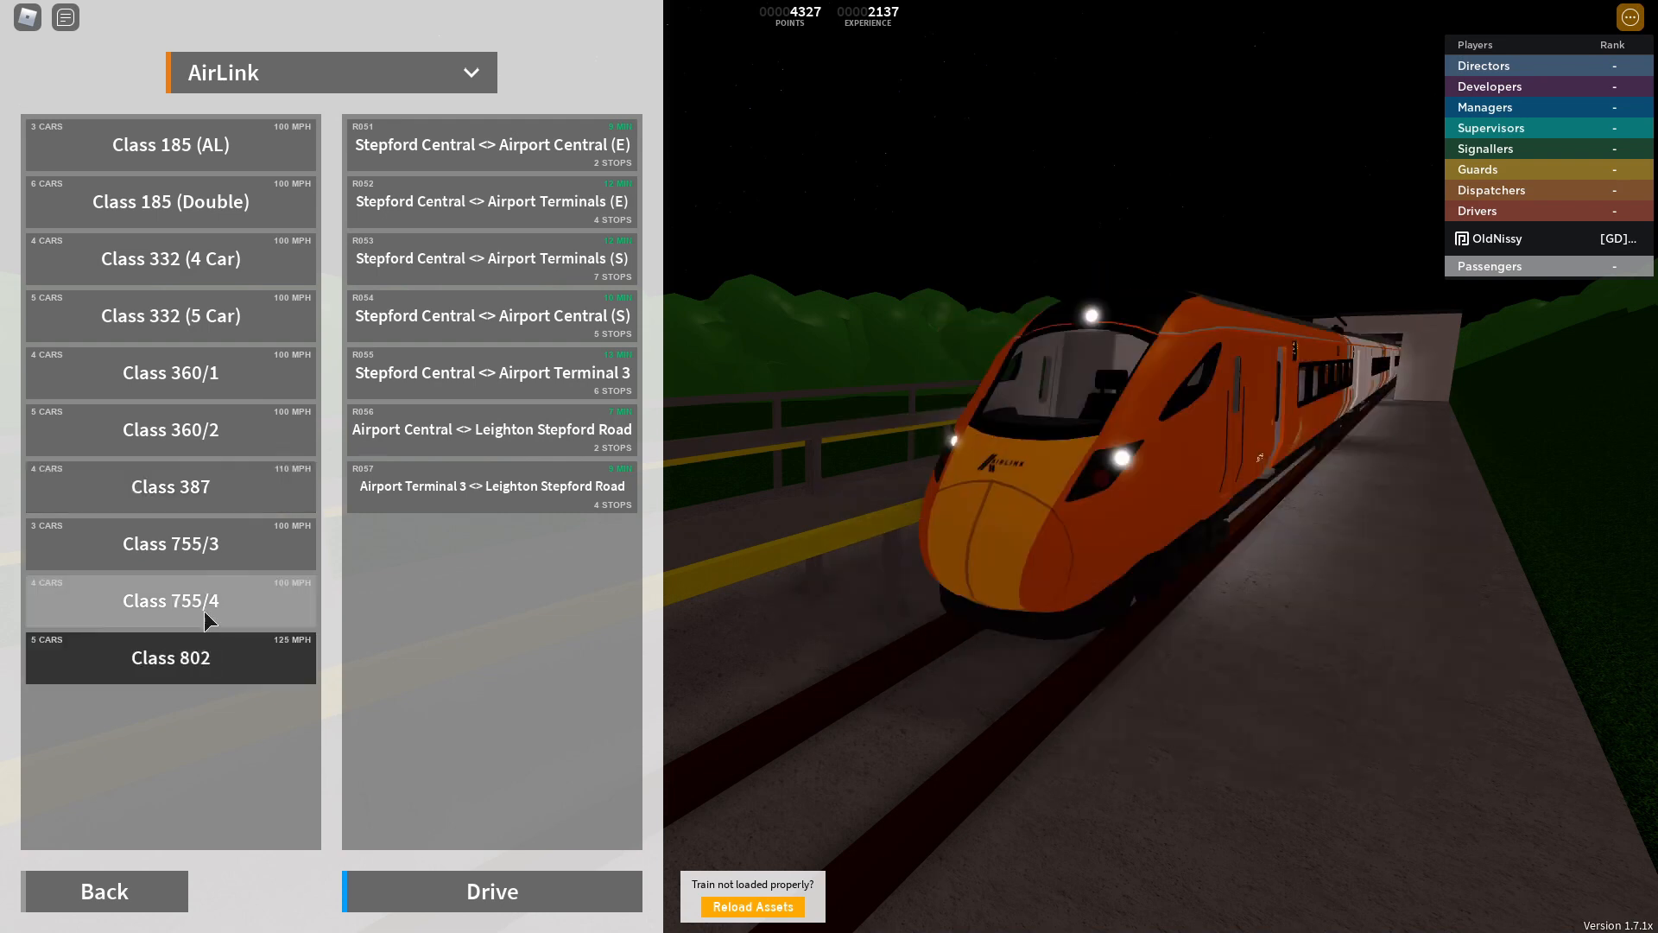
{"action": "left_click", "coordinate": [170, 373]}
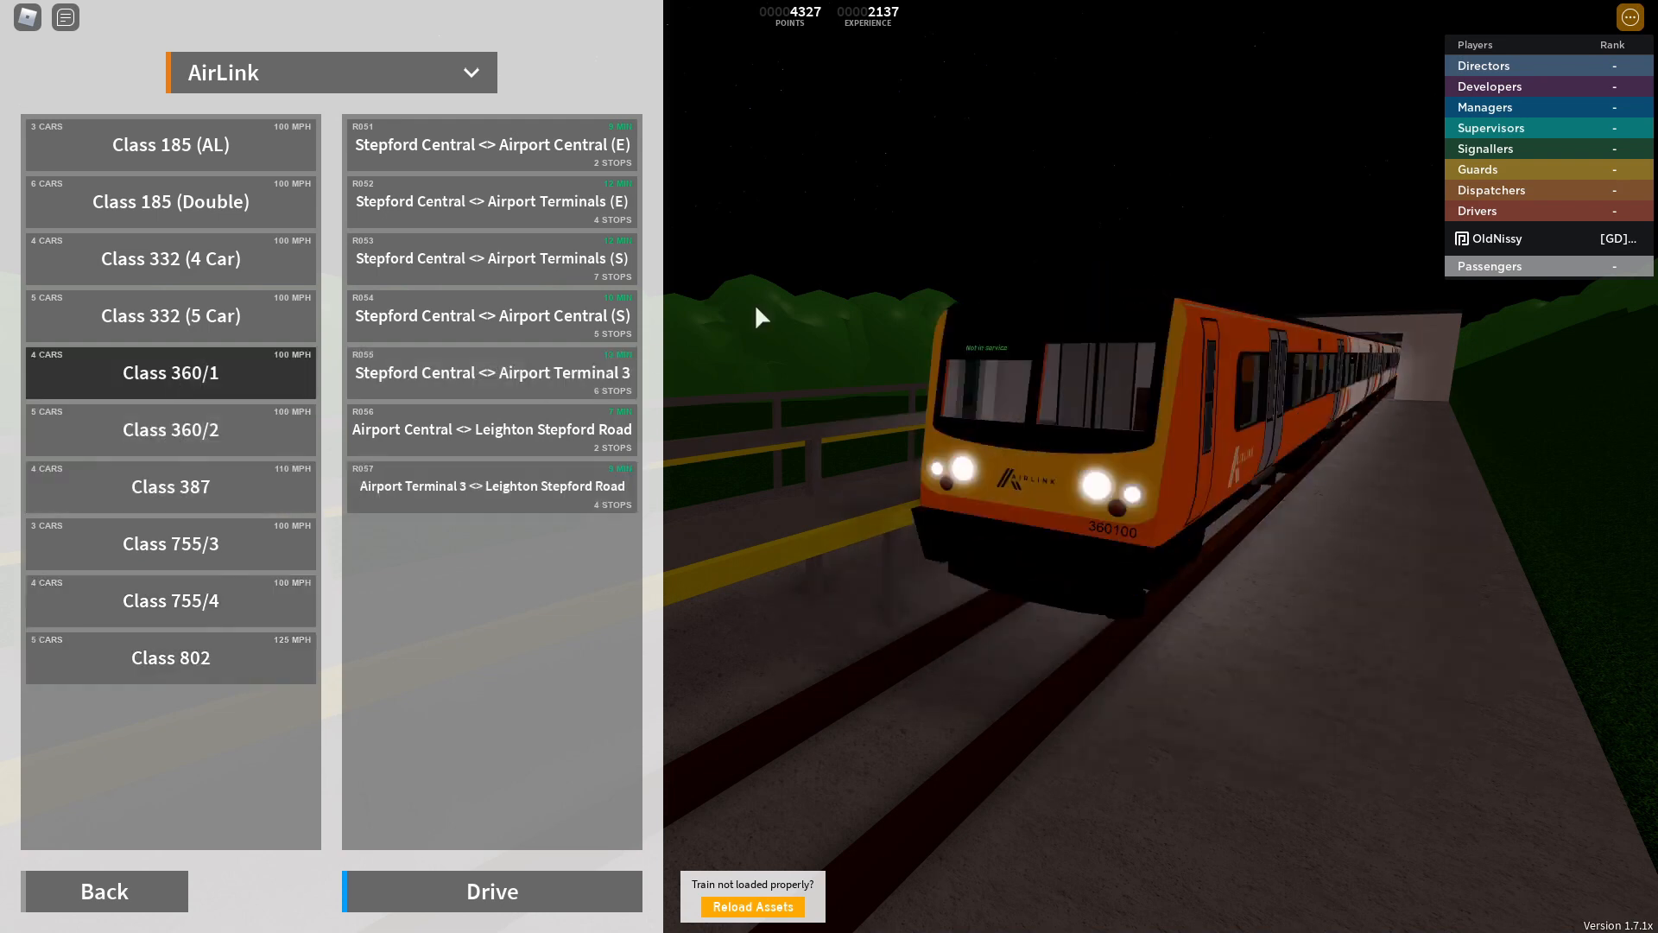
{"action": "left_click", "coordinate": [171, 201]}
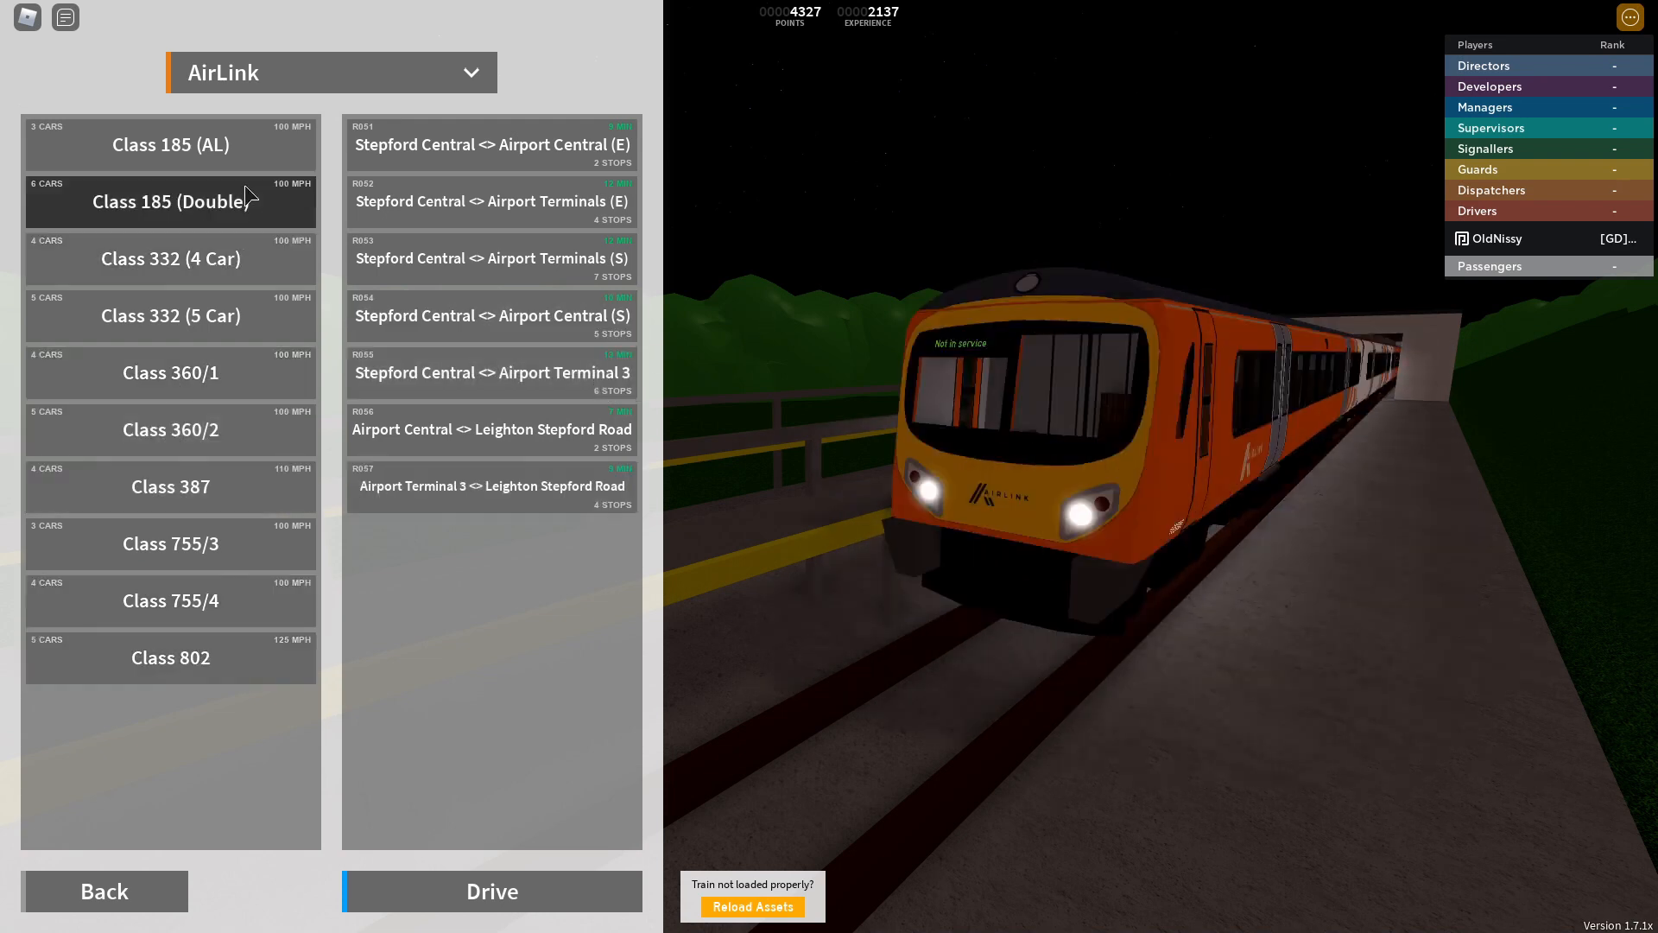
{"action": "left_click", "coordinate": [170, 543]}
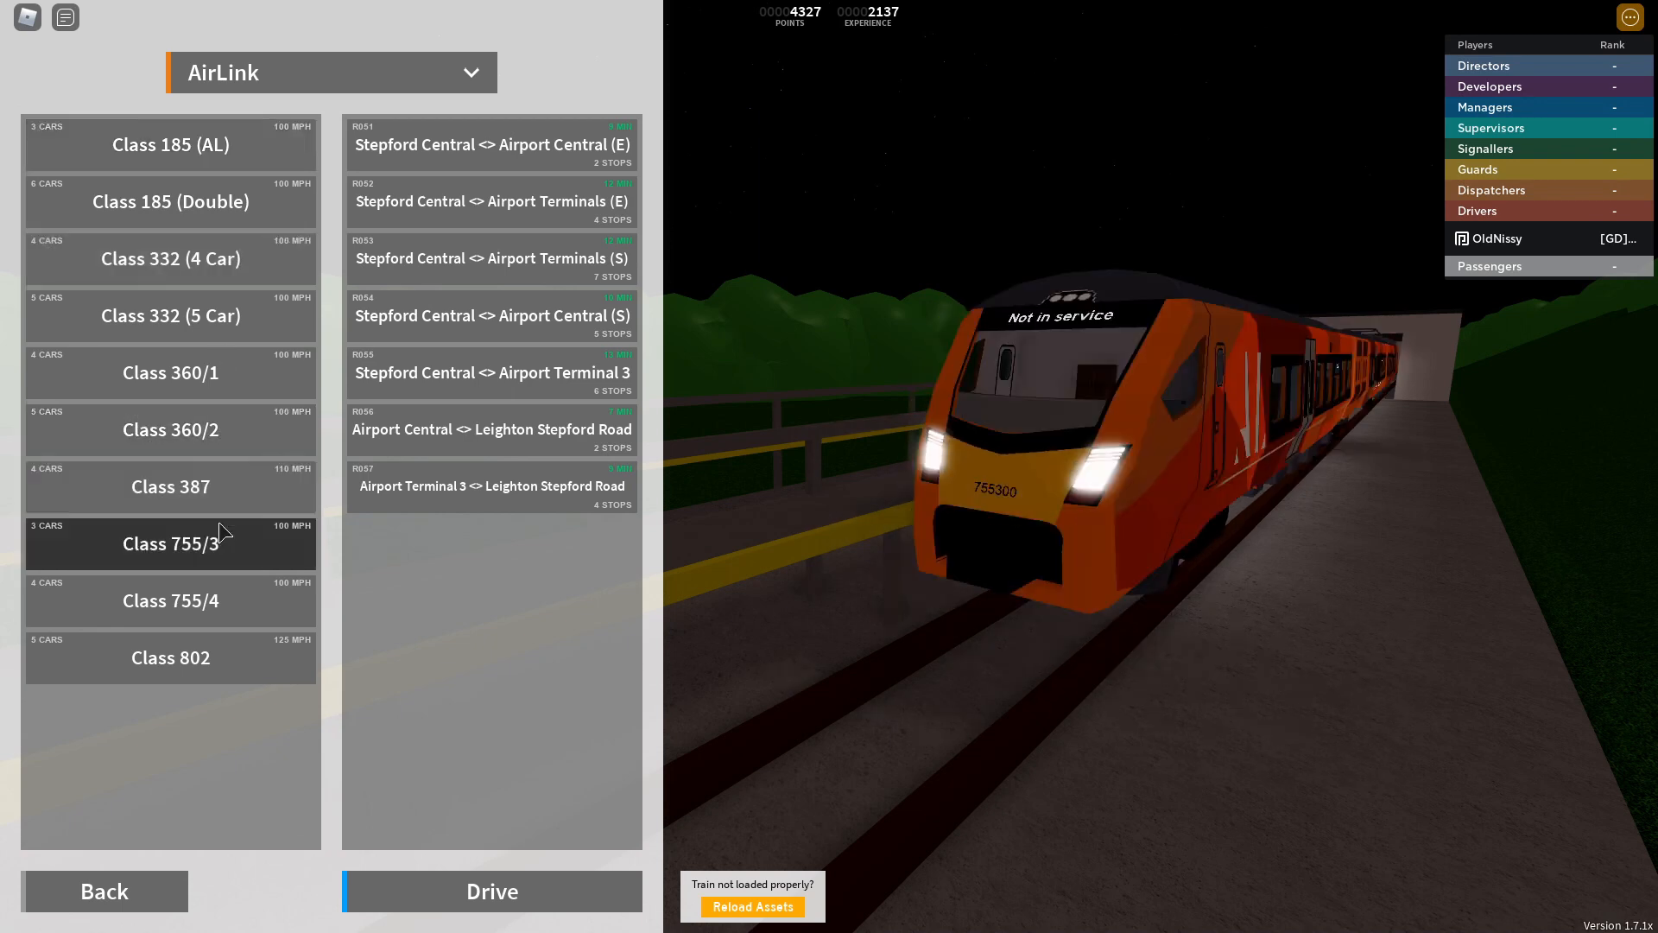
{"action": "left_click", "coordinate": [170, 487]}
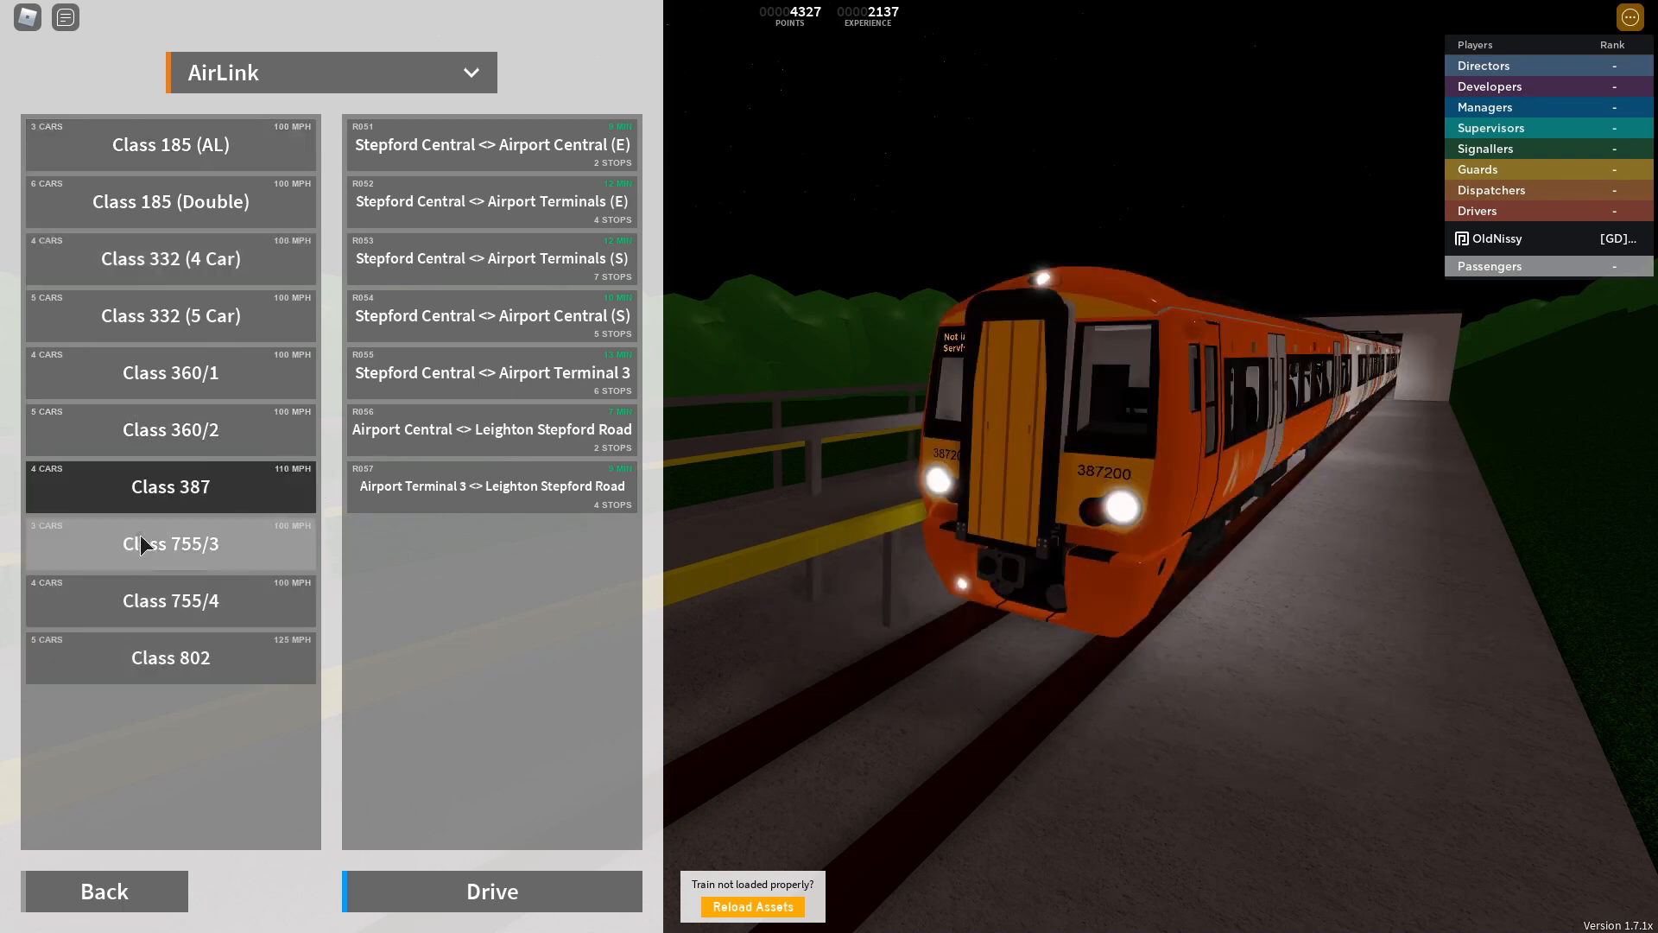
{"action": "left_click", "coordinate": [170, 544]}
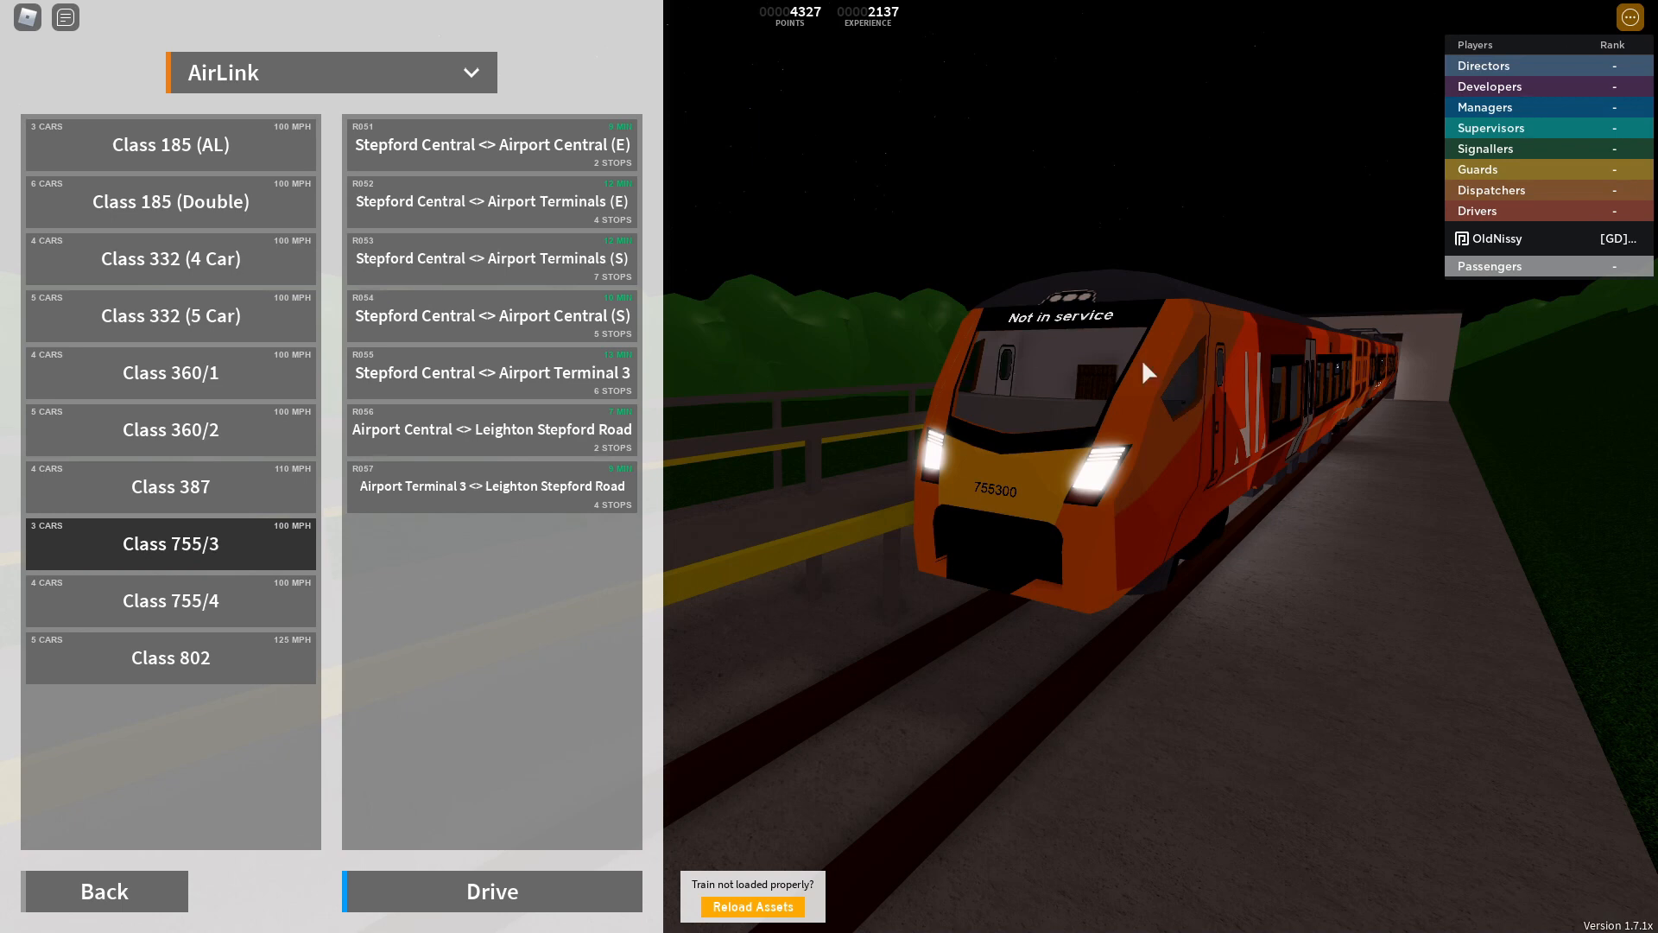
{"action": "left_click", "coordinate": [171, 372]}
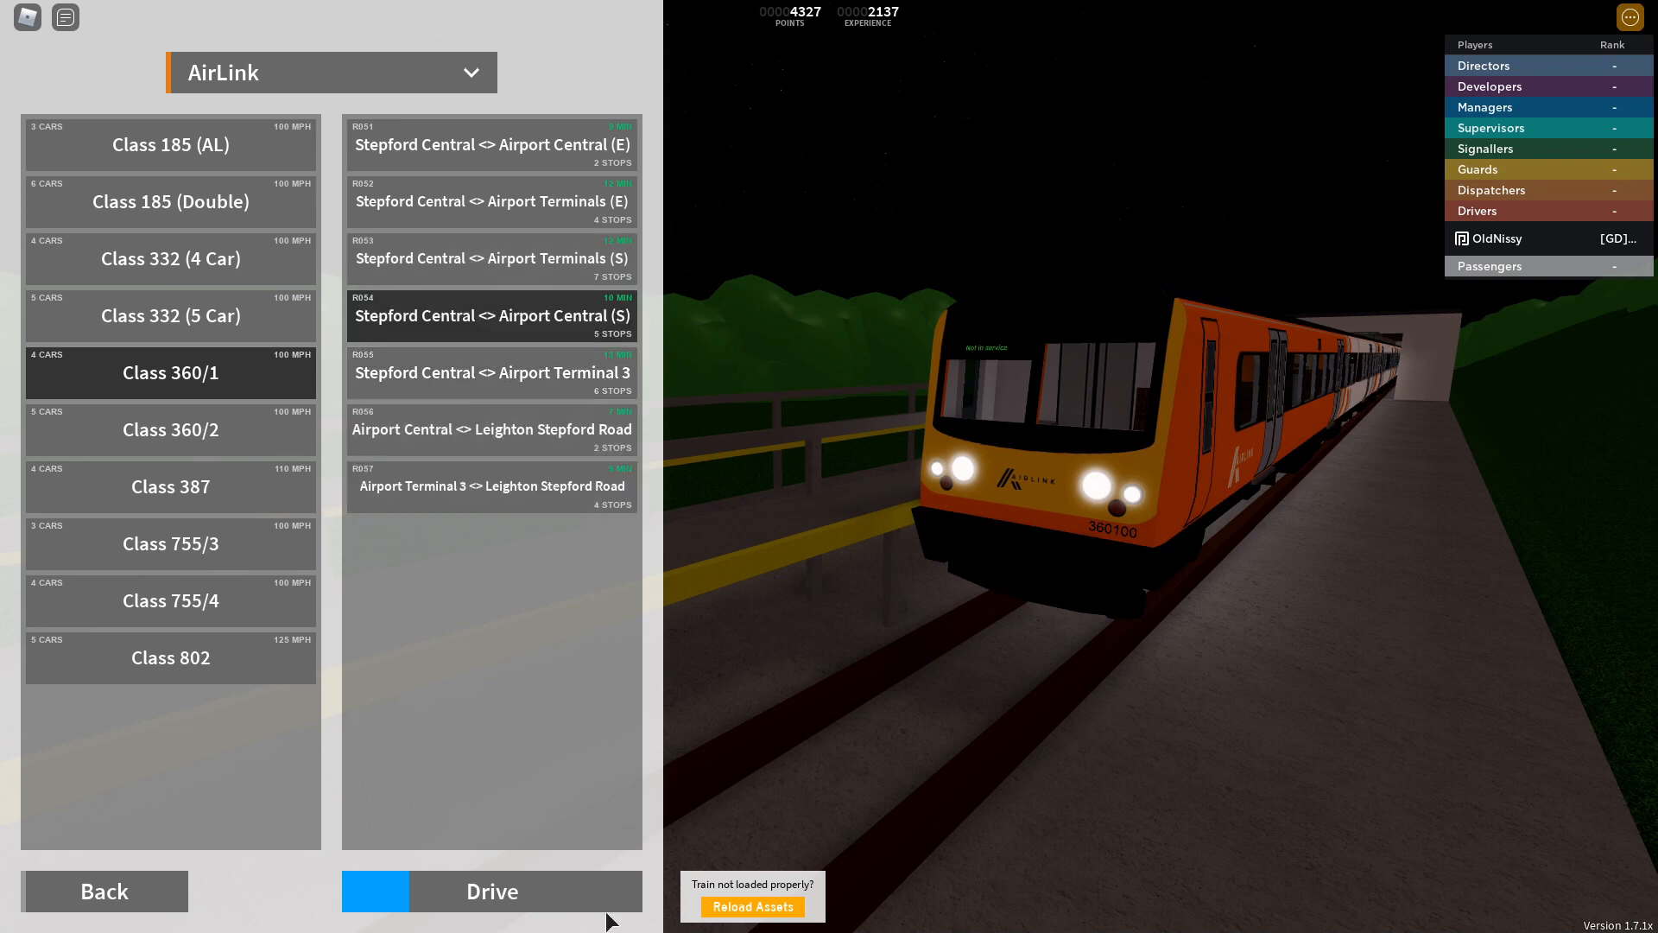
{"action": "left_click", "coordinate": [492, 892]}
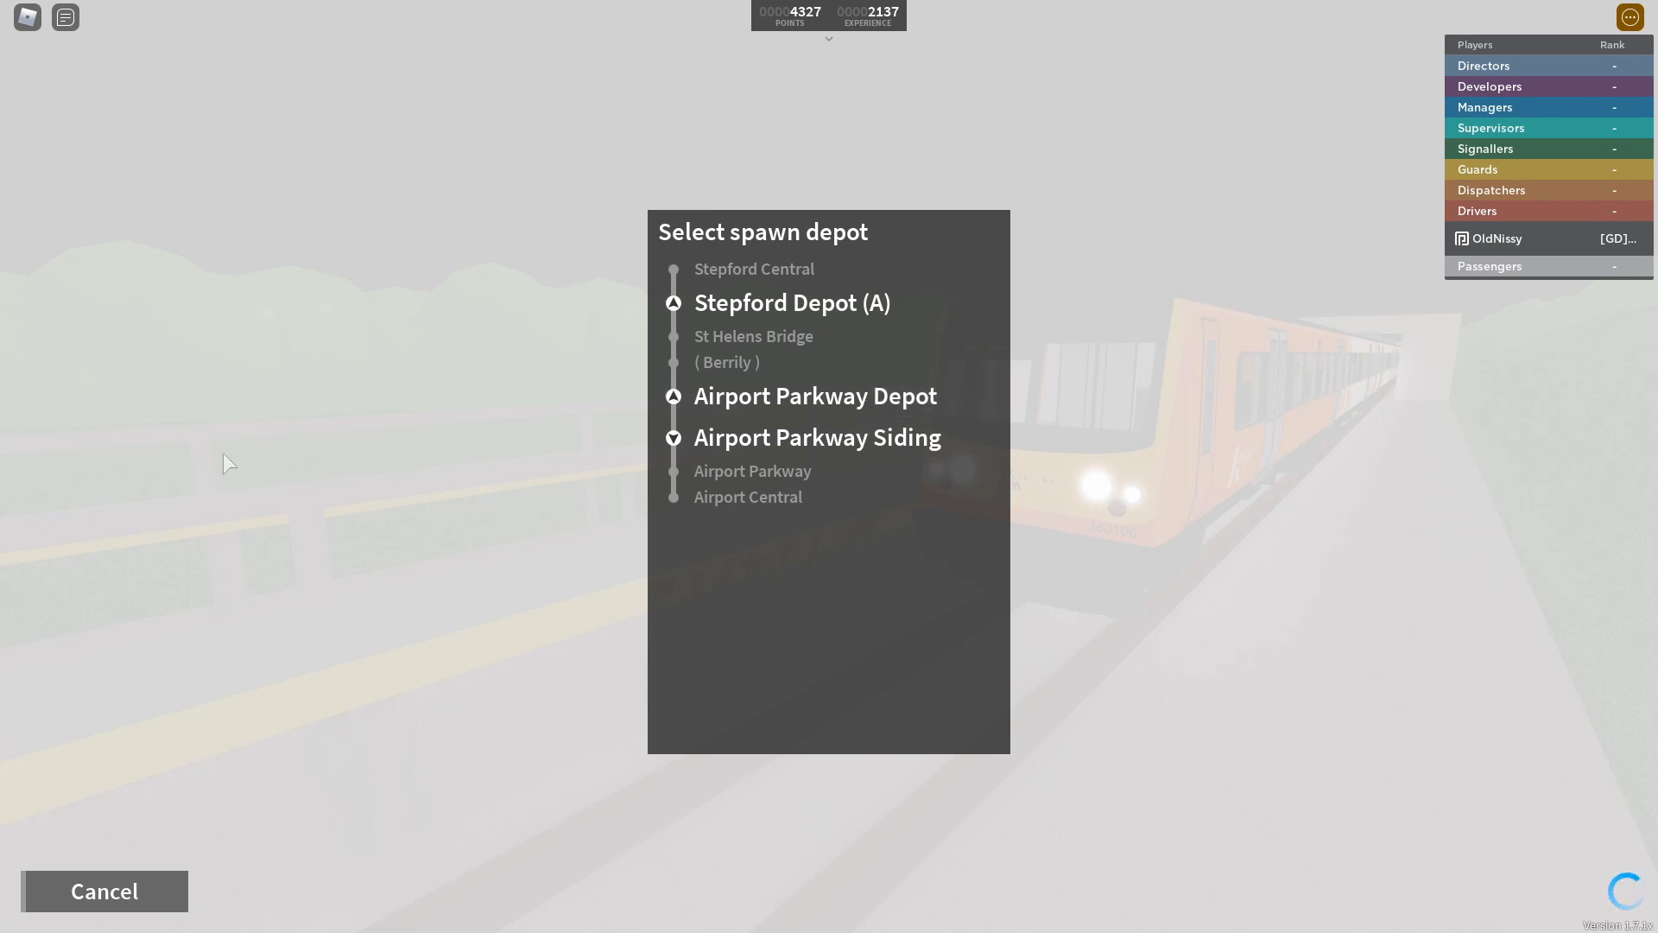
Spawn the Class 360/1 at the chosen depot and turn the Settings volume very low.
{"action": "left_click", "coordinate": [792, 303]}
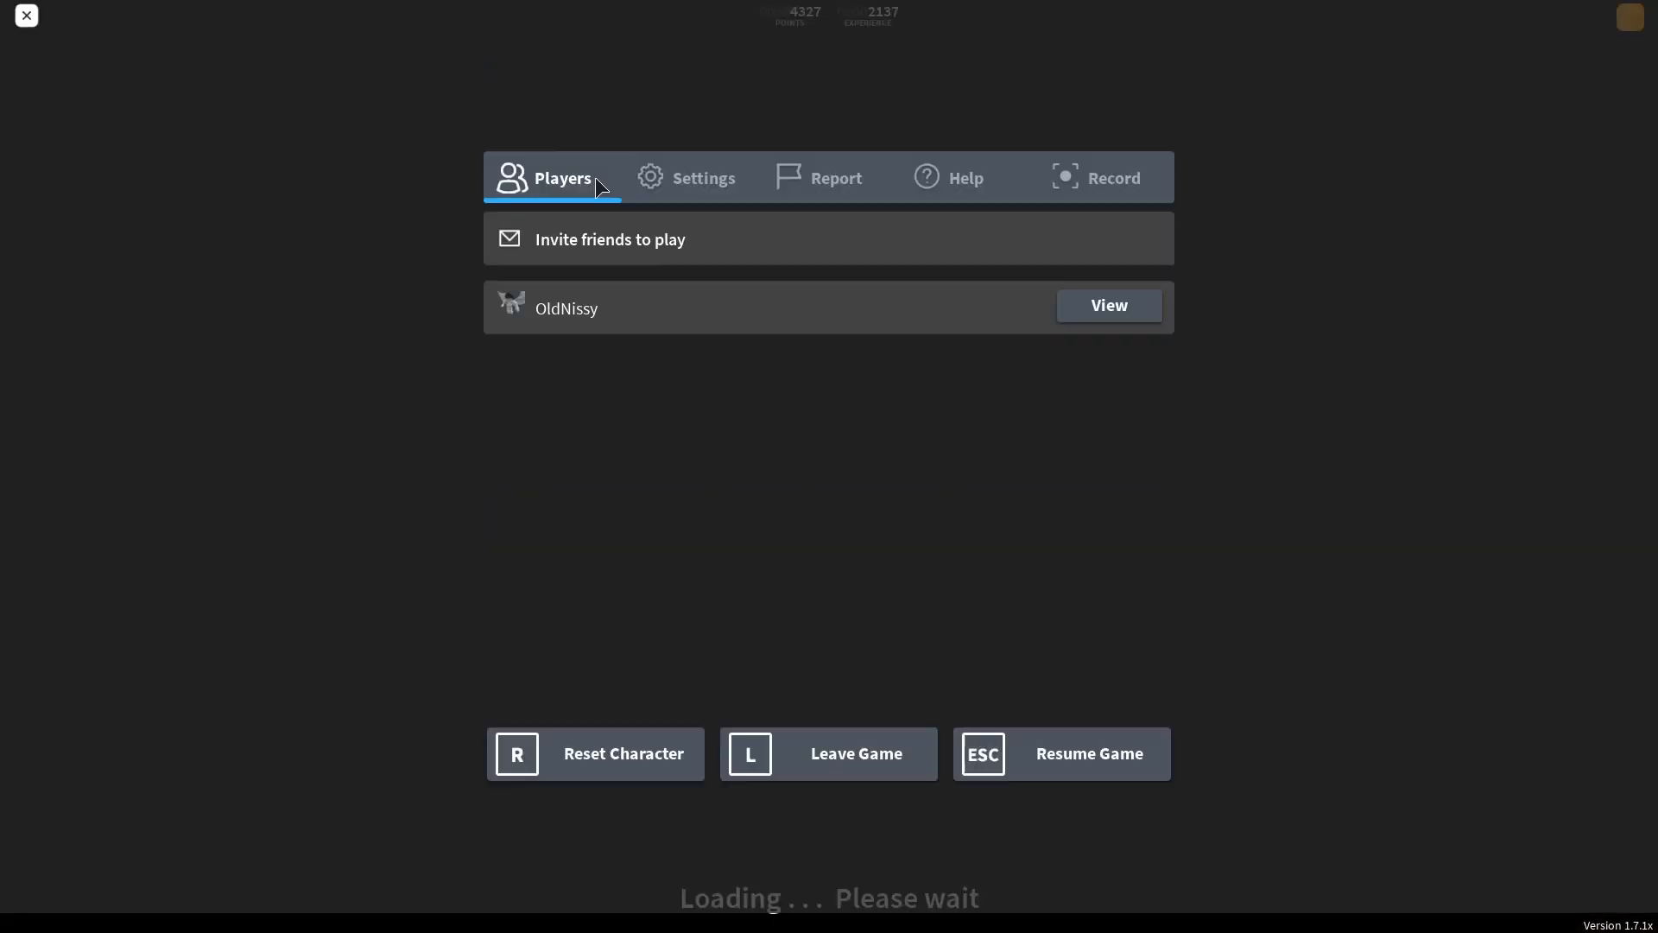
{"action": "left_click", "coordinate": [703, 178]}
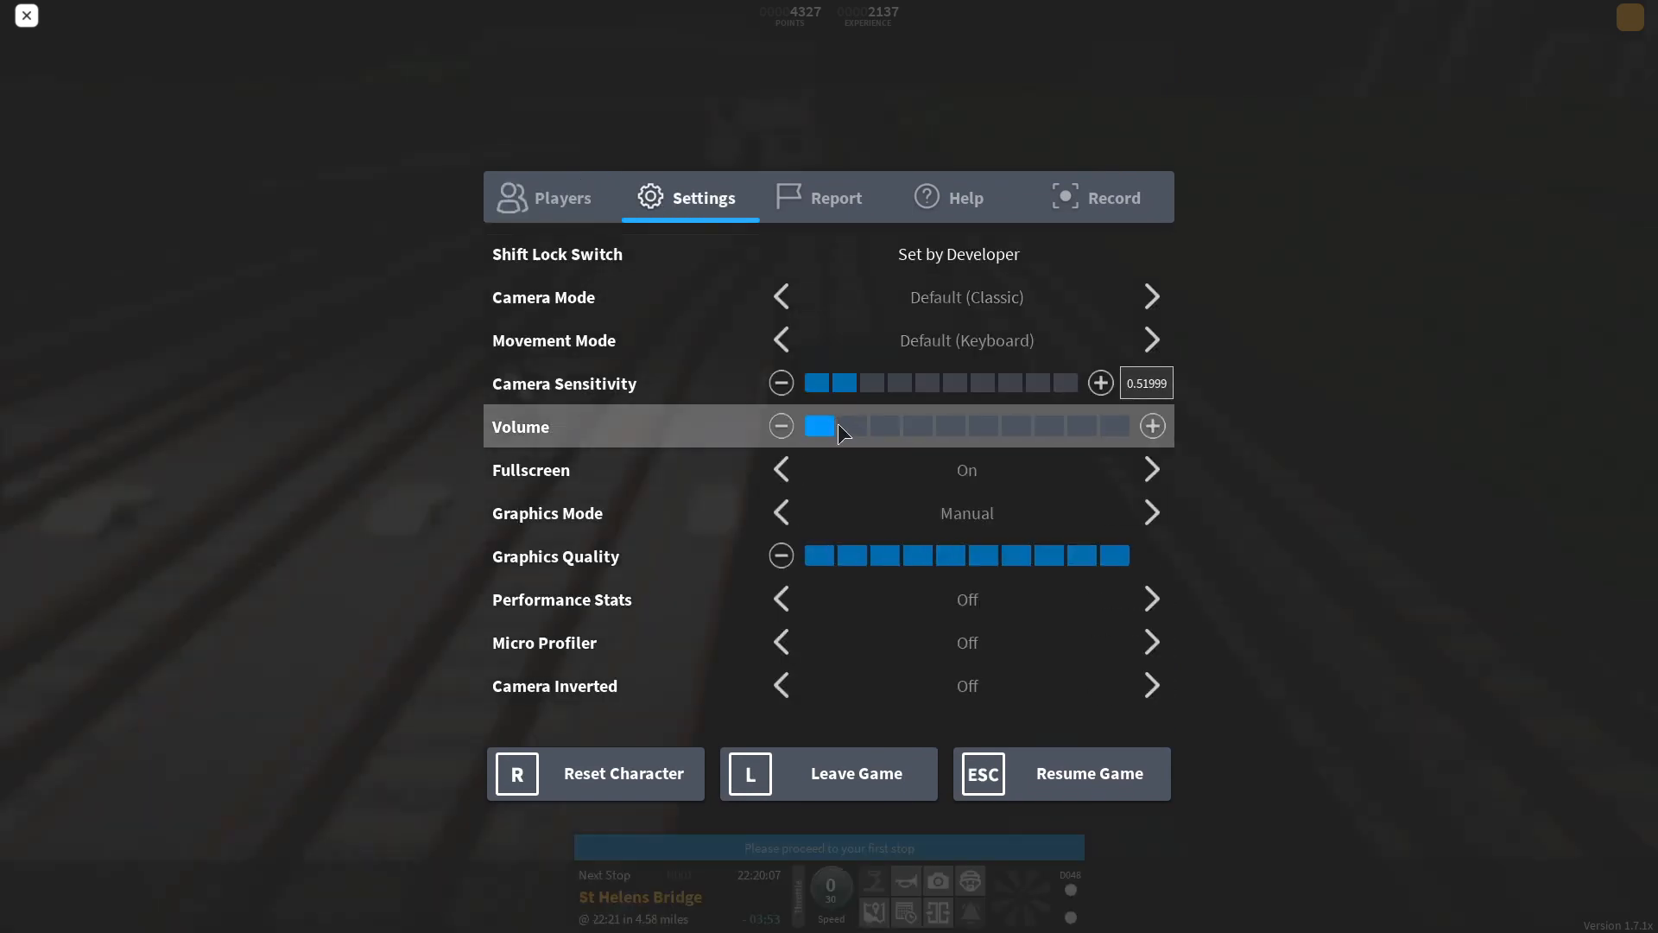
{"action": "left_click", "coordinate": [1089, 773]}
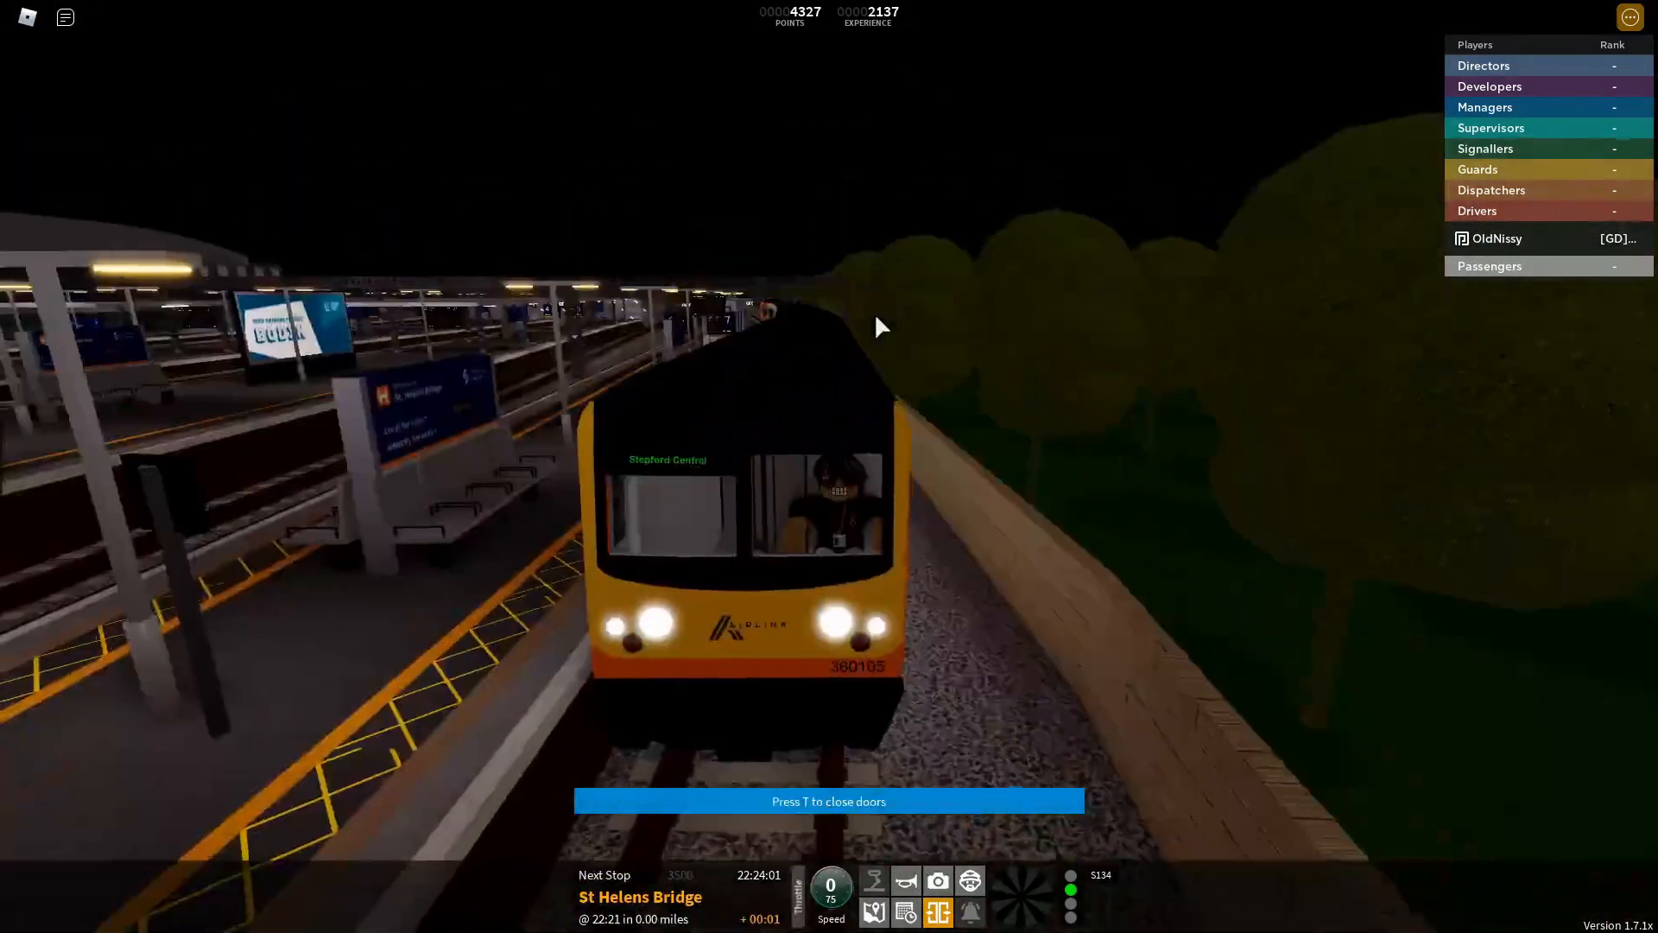
Close the doors at St Helens Bridge to depart for Stepford Central.
{"action": "key", "text": "t"}
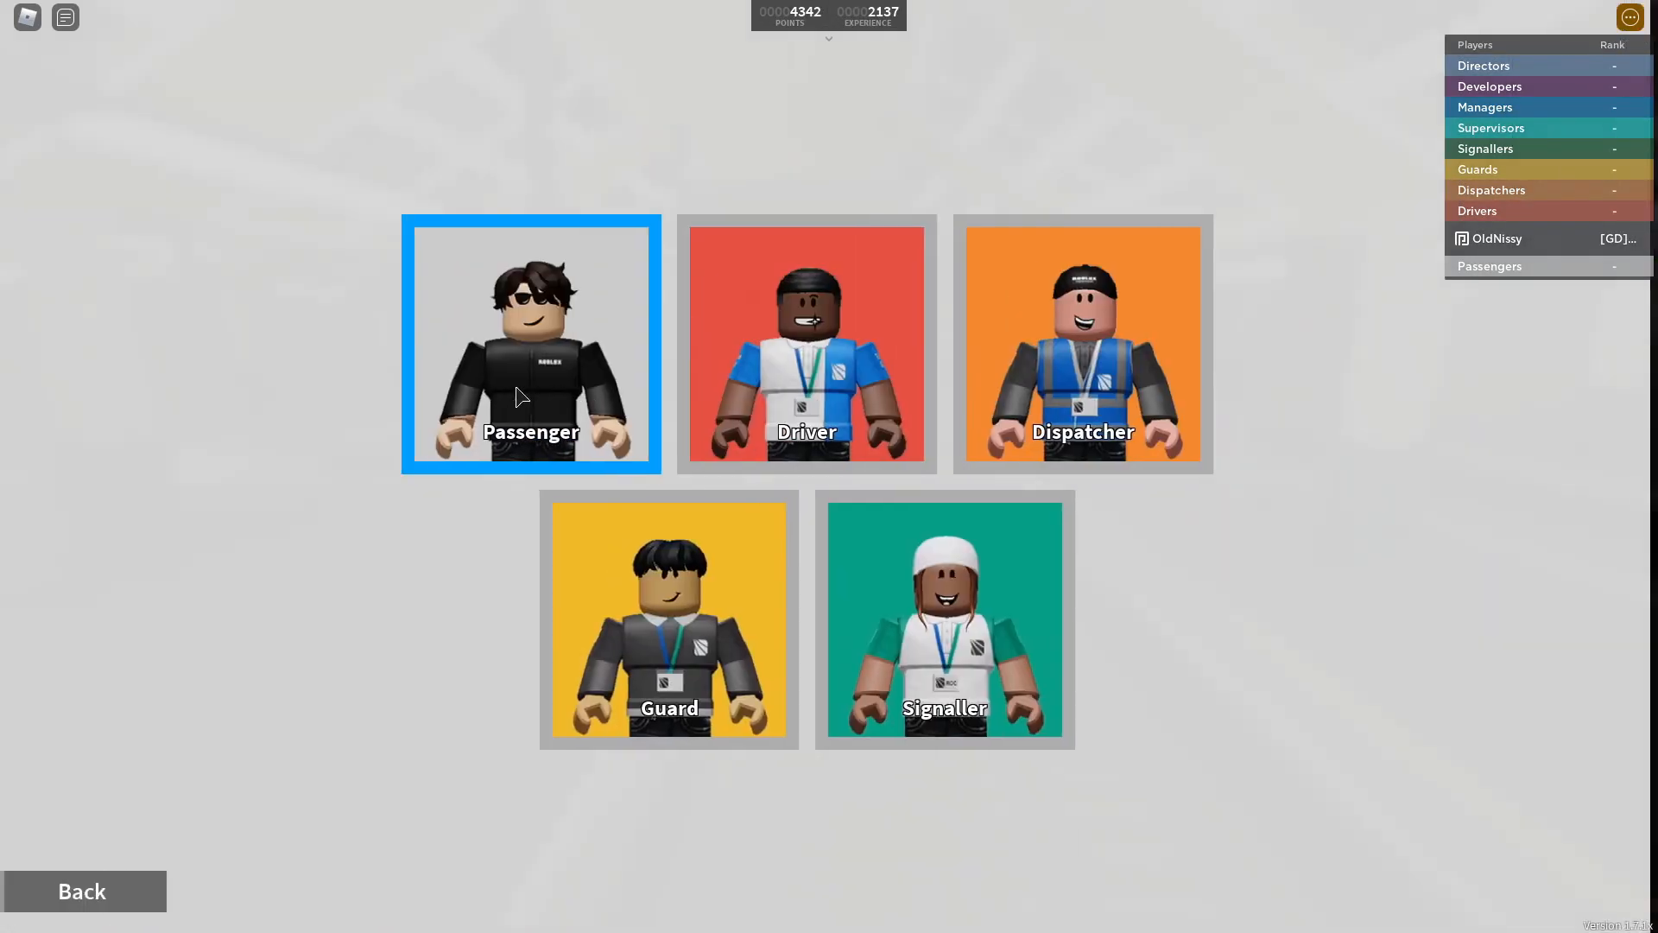
As a passenger, choose the Waterline line and Greenslade Main Entrance as the spawn point.
{"action": "left_click", "coordinate": [531, 344]}
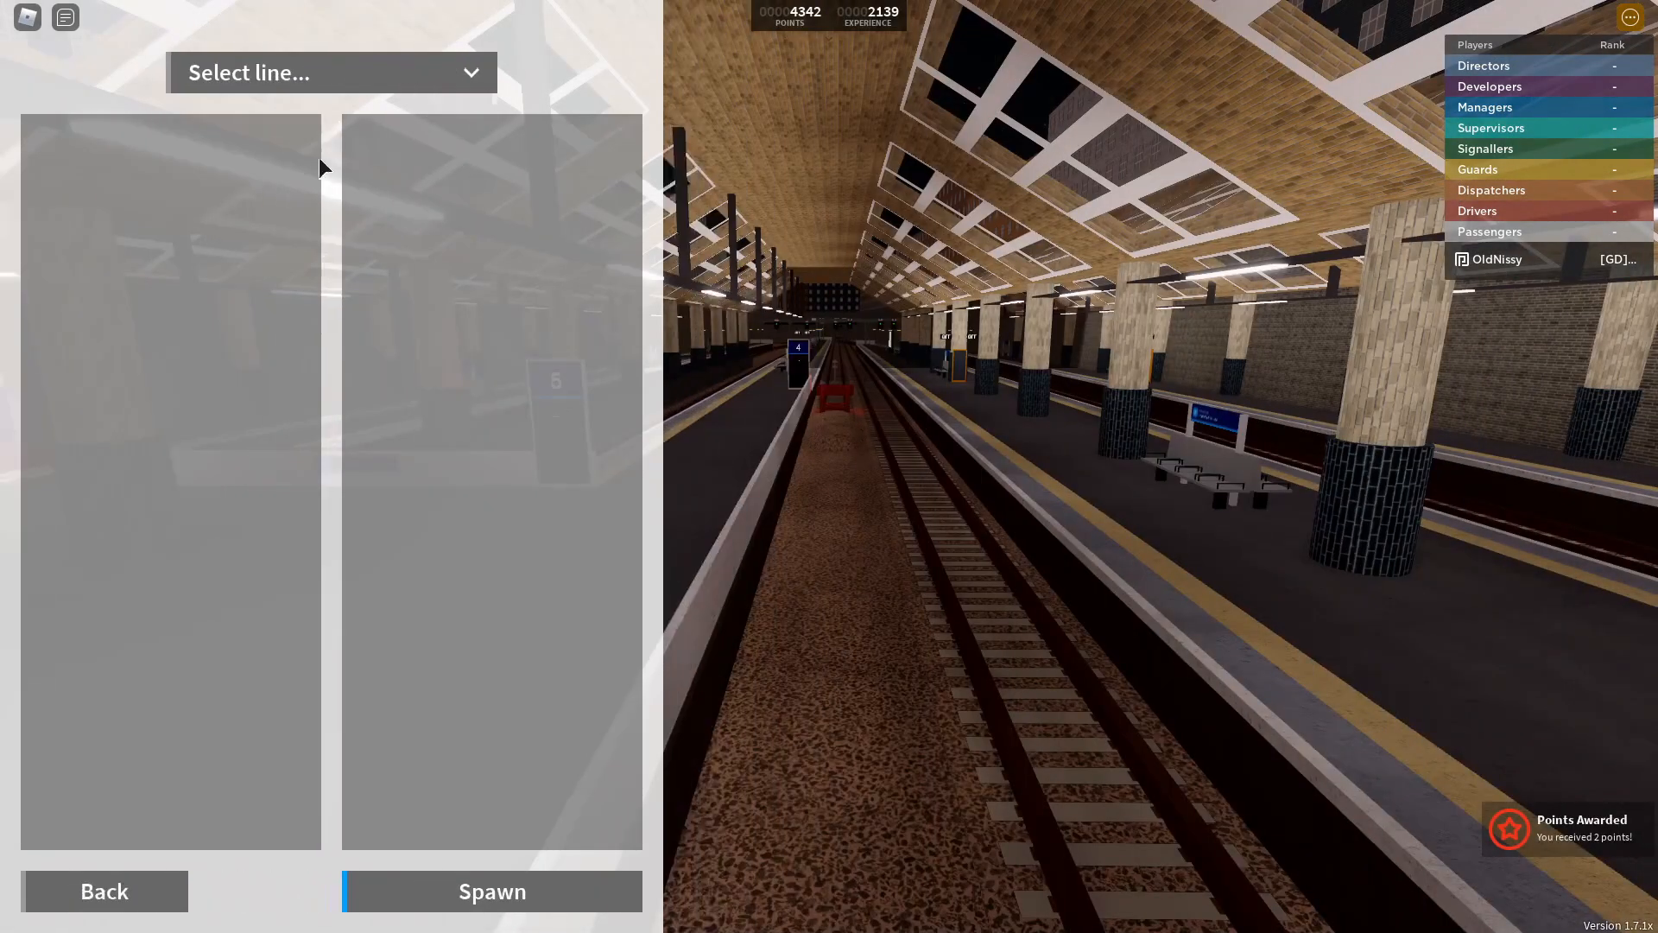
{"action": "left_click", "coordinate": [332, 72]}
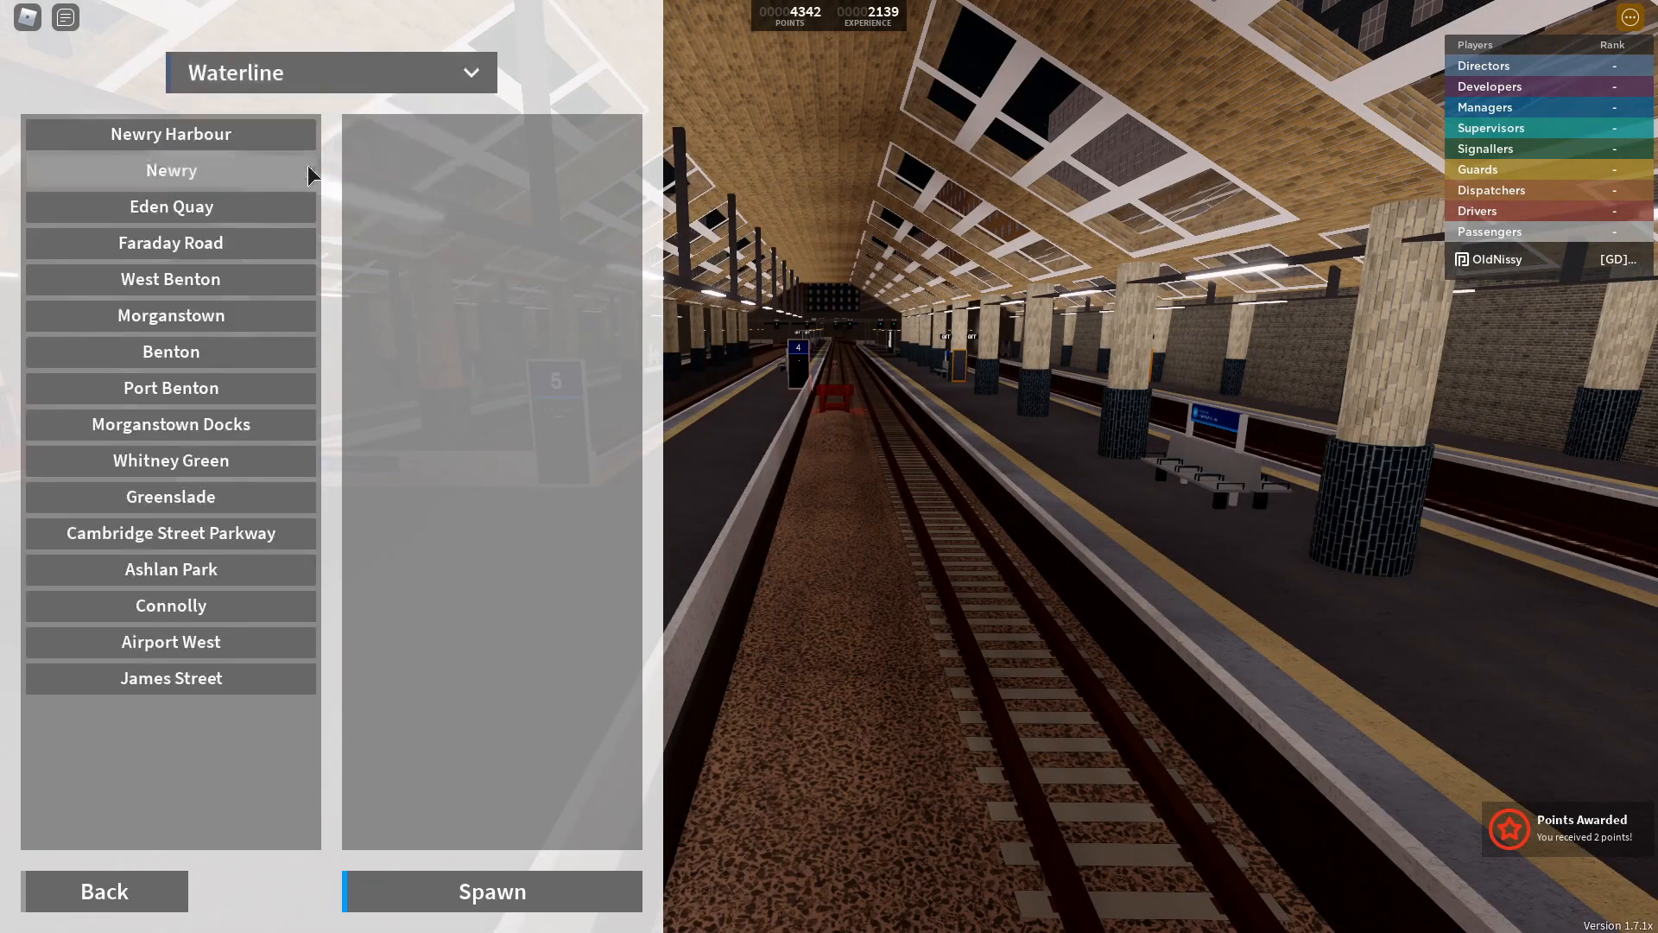
{"action": "left_click", "coordinate": [331, 73]}
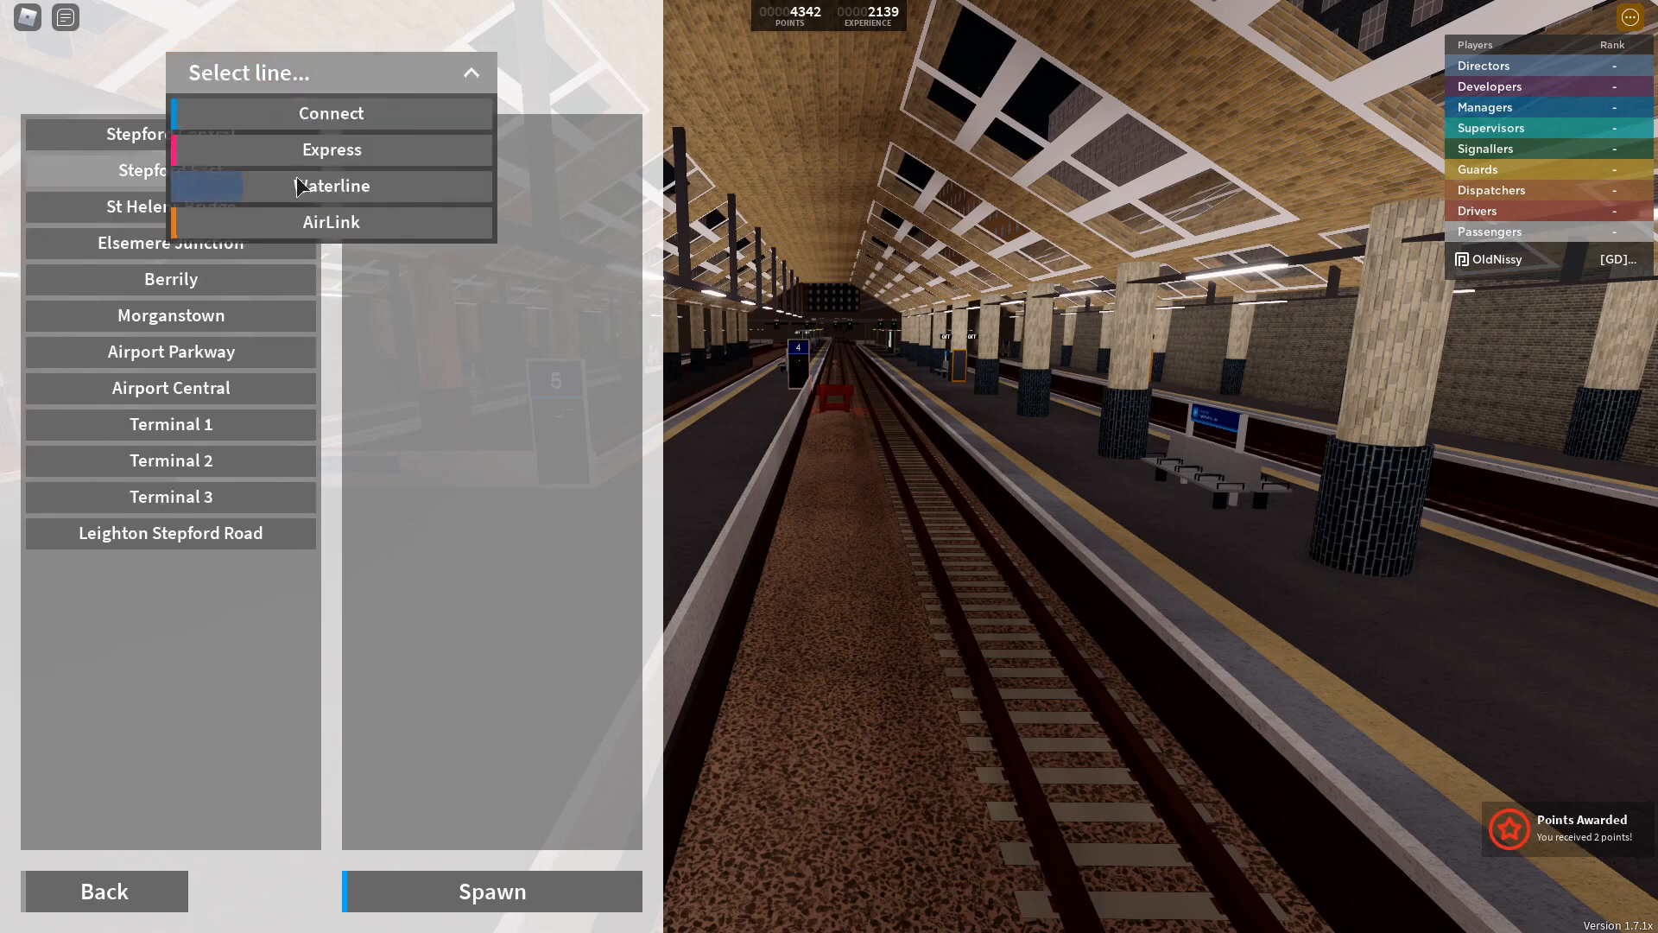
{"action": "left_click", "coordinate": [331, 186]}
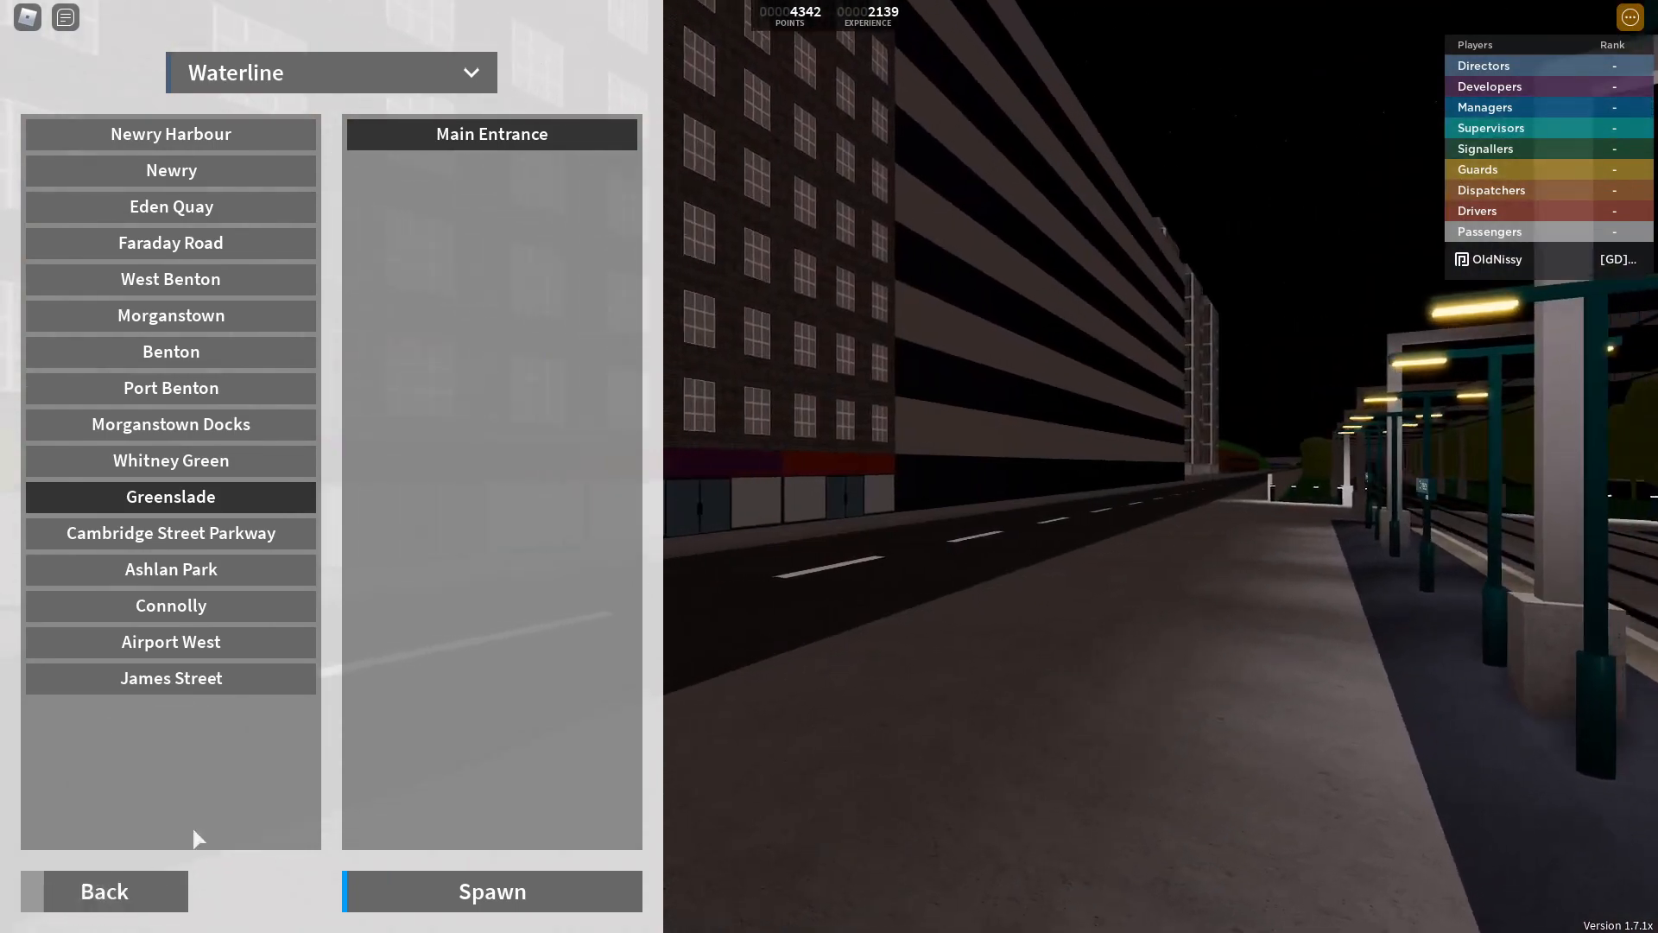
{"action": "left_click", "coordinate": [491, 891]}
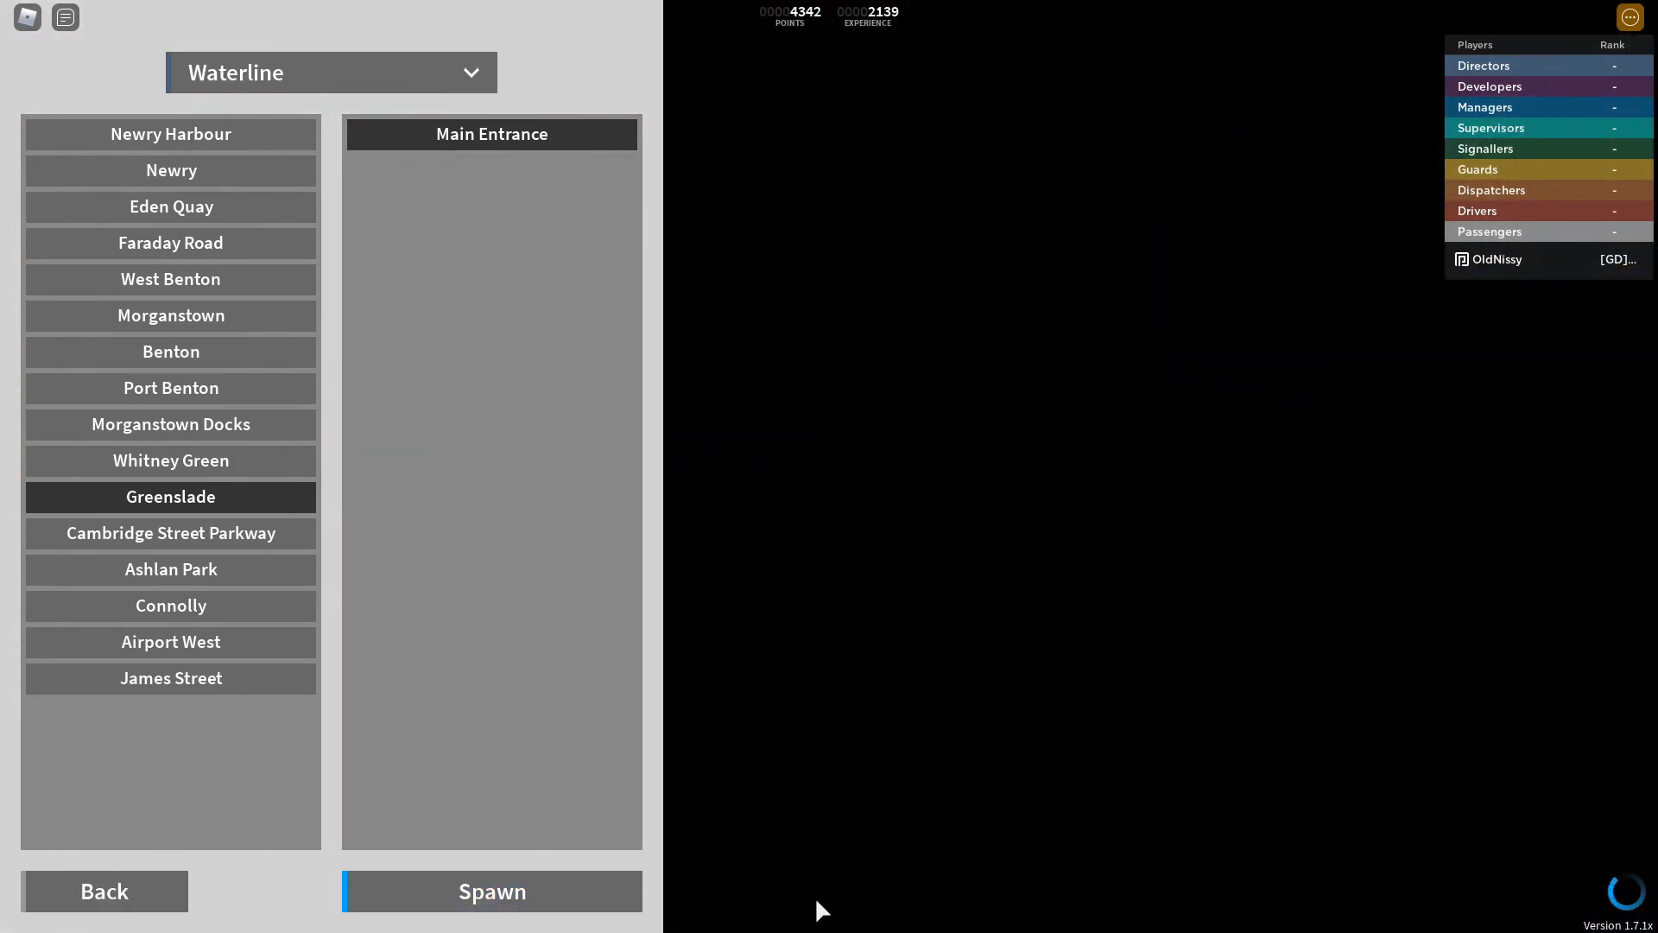
{"action": "left_click", "coordinate": [492, 891]}
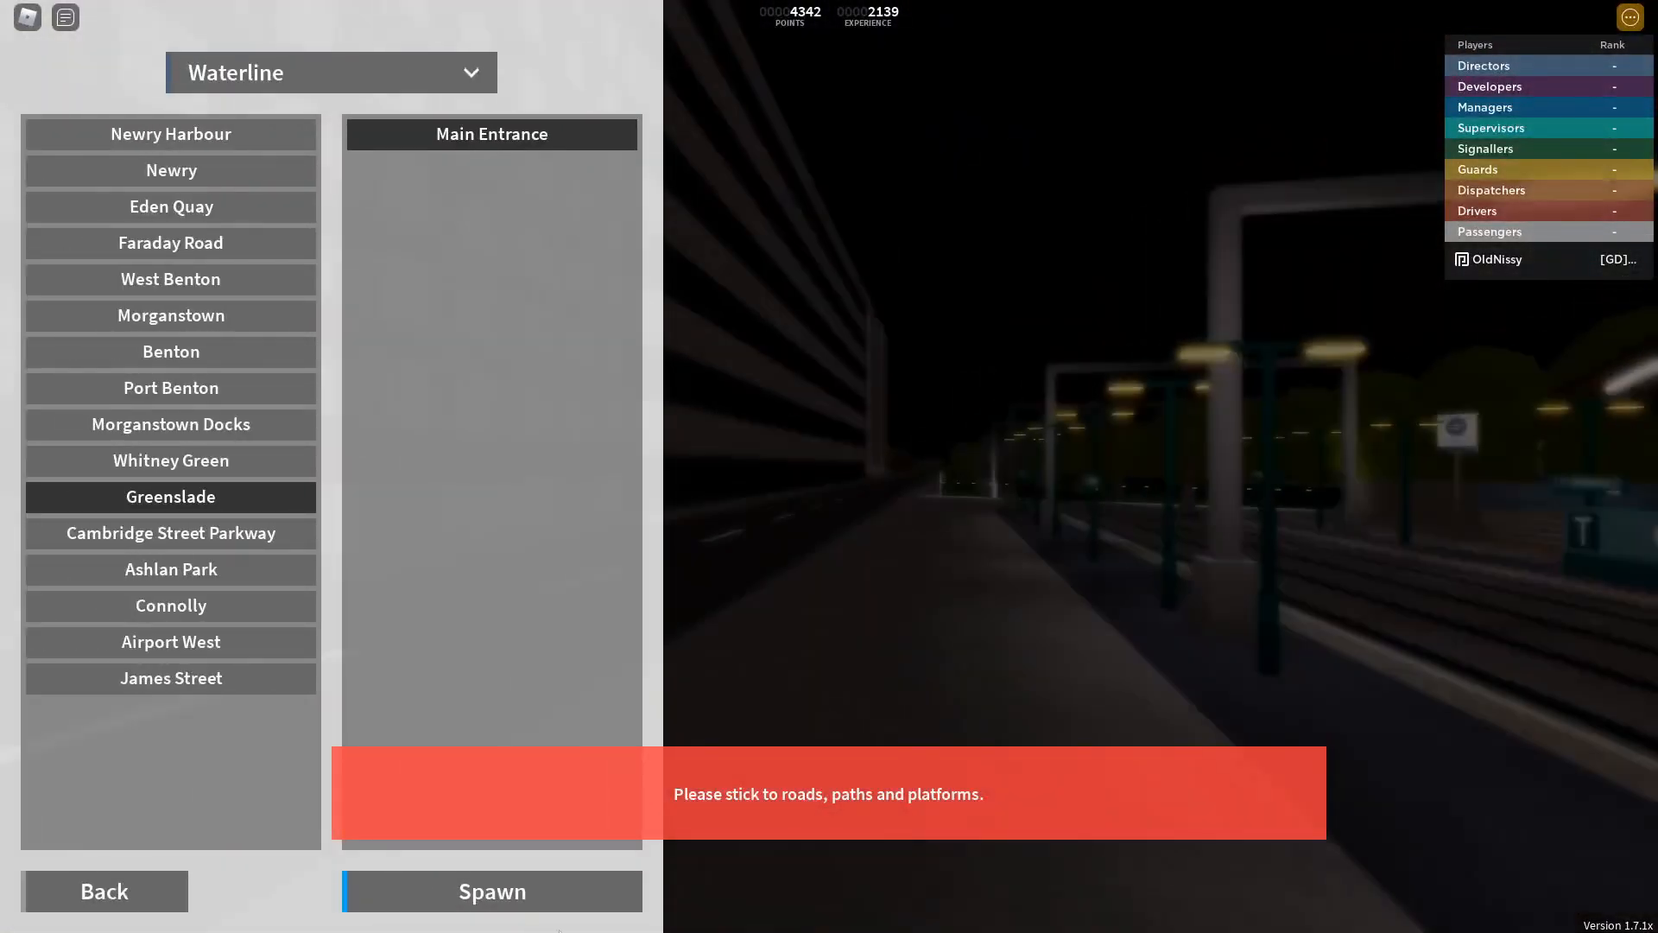
Spawn at Greenslade Main Entrance, fly over the platforms, then reopen the spawn menu.
{"action": "left_click", "coordinate": [492, 890]}
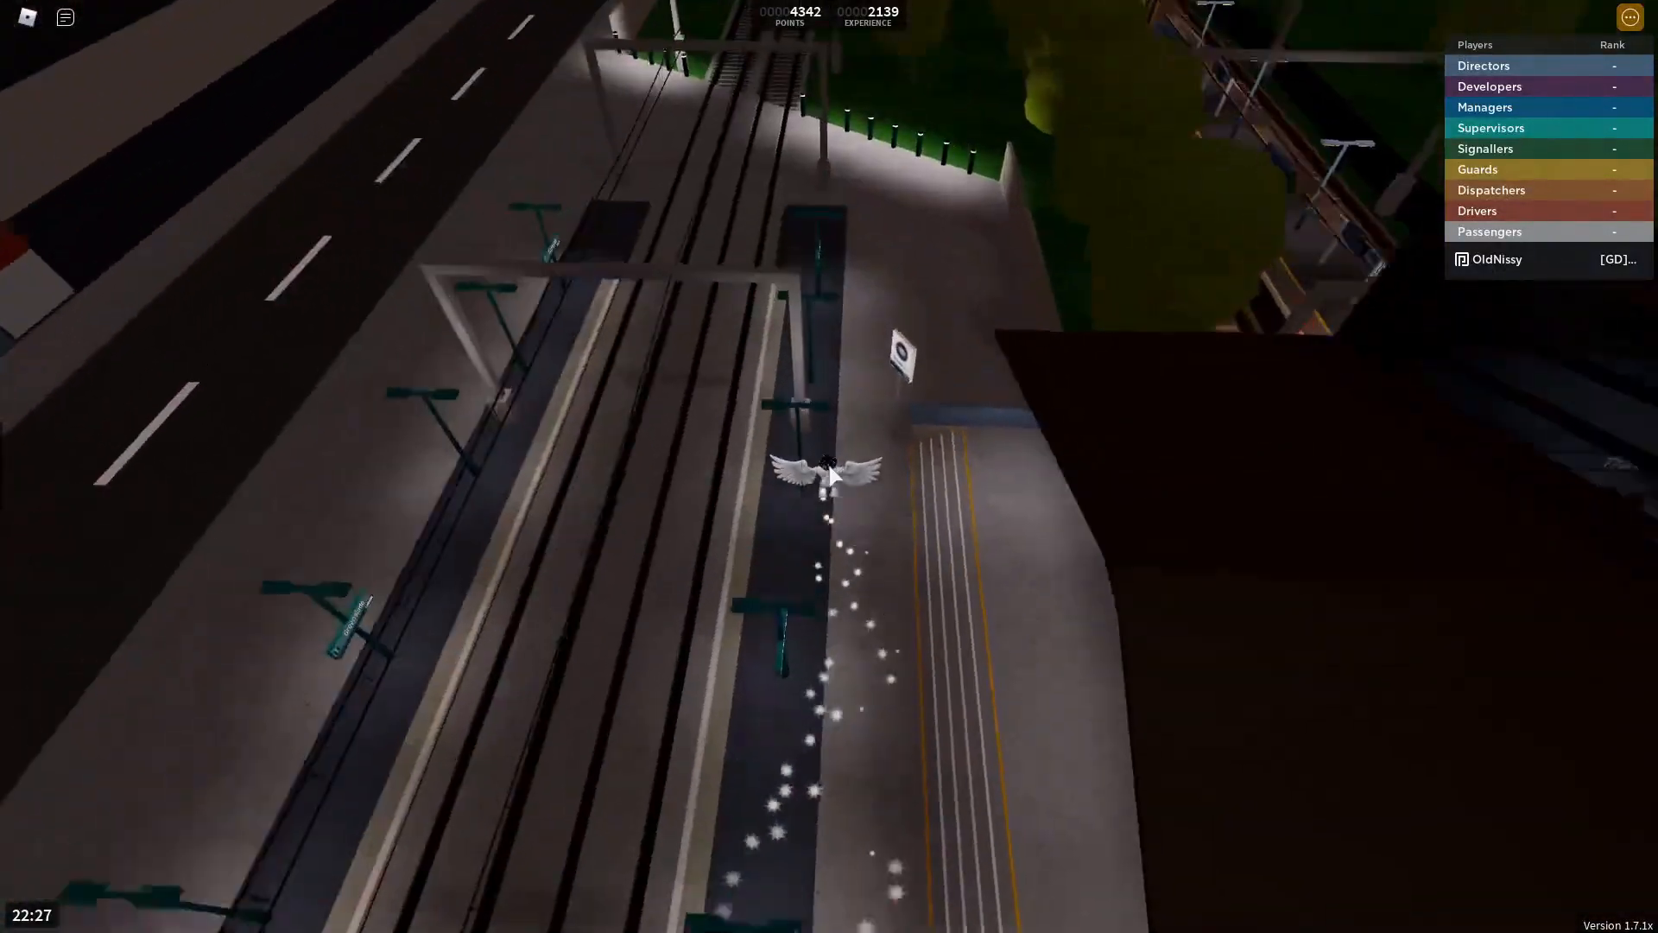
{"action": "key", "text": "Escape"}
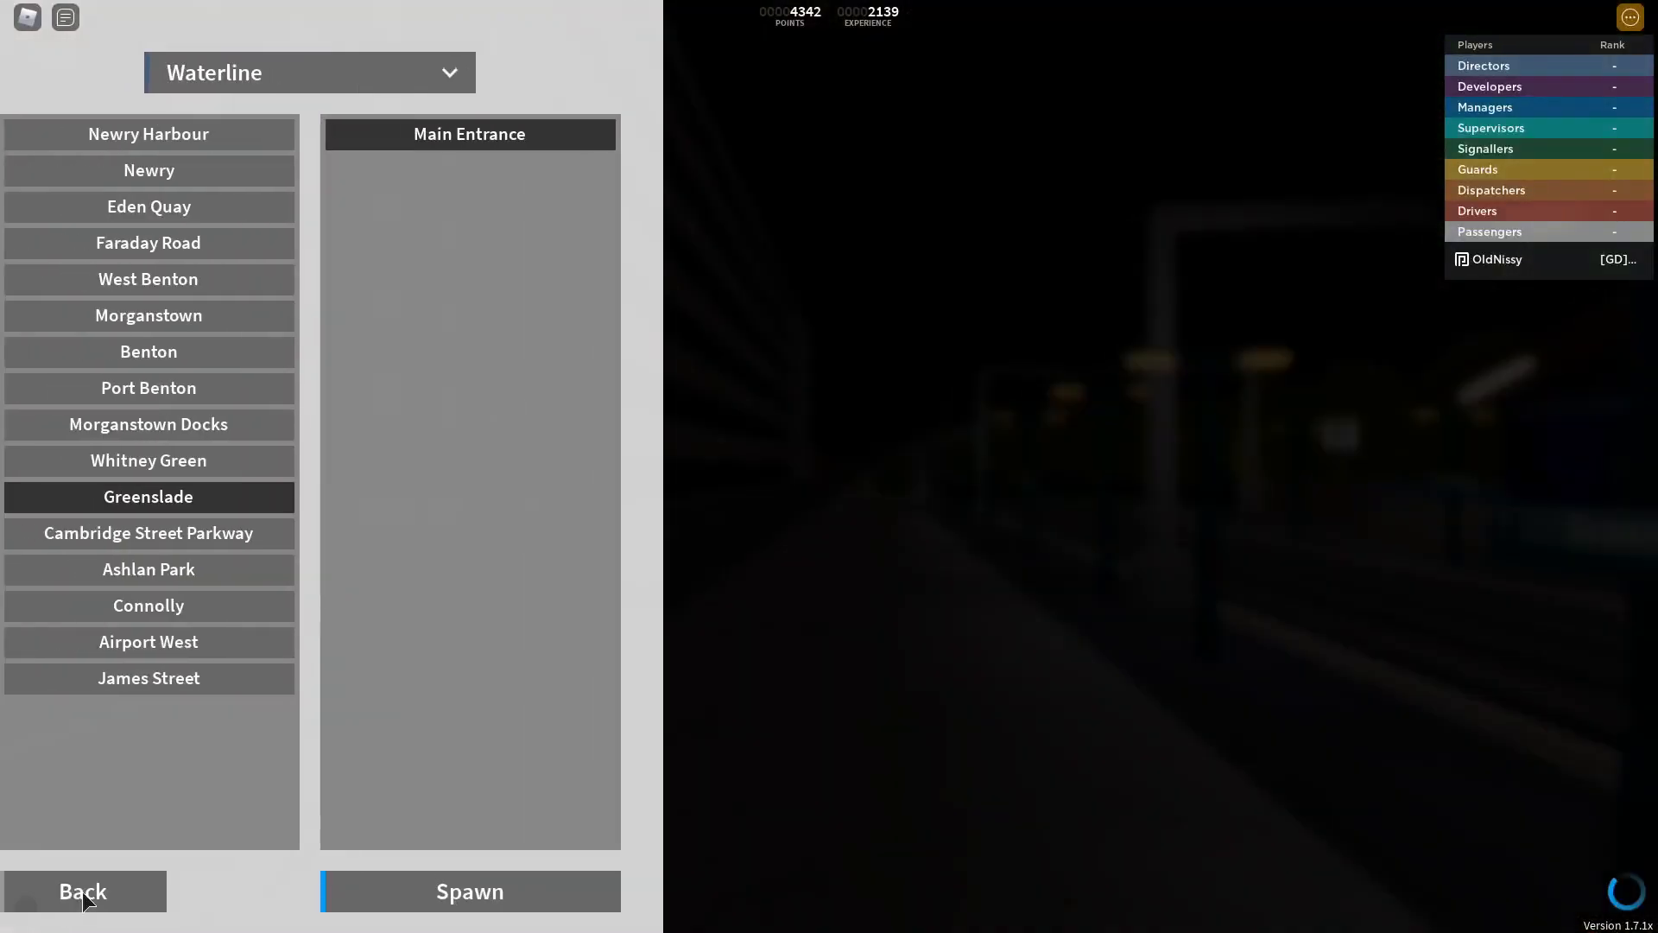
As a driver, pick the Waterline Class 319 on the Newry <> Greenslade route and start driving.
{"action": "left_click", "coordinate": [469, 891]}
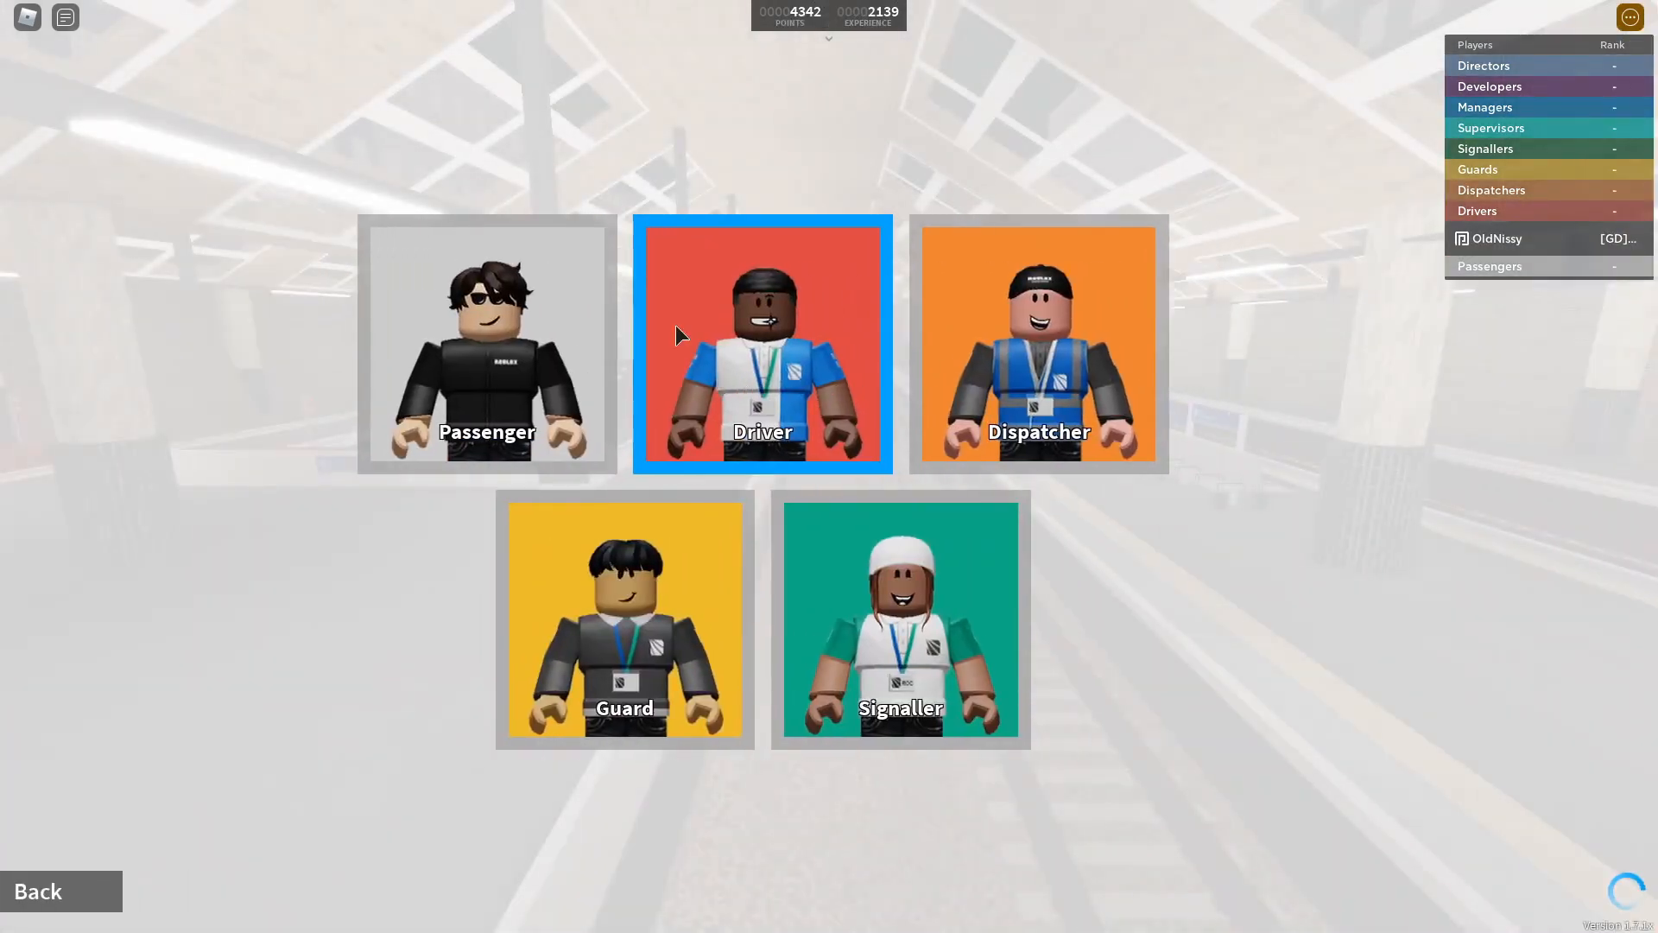
{"action": "left_click", "coordinate": [763, 345]}
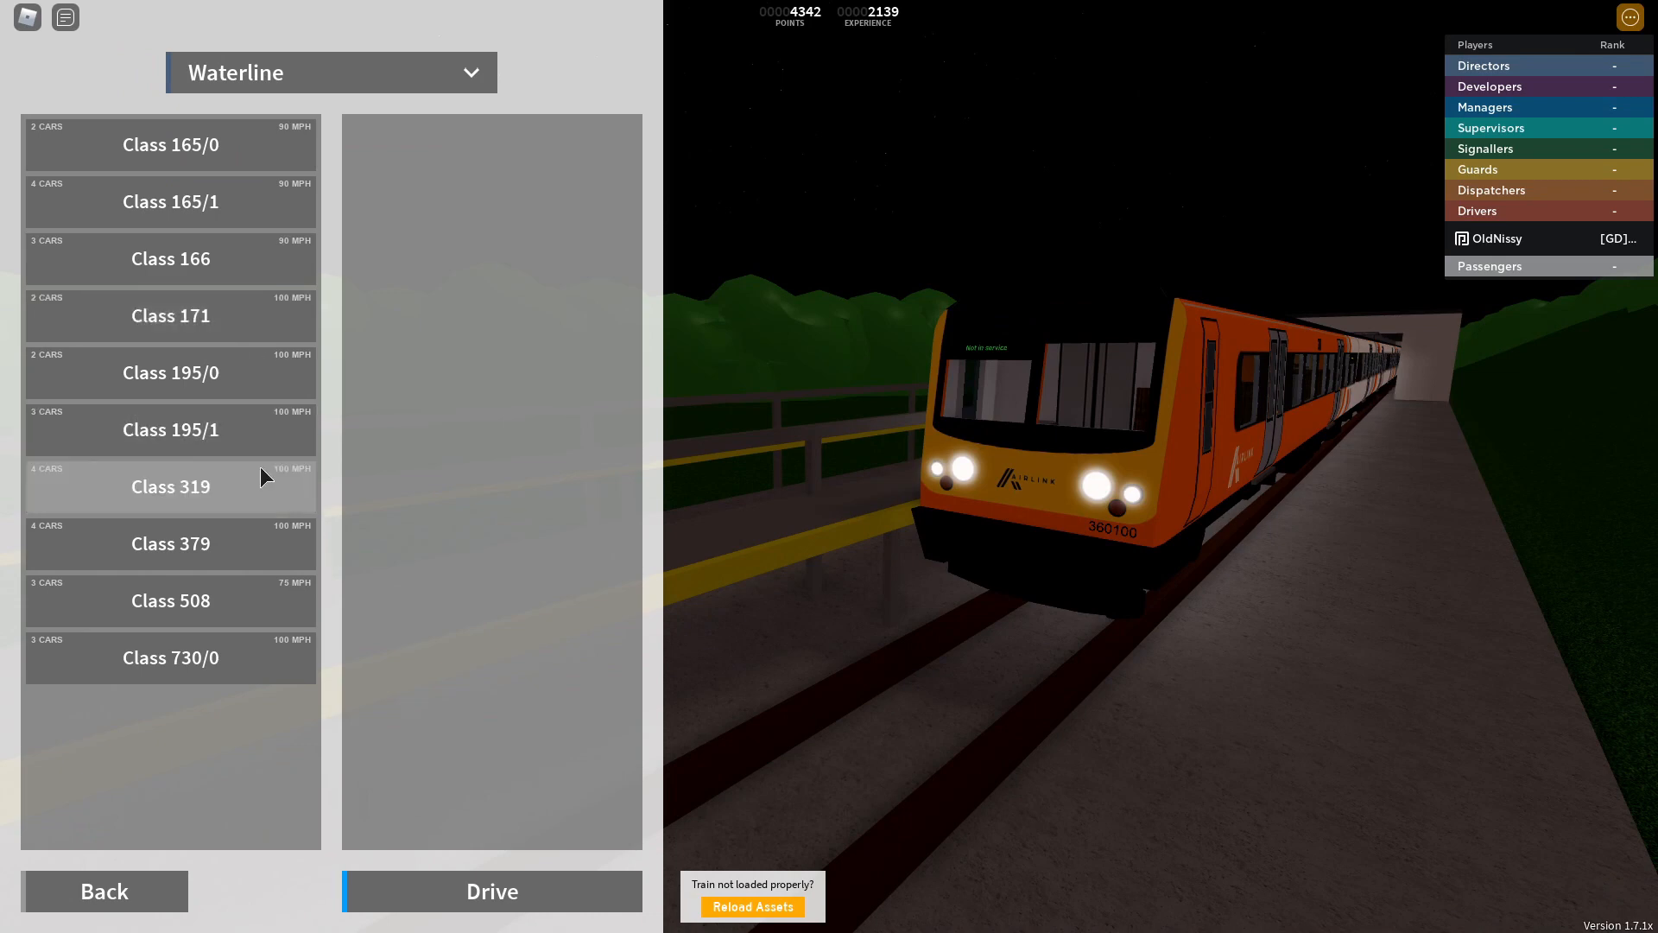
{"action": "left_click", "coordinate": [170, 486]}
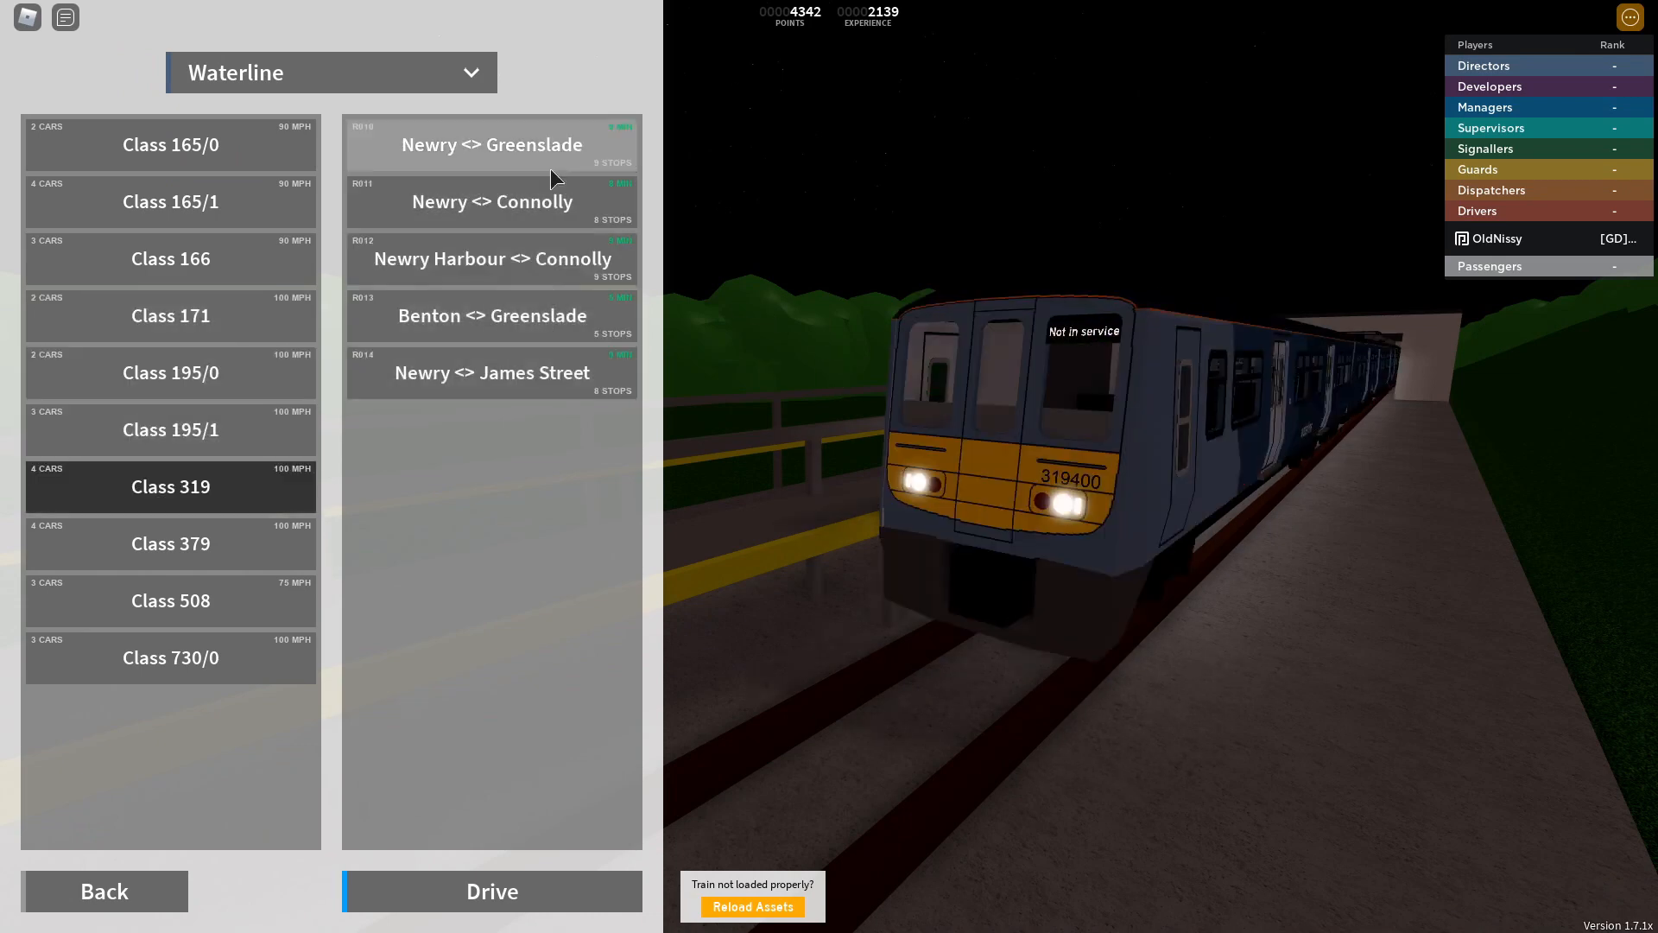
{"action": "left_click", "coordinate": [489, 891]}
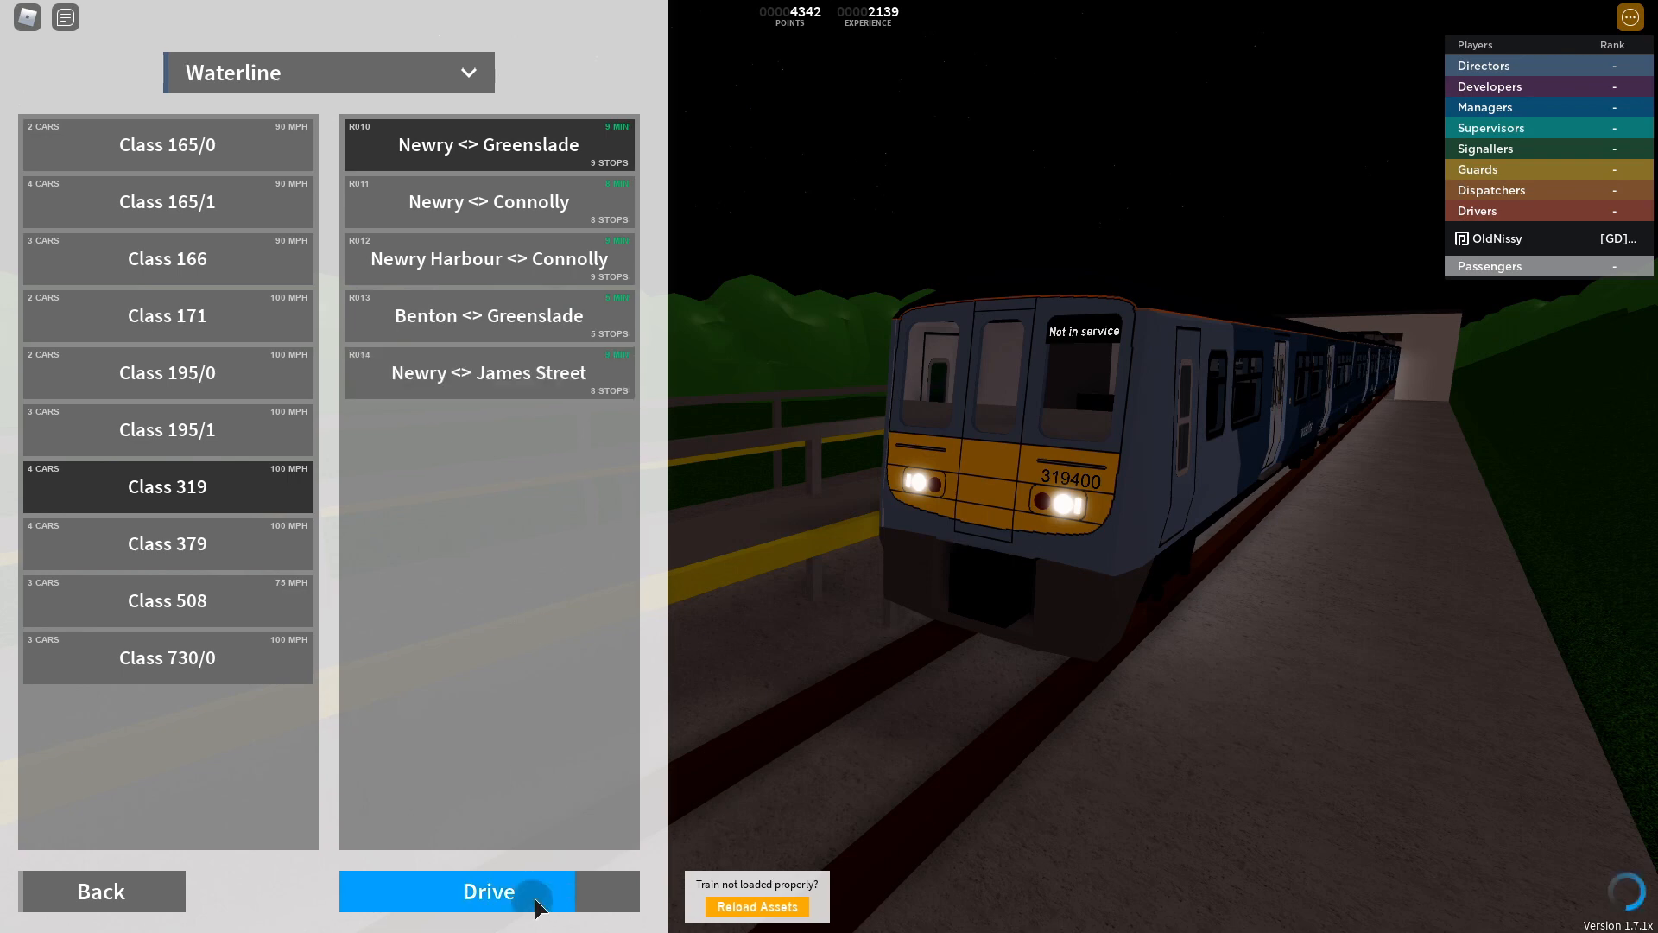
{"action": "left_click", "coordinate": [514, 891]}
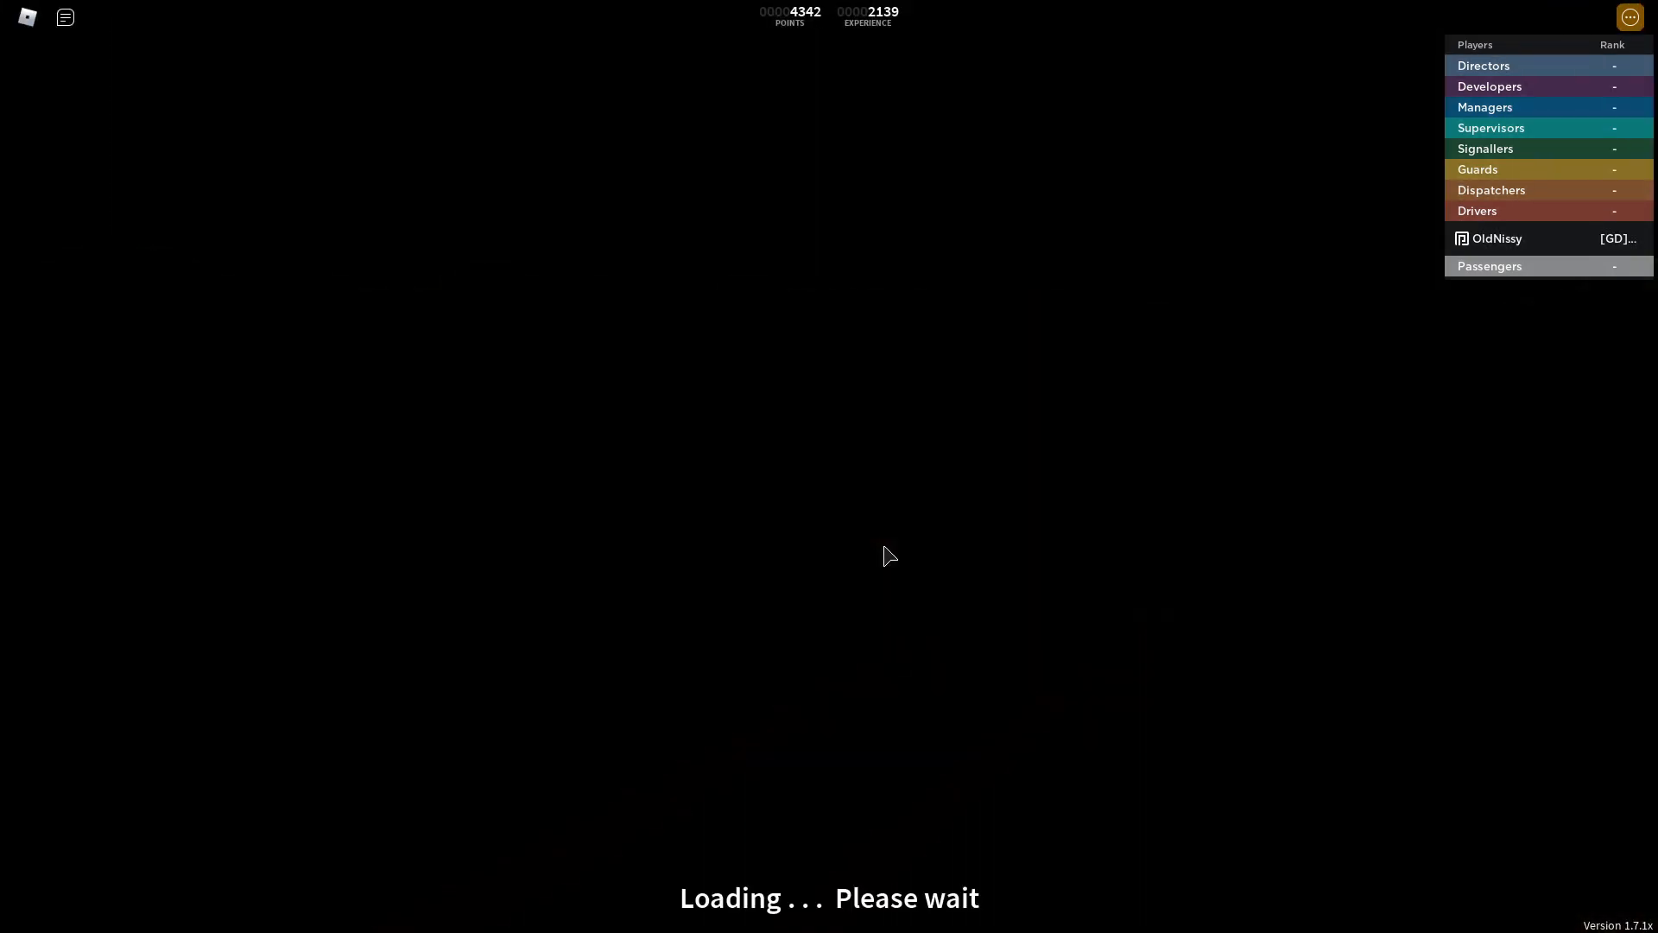
{"action": "mouse_move", "coordinate": [550, 524]}
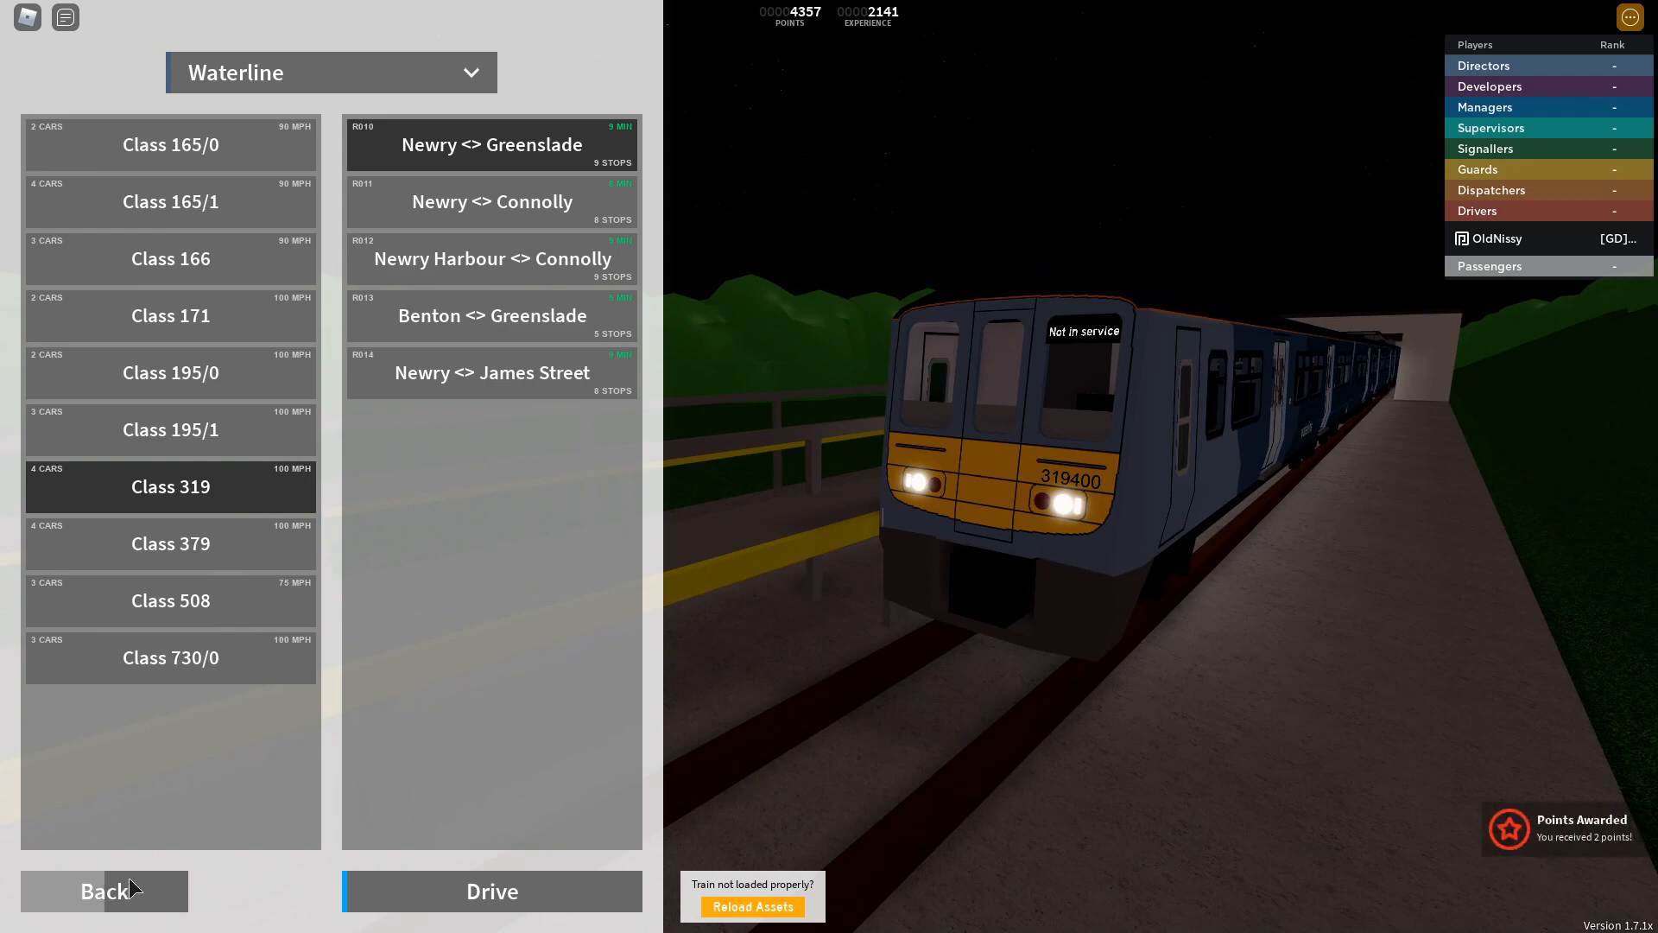
Return to role choice and pick Passenger, showing Connect line stations with Willowfield Main Entrance.
{"action": "left_click", "coordinate": [103, 890]}
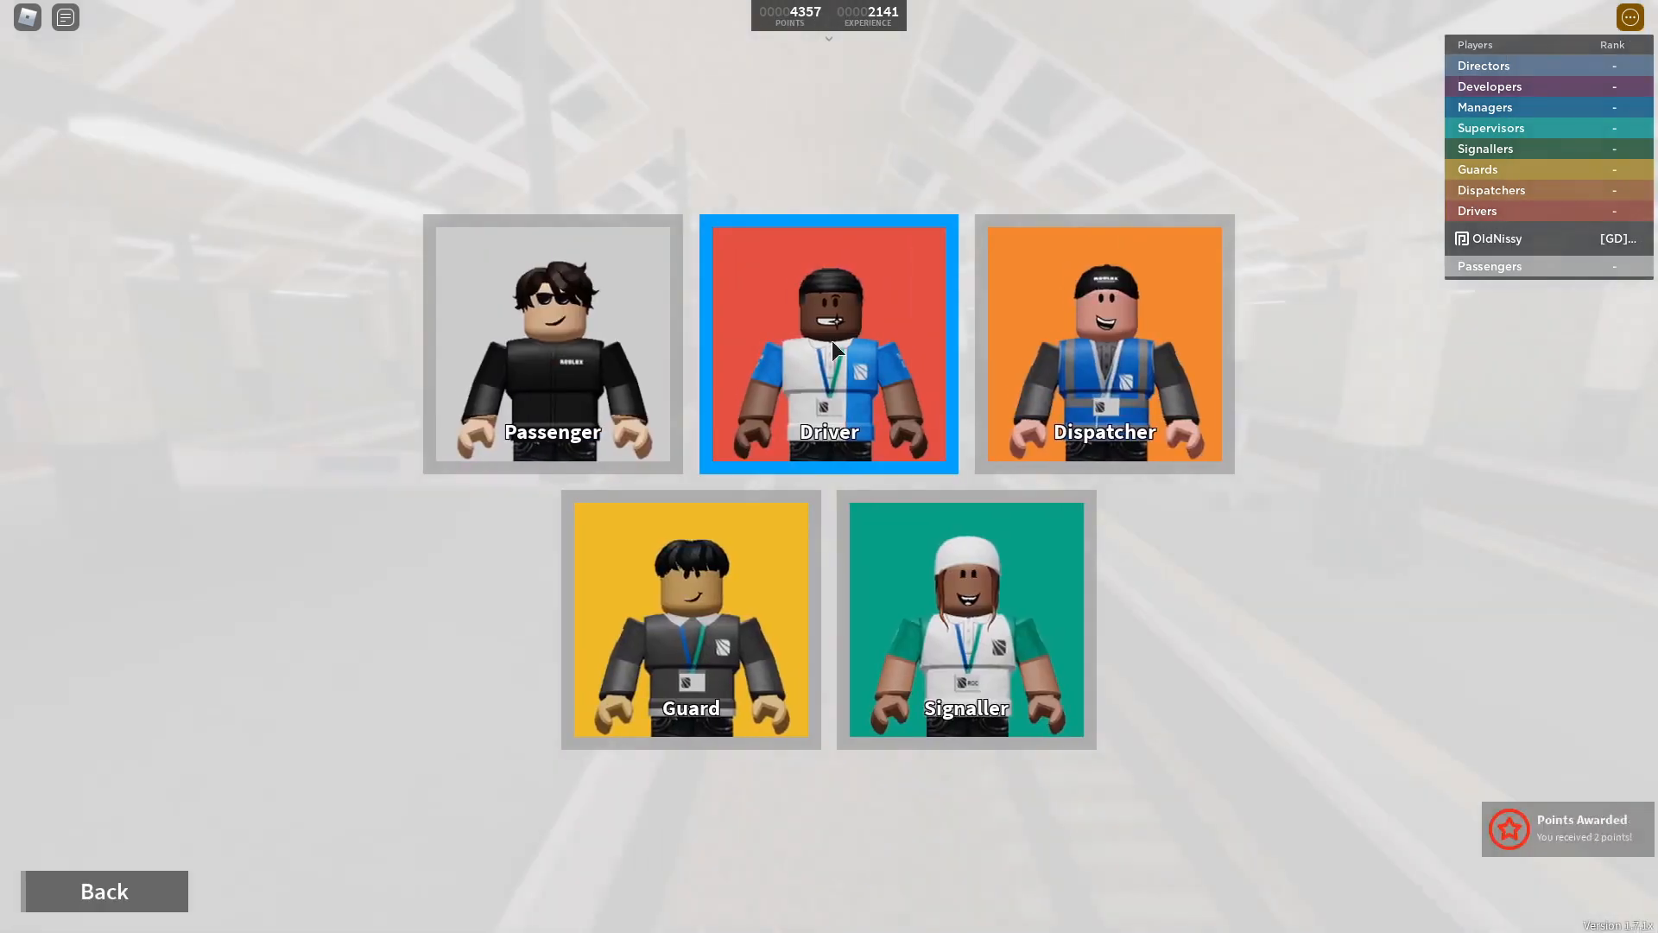
{"action": "left_click", "coordinate": [829, 352]}
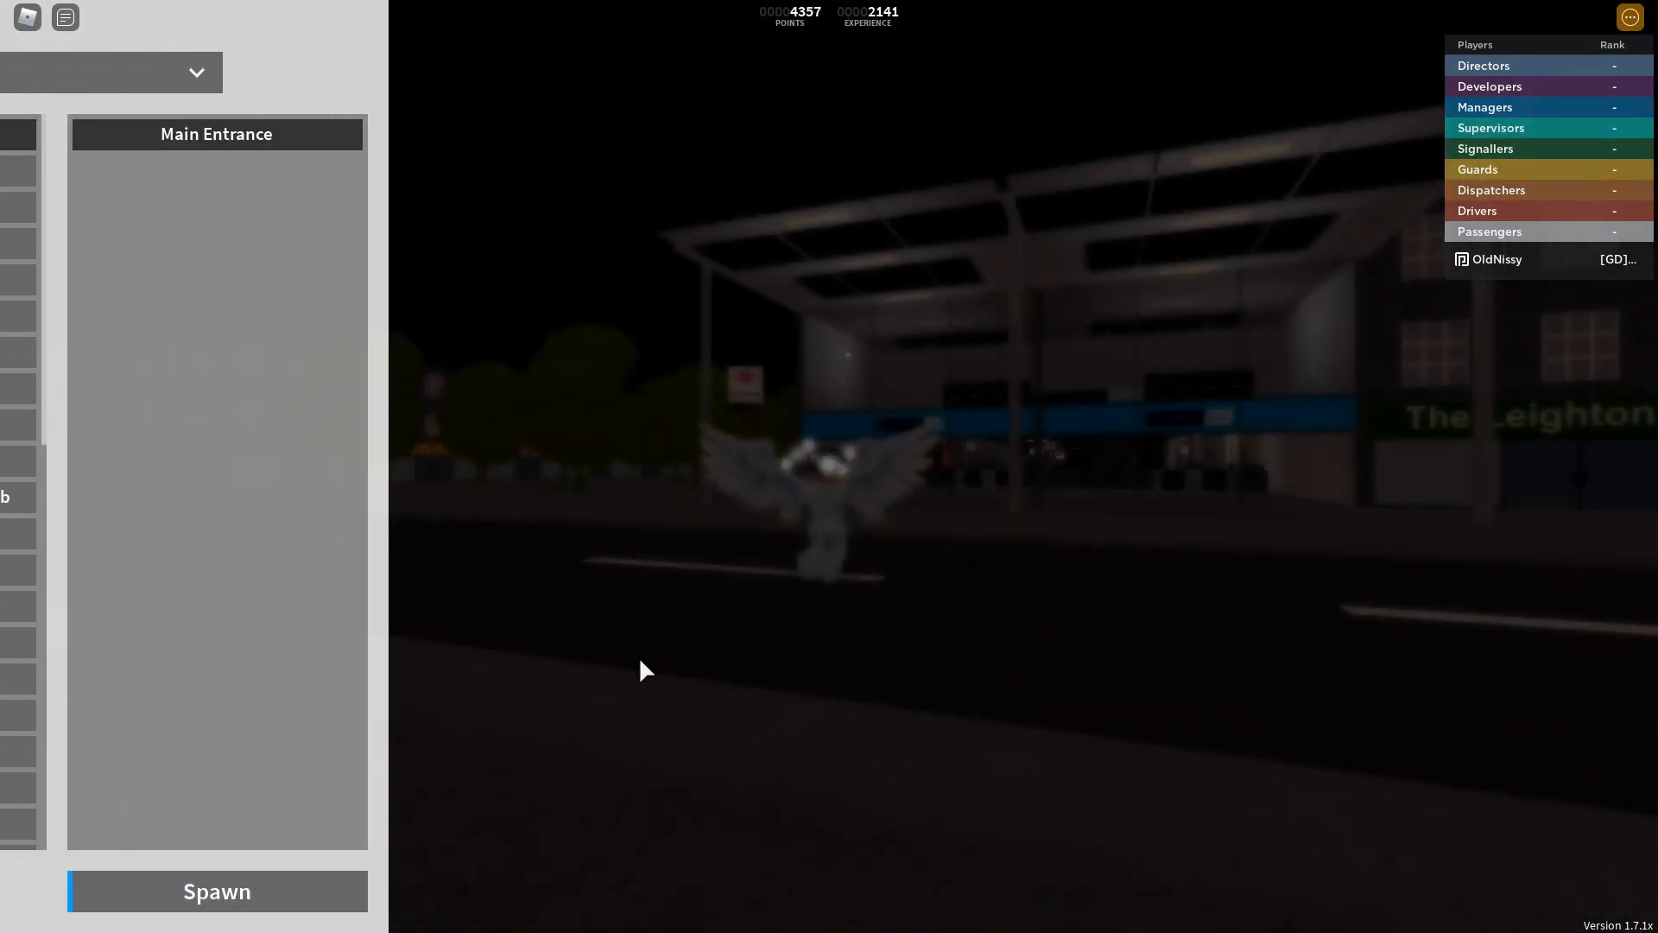
{"action": "left_click", "coordinate": [216, 891]}
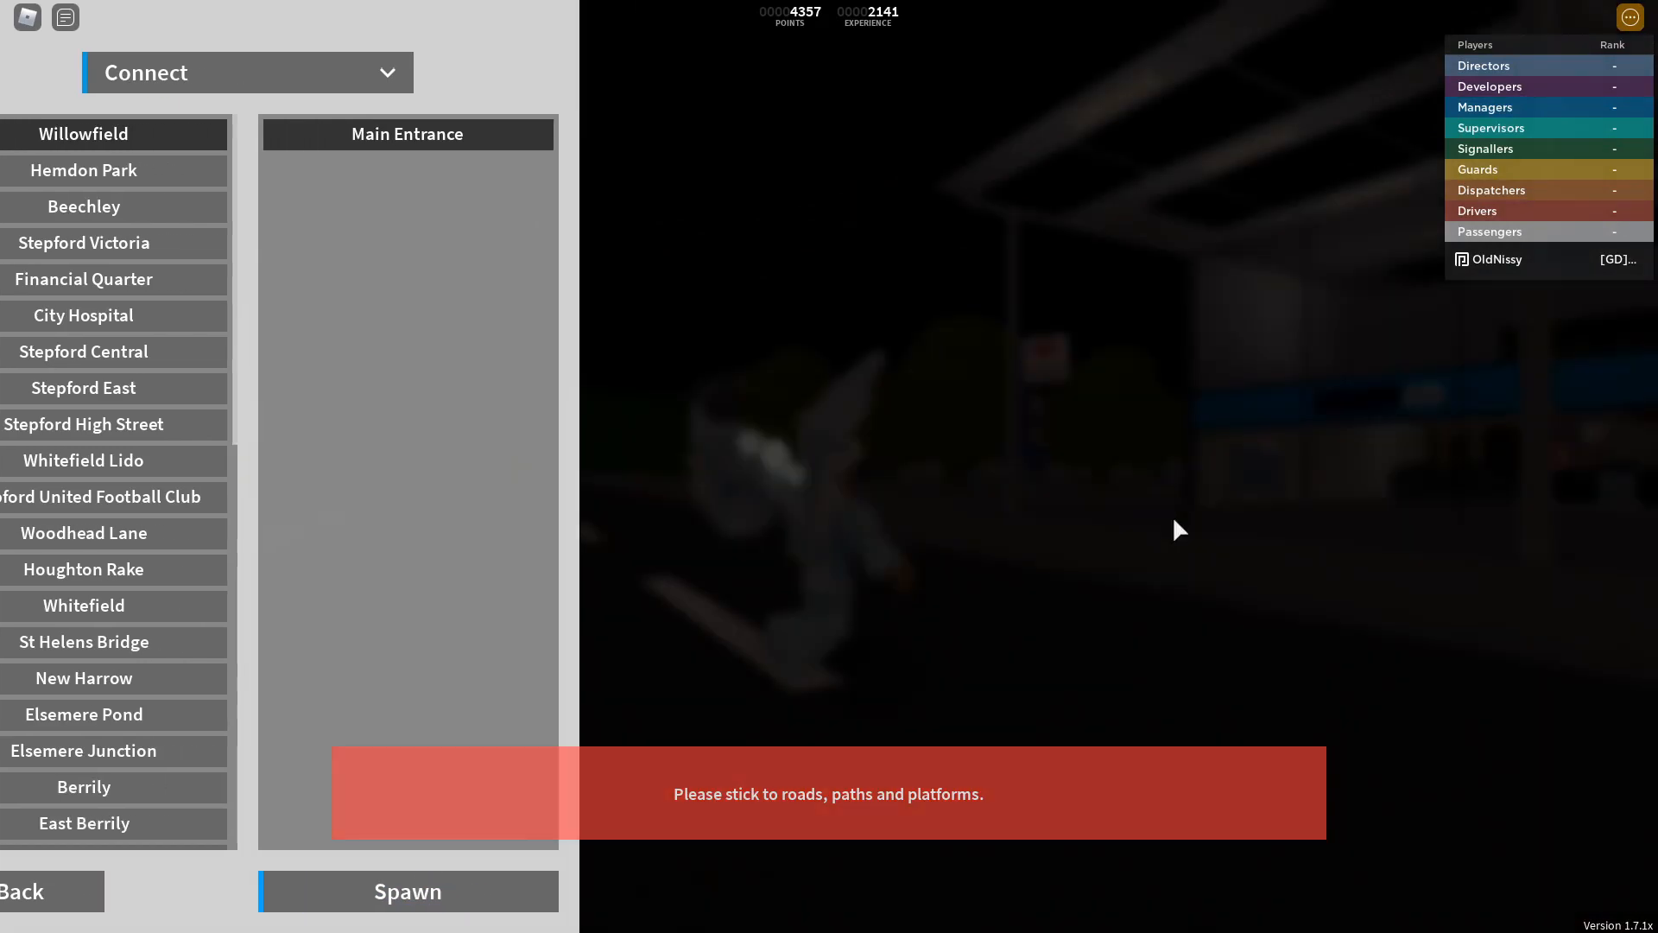
Spawn on foot at Willowfield Main Entrance on the Connect line.
{"action": "left_click", "coordinate": [407, 891]}
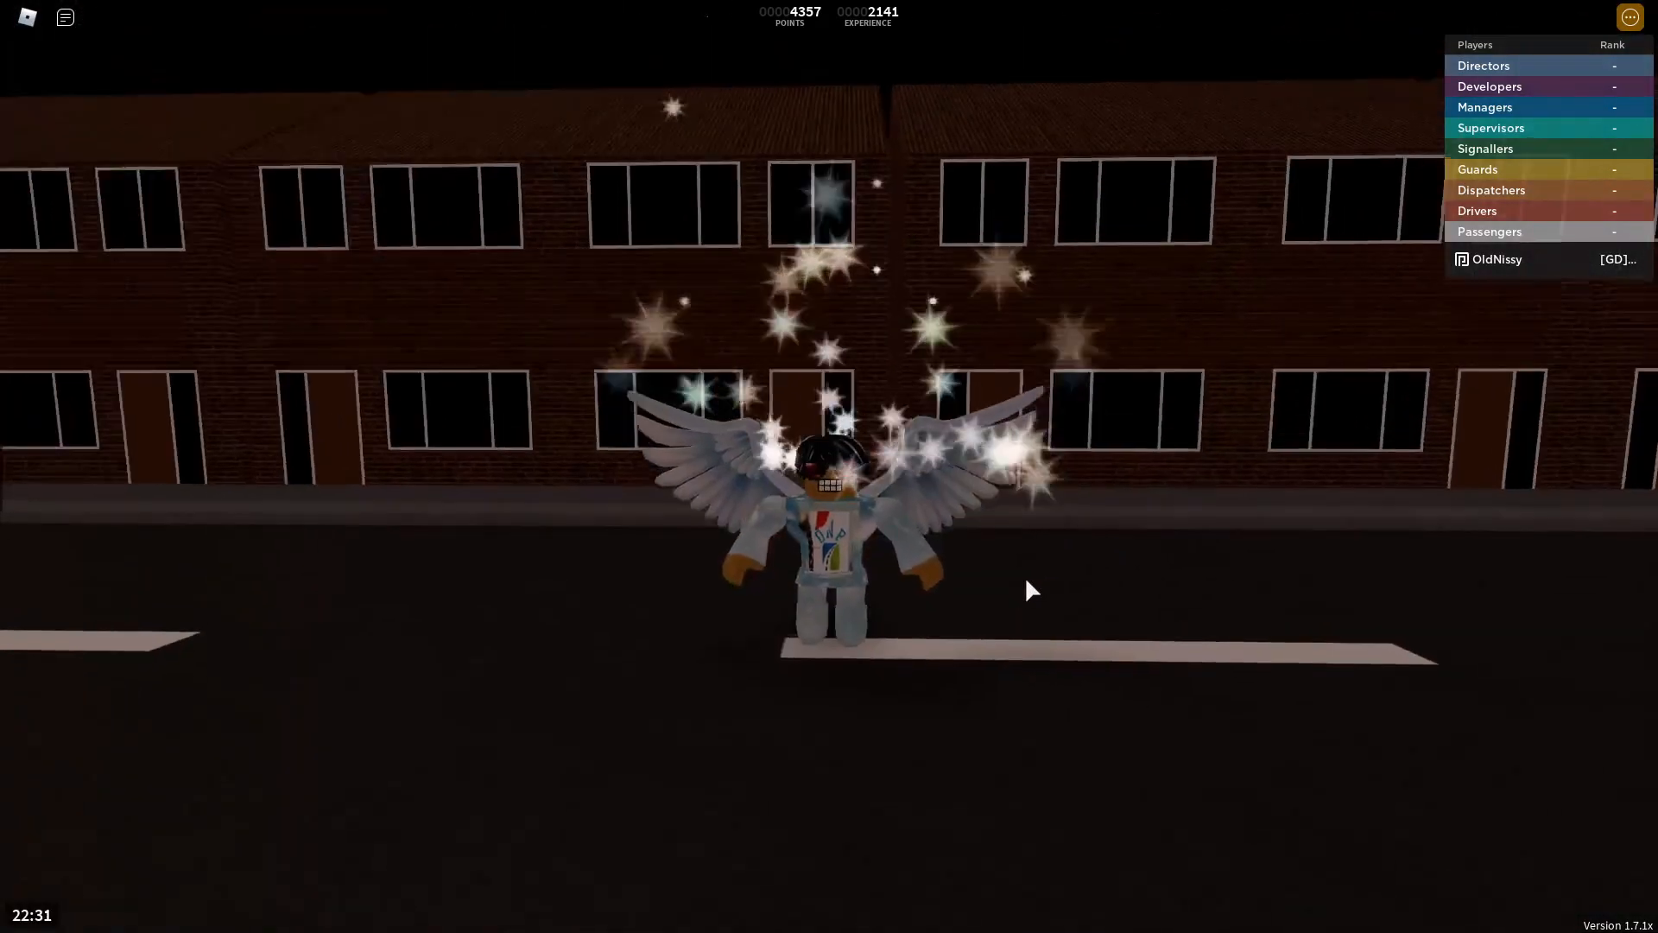